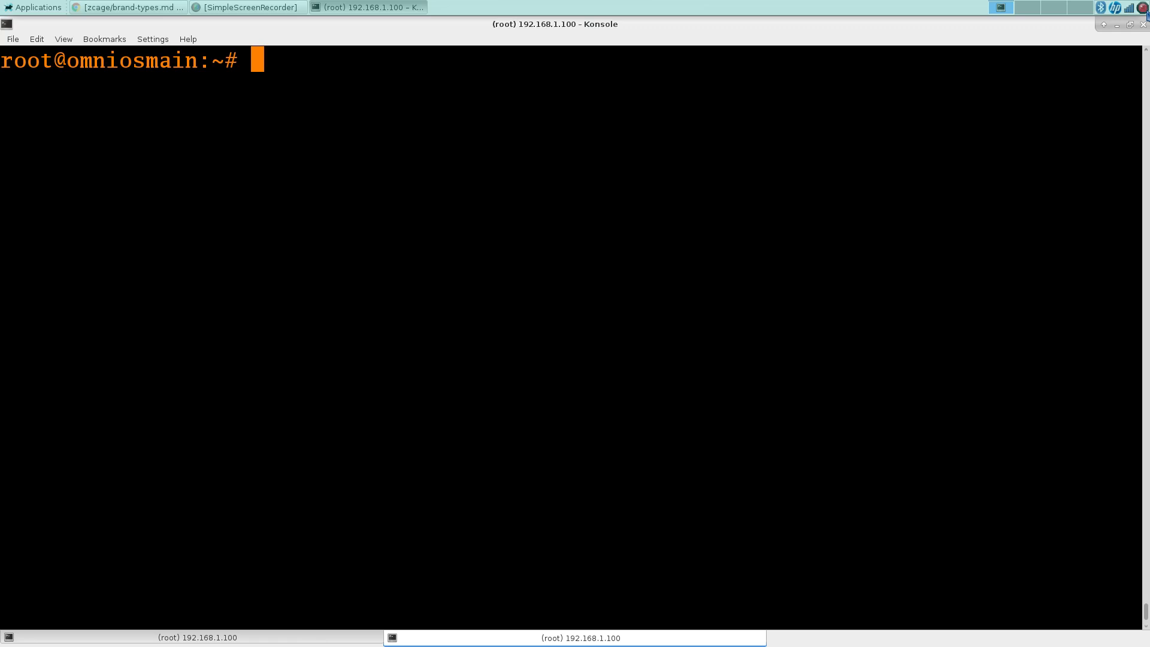
Create virtual NICs es40dev0 and es40dev1 on the rge0 link with dladm create-vnic.
type("d")
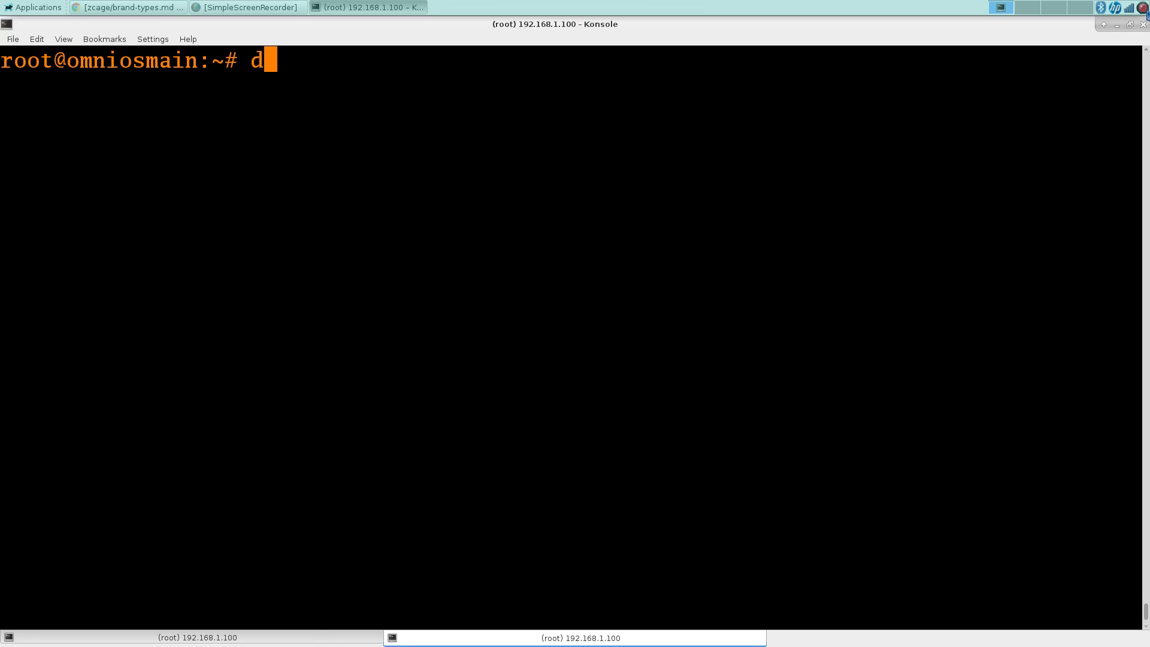
type("ladm")
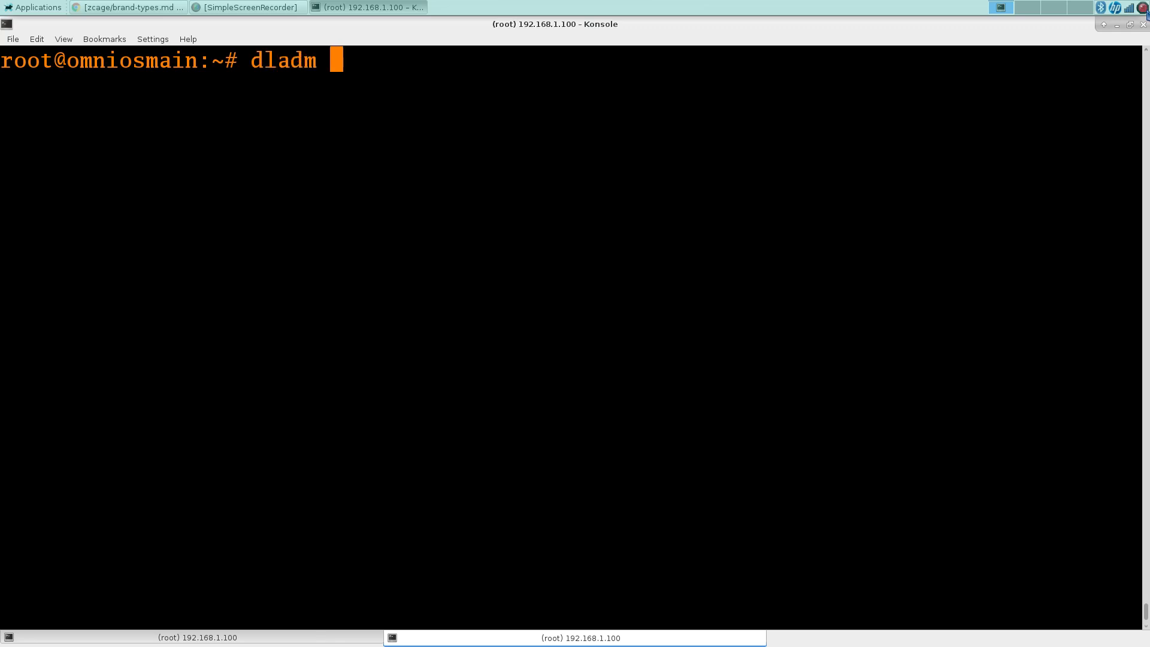
type("create-")
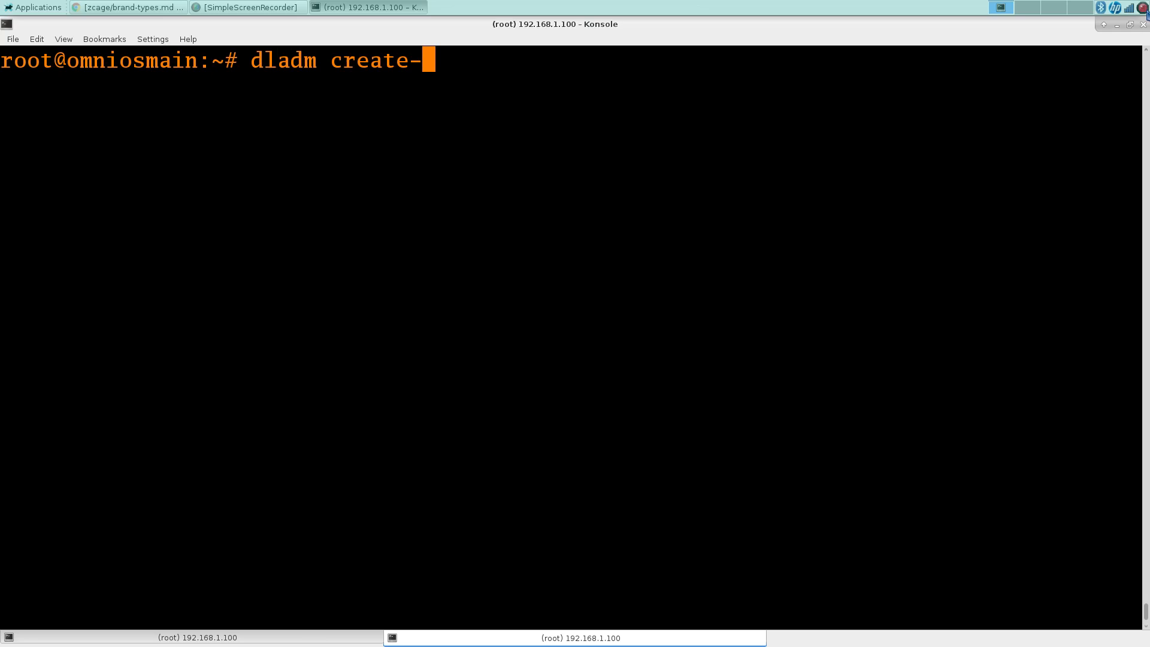
type("vnic")
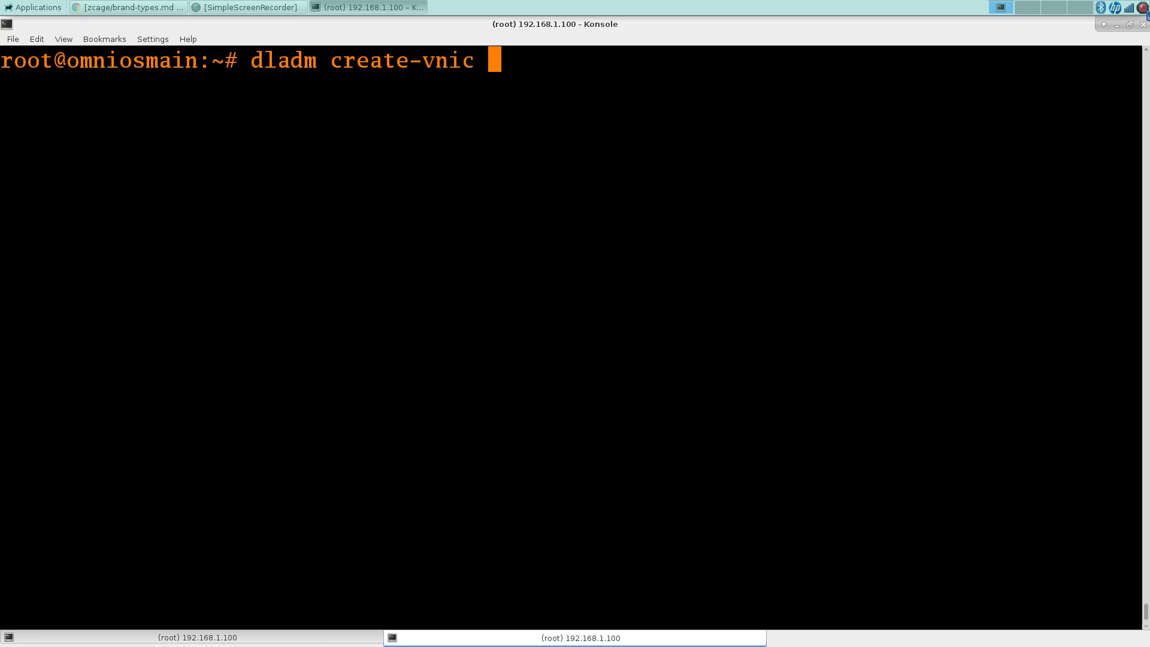
type("-l rge0")
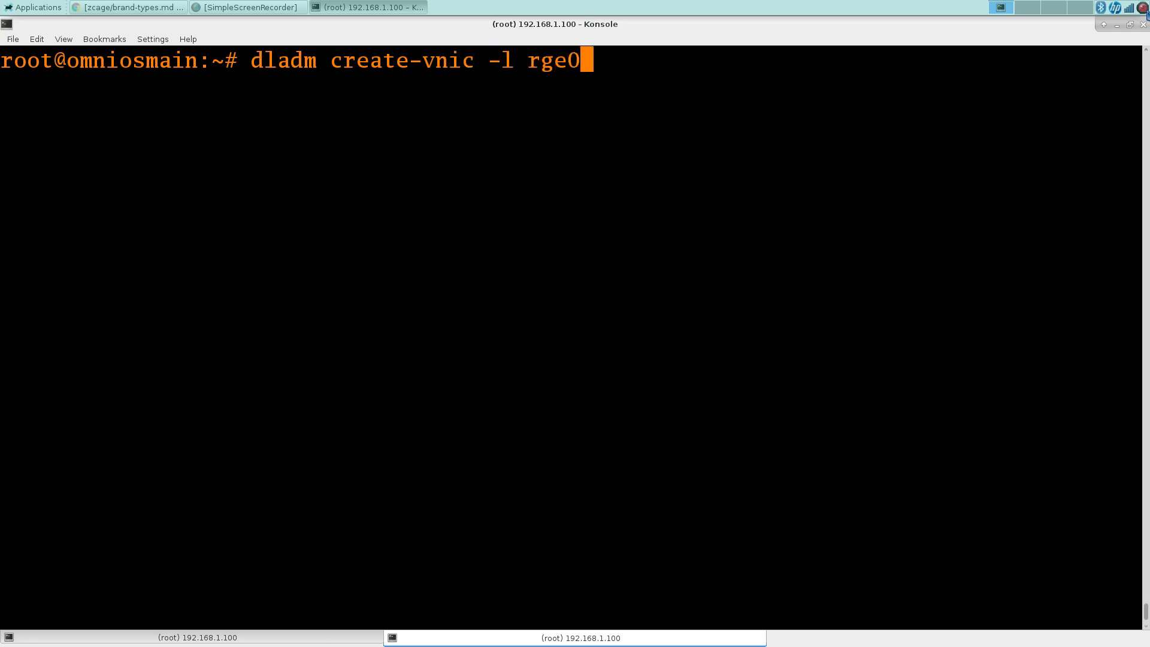
type("es40d")
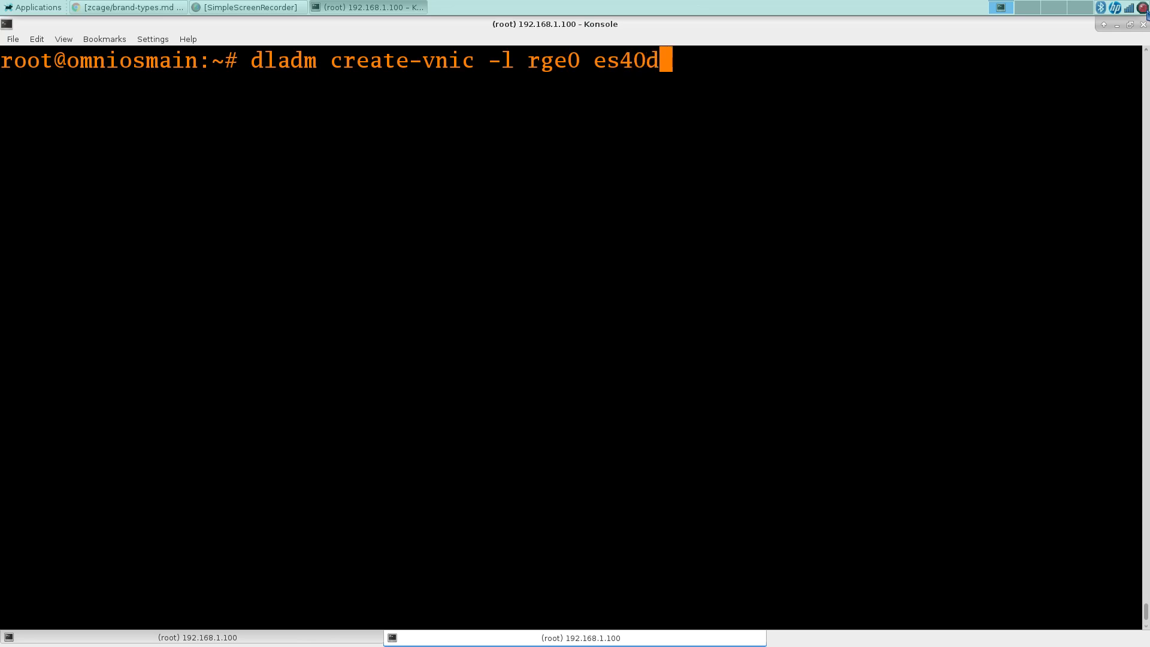
key("Return")
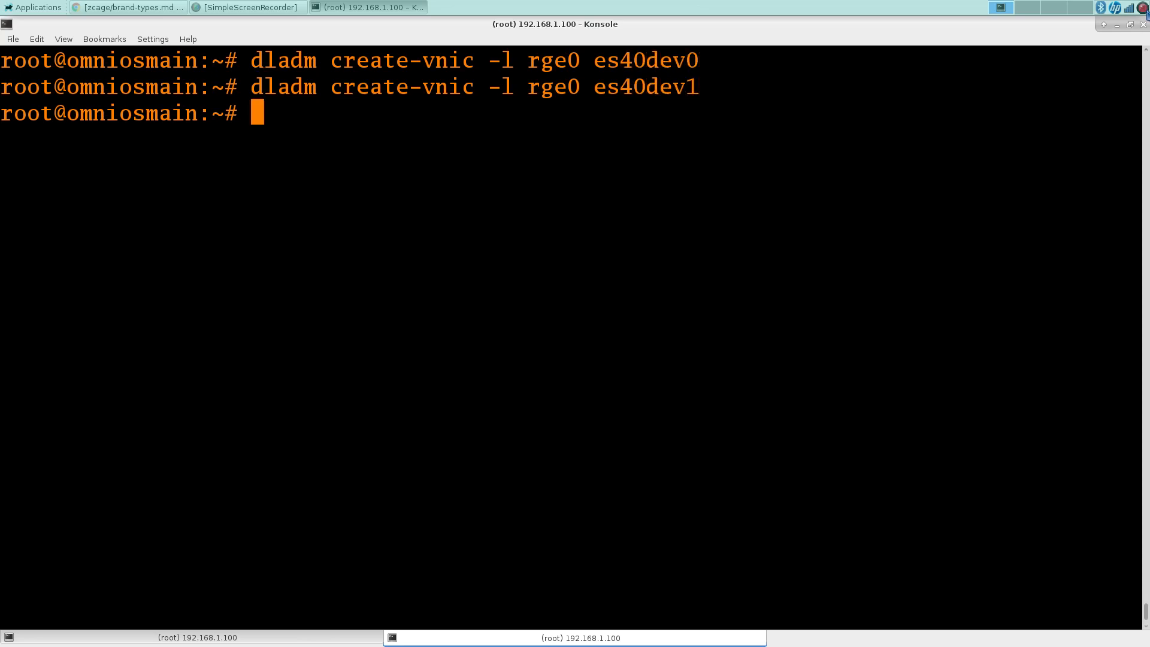
type("zcage")
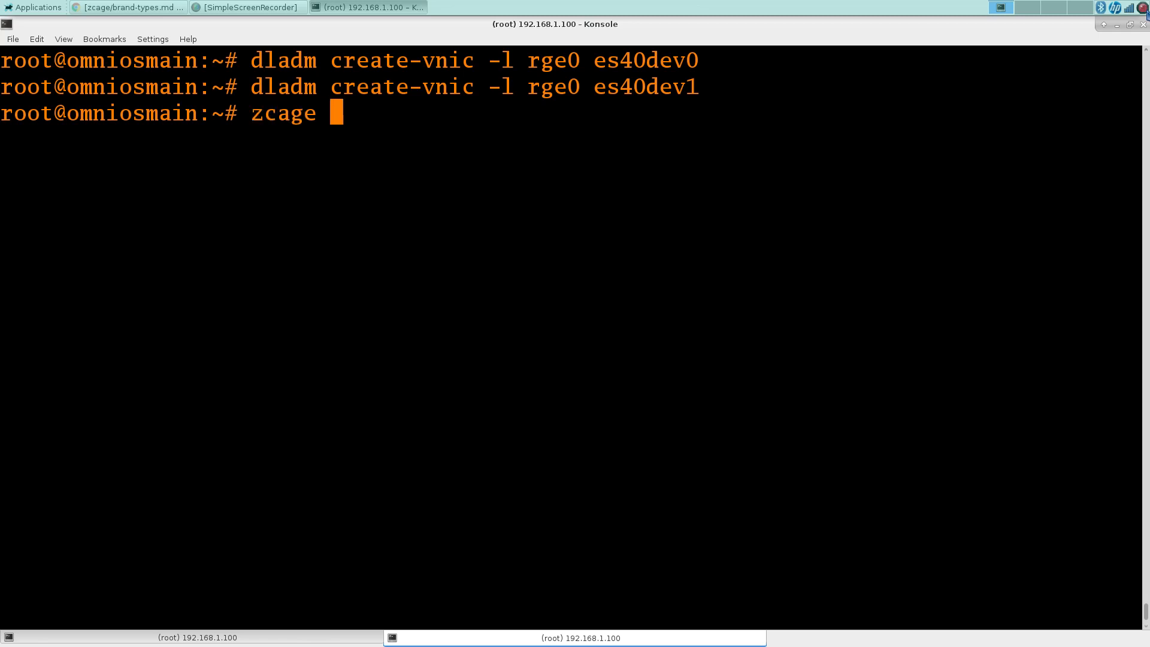
Compose zcage create for alias es40dev with net es40dev at 192.168.1.241/24.
type("create")
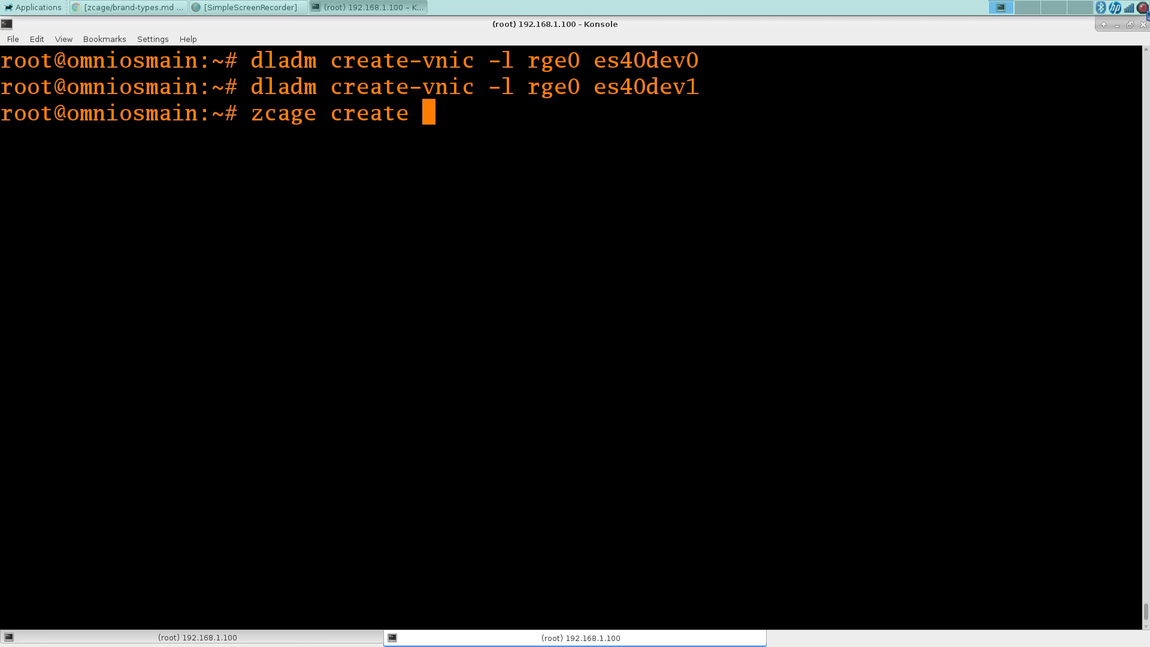
type("--alias")
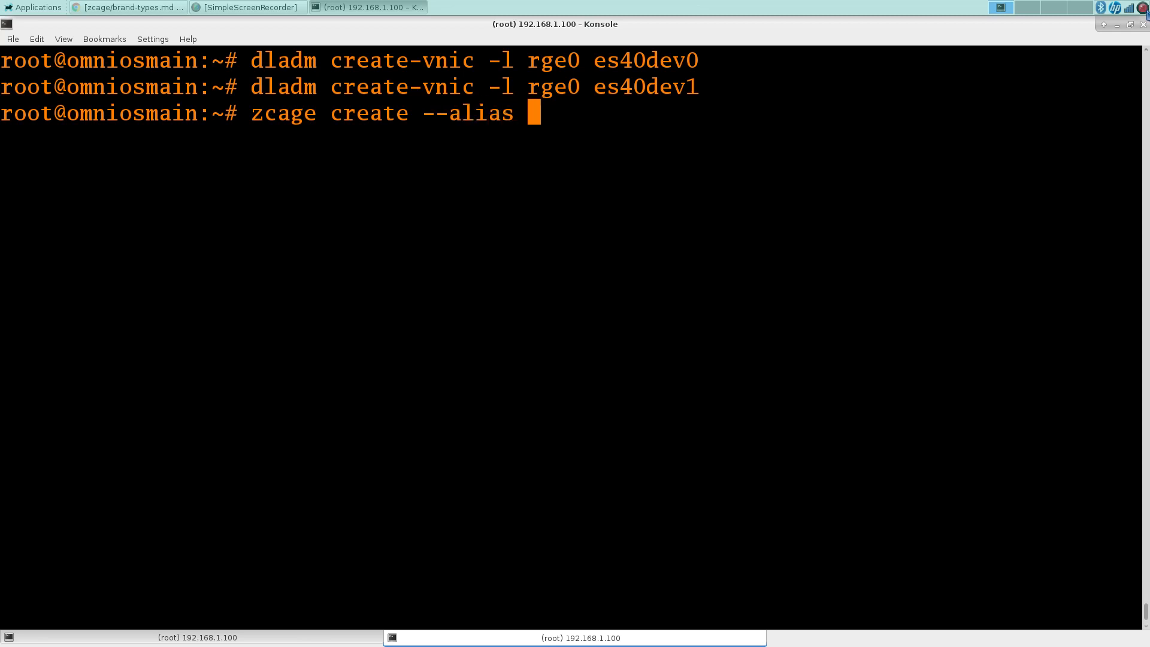
type("\"es40de")
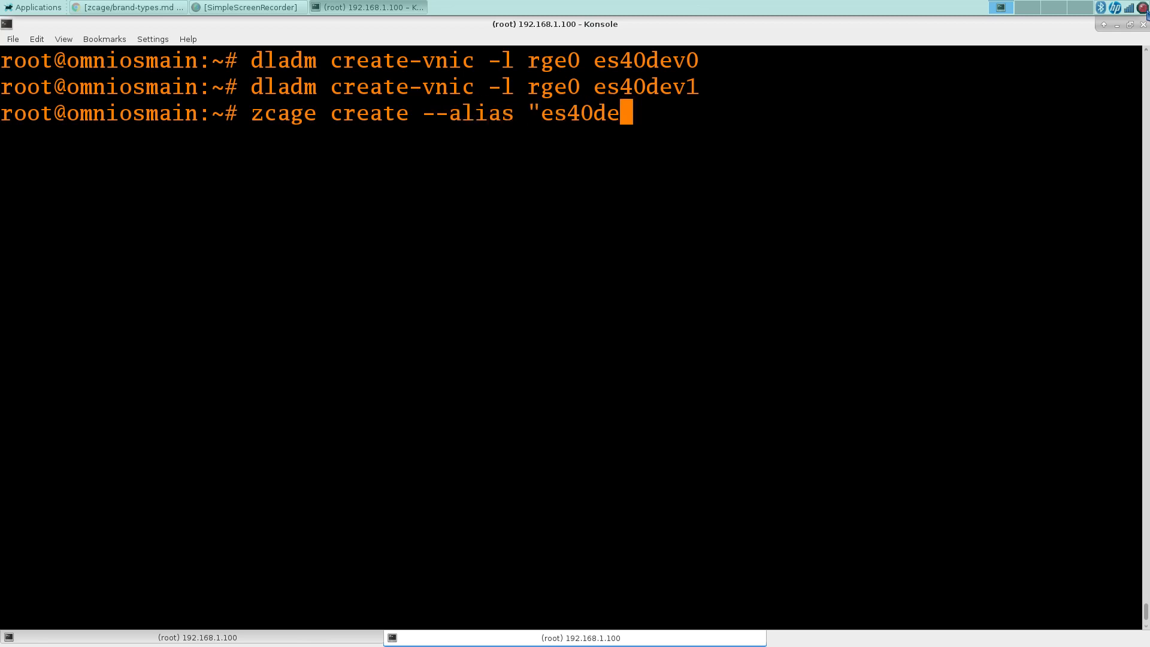
type("v\" --")
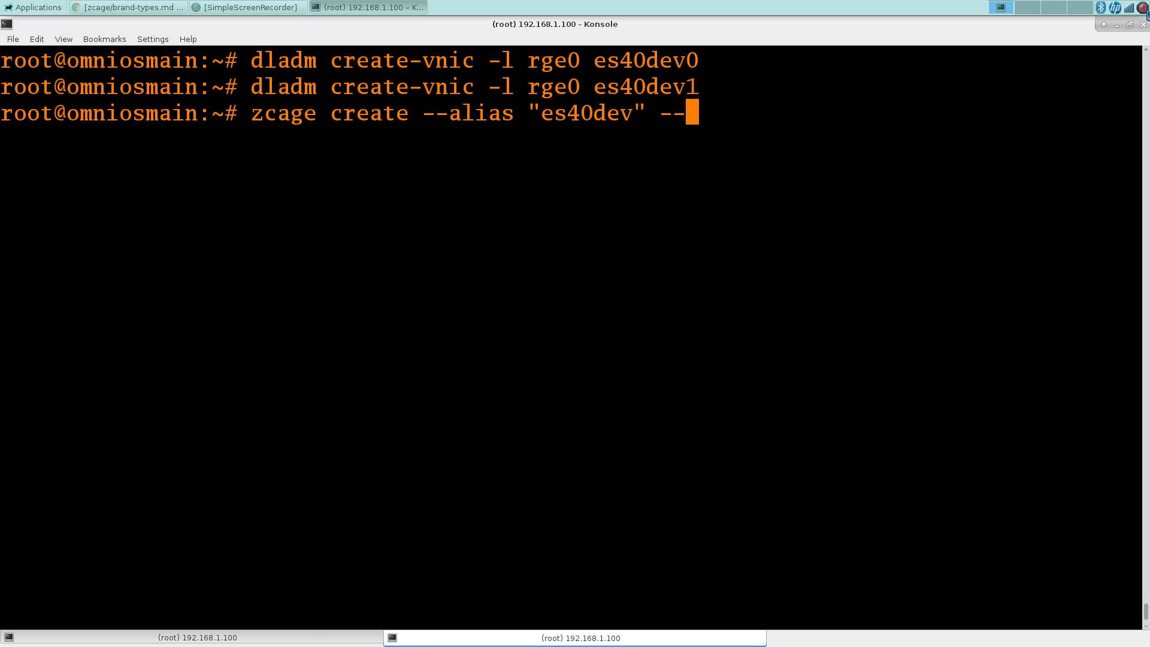
type("net \"es40")
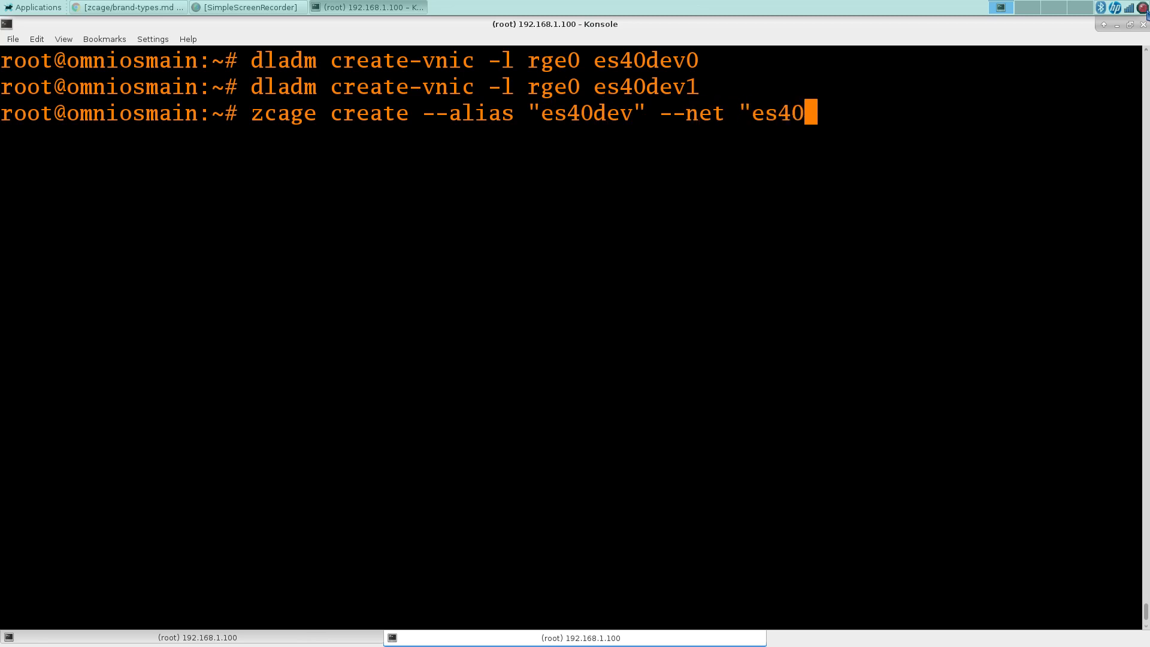
type("dev|")
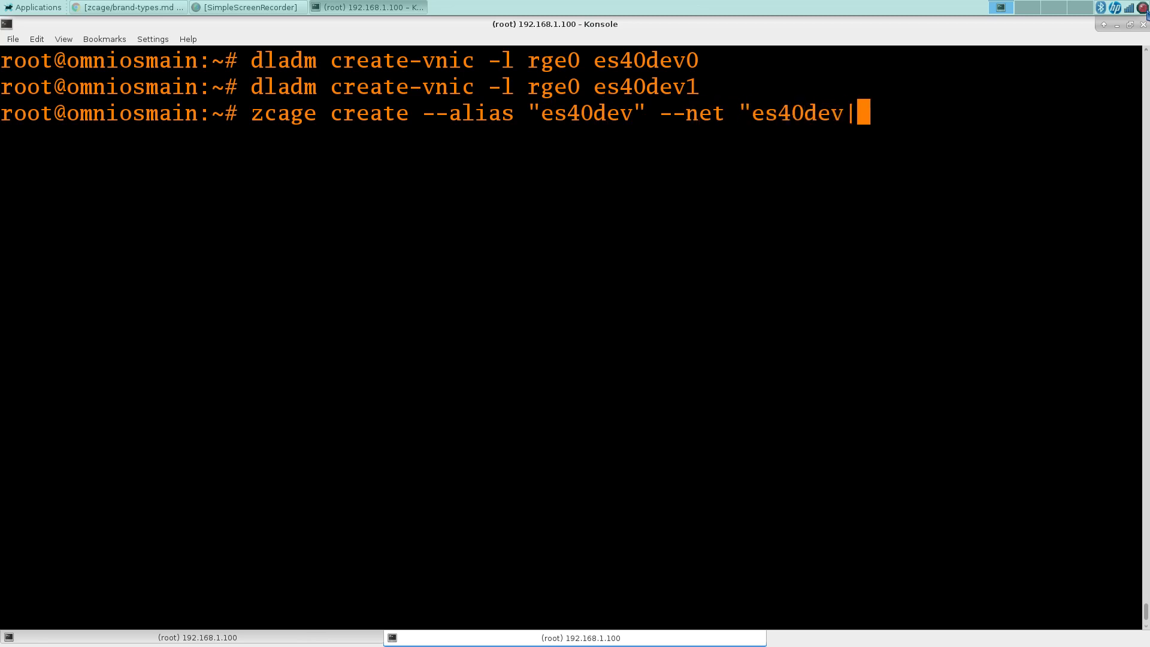
type("192.168.1")
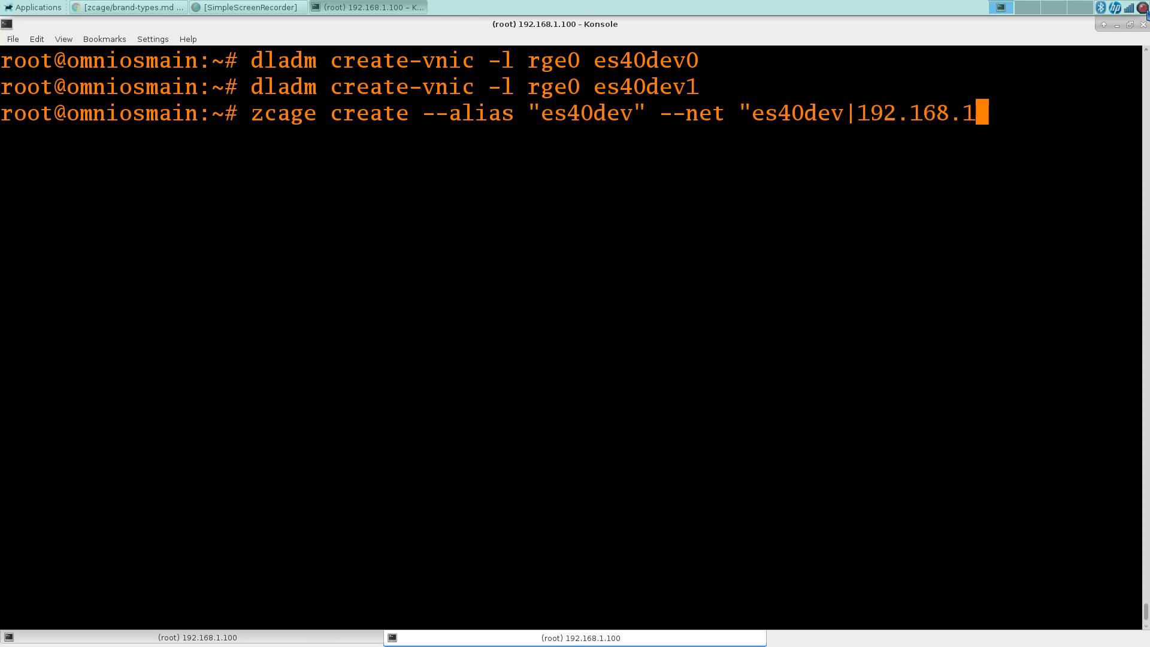
type("241/2")
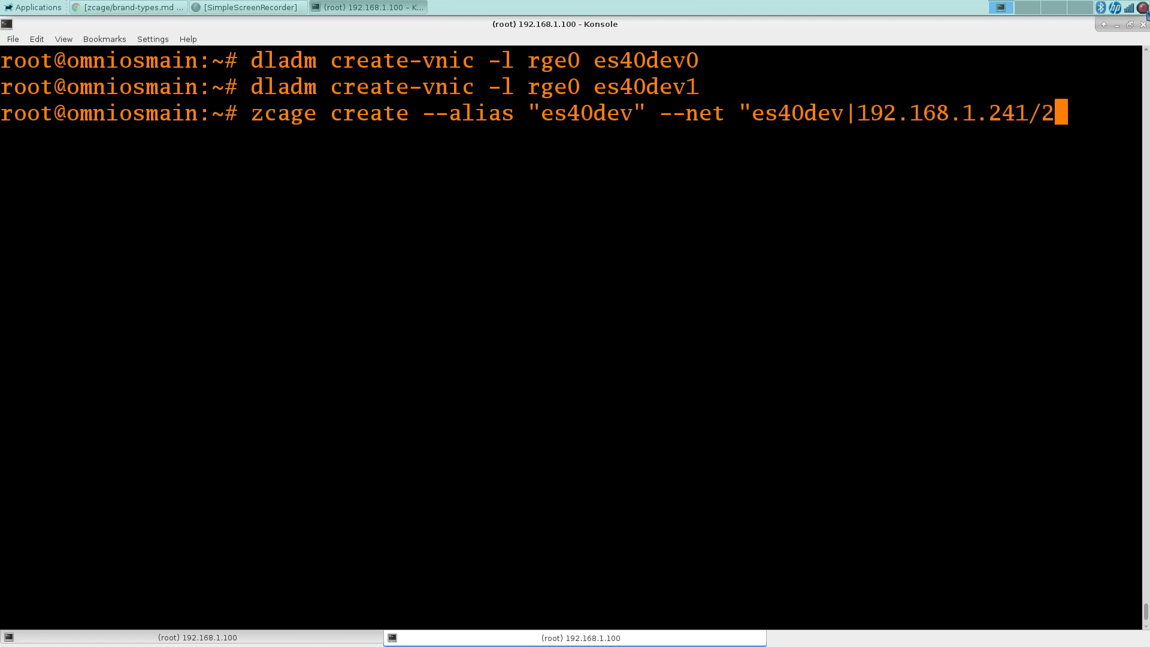
type("4|192.168.1.1\" --bra")
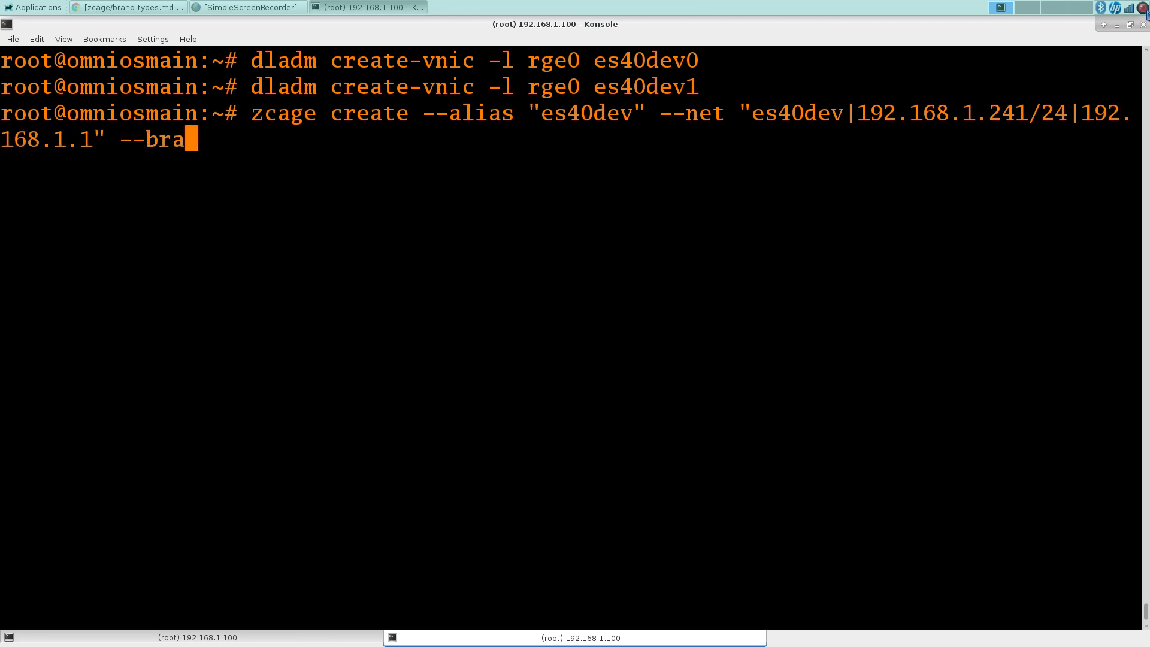
Add brand pkgsrc, 3gb RAM and 2 CPUs to the command; it fails with a ReferenceError.
type("nd")
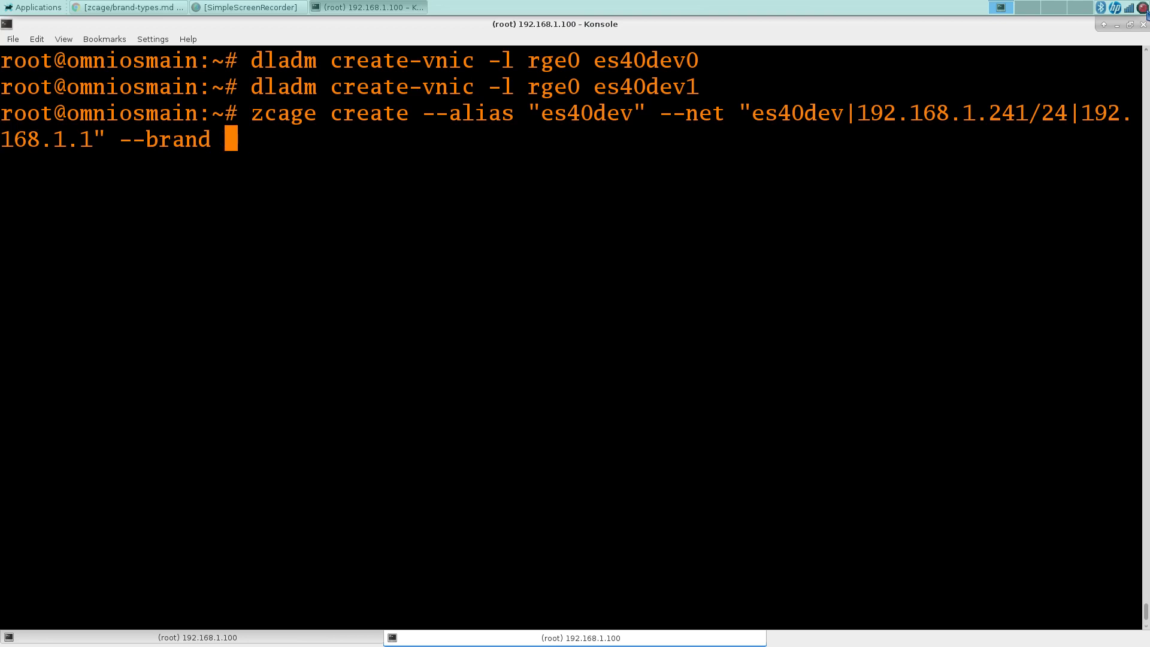
type("\"pkgsr")
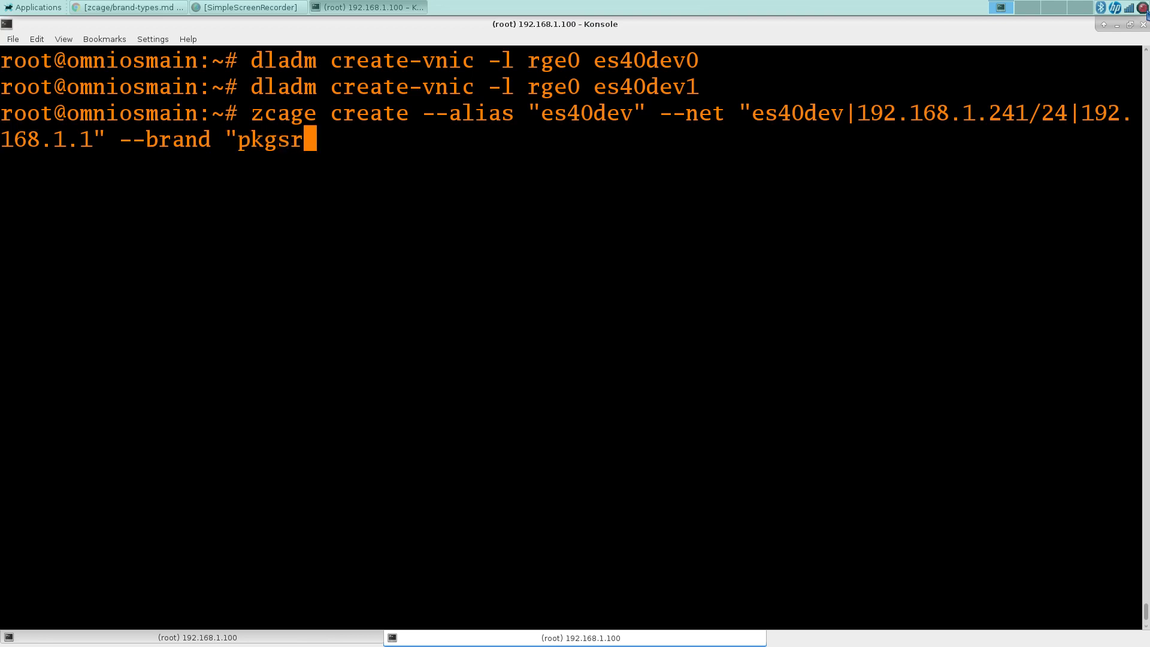
type("c\" --ram")
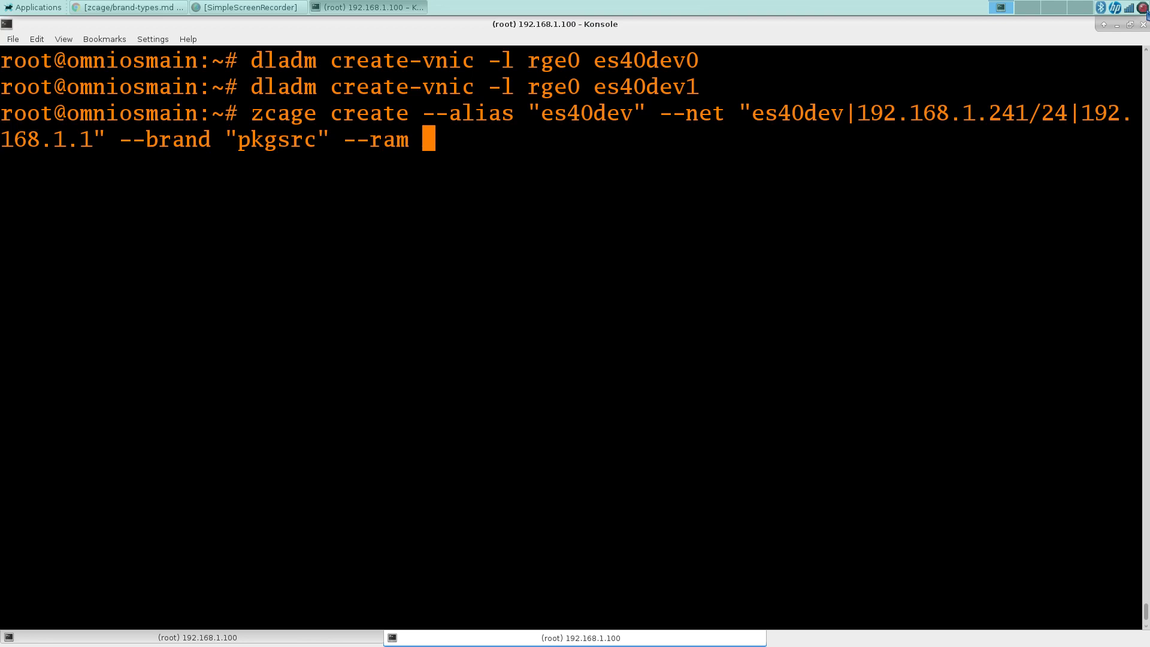
type("3gb --")
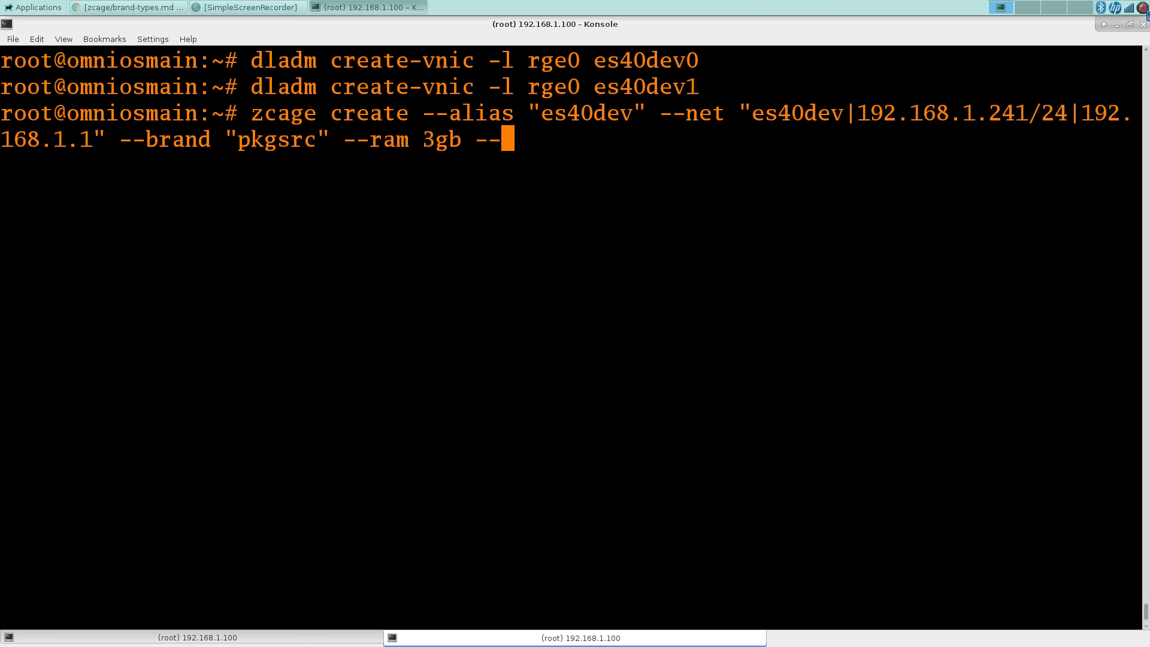
type("cpu 2")
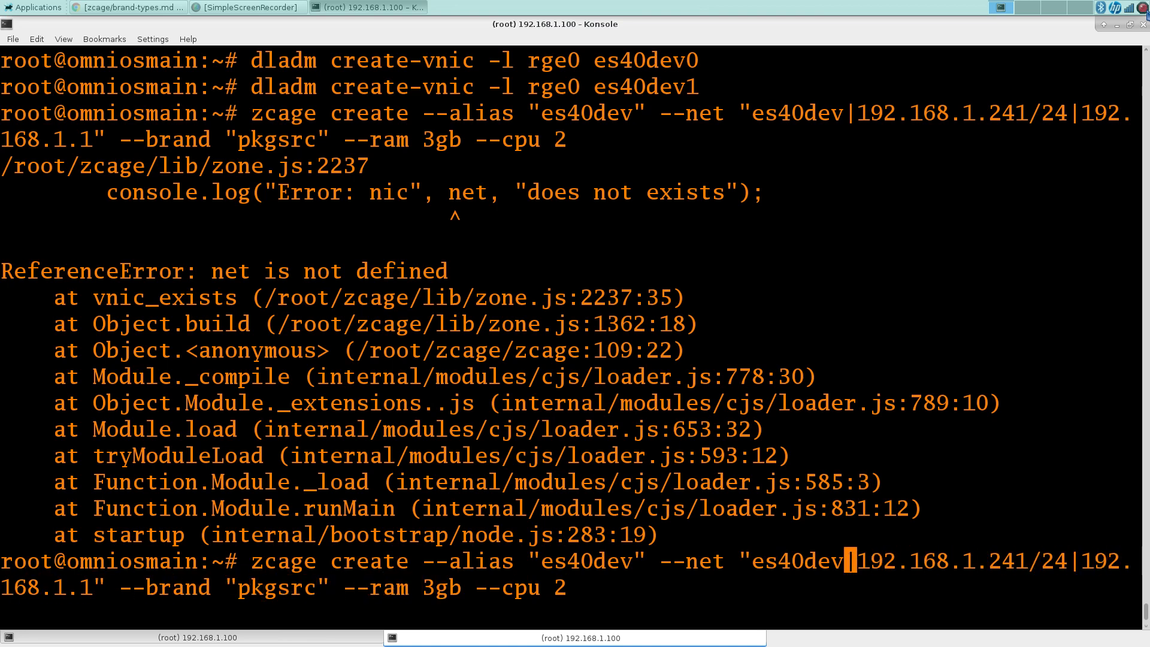
Correct the --net interface to es40dev0 and run zcage create; zone es40dev starts OK.
type("0")
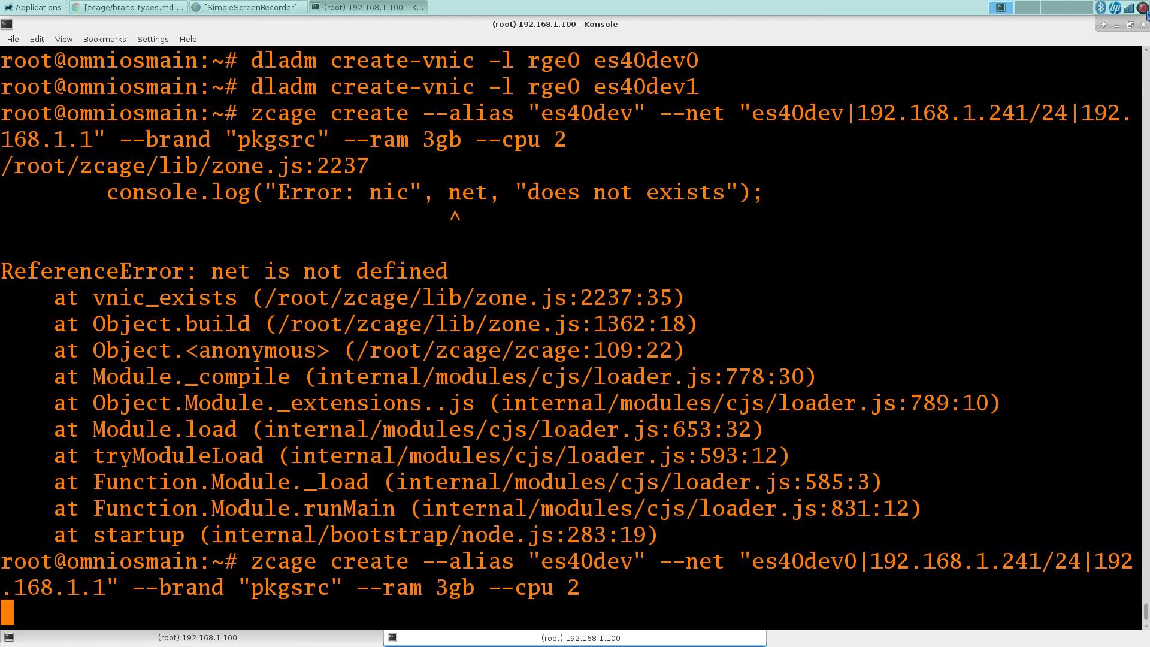
key("Return")
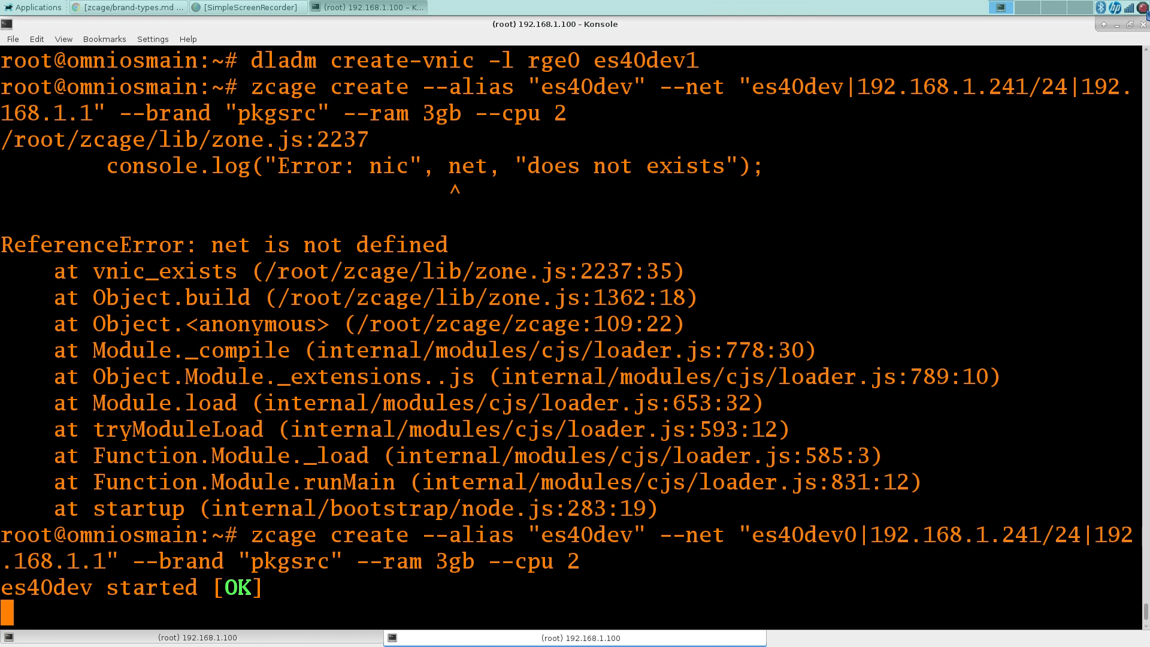
key("Return")
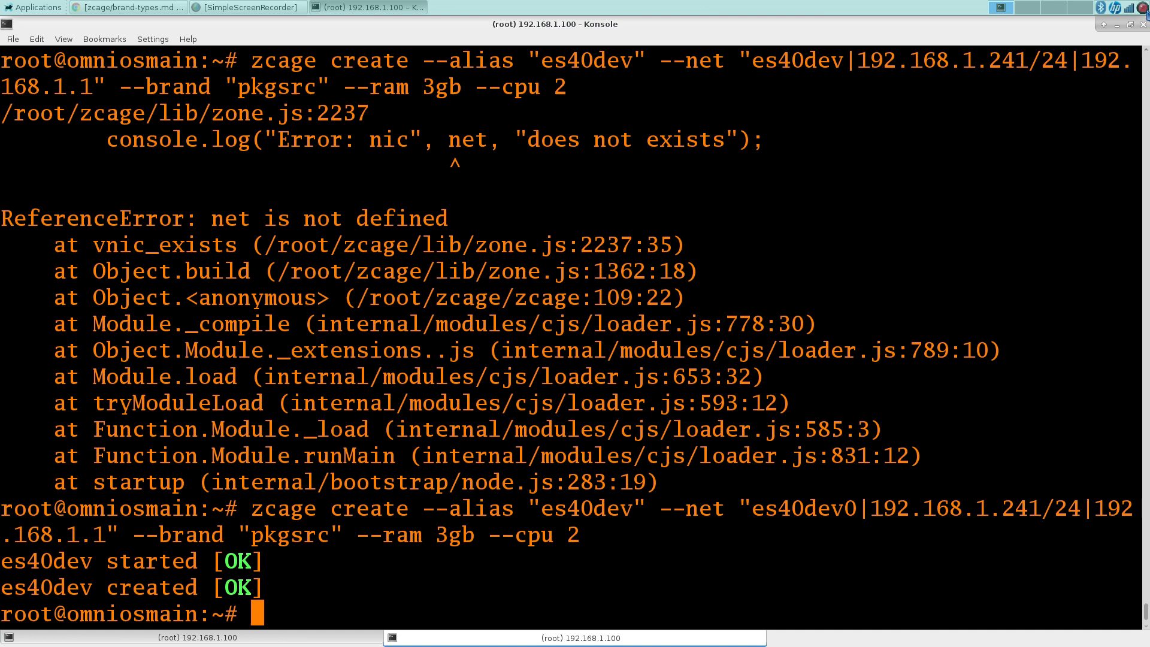
Add a net resource with physical=es40dev1 to zone es40dev in zonecfg, then verify and commit.
type("zonecfg")
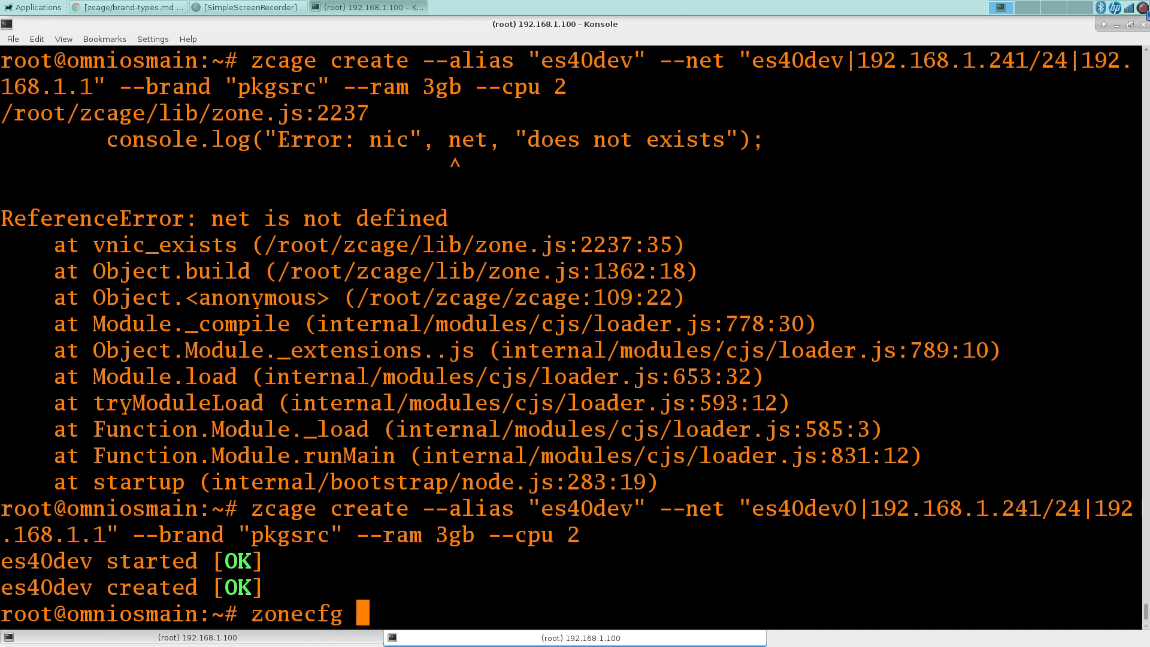
type("-z es4")
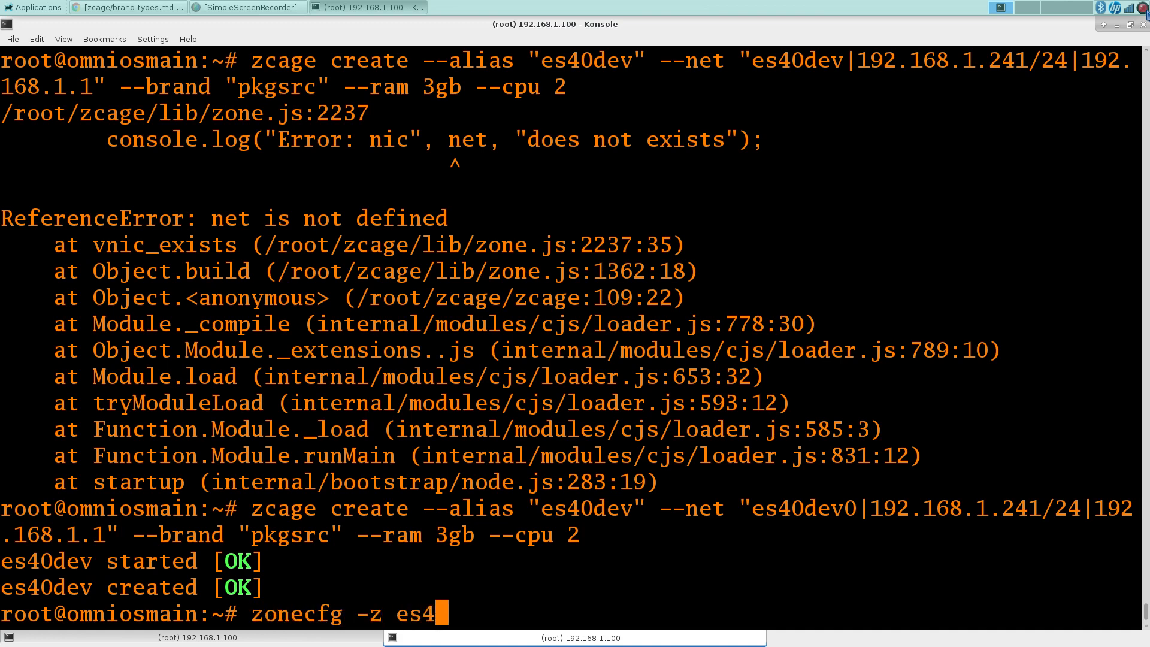
type("0dev")
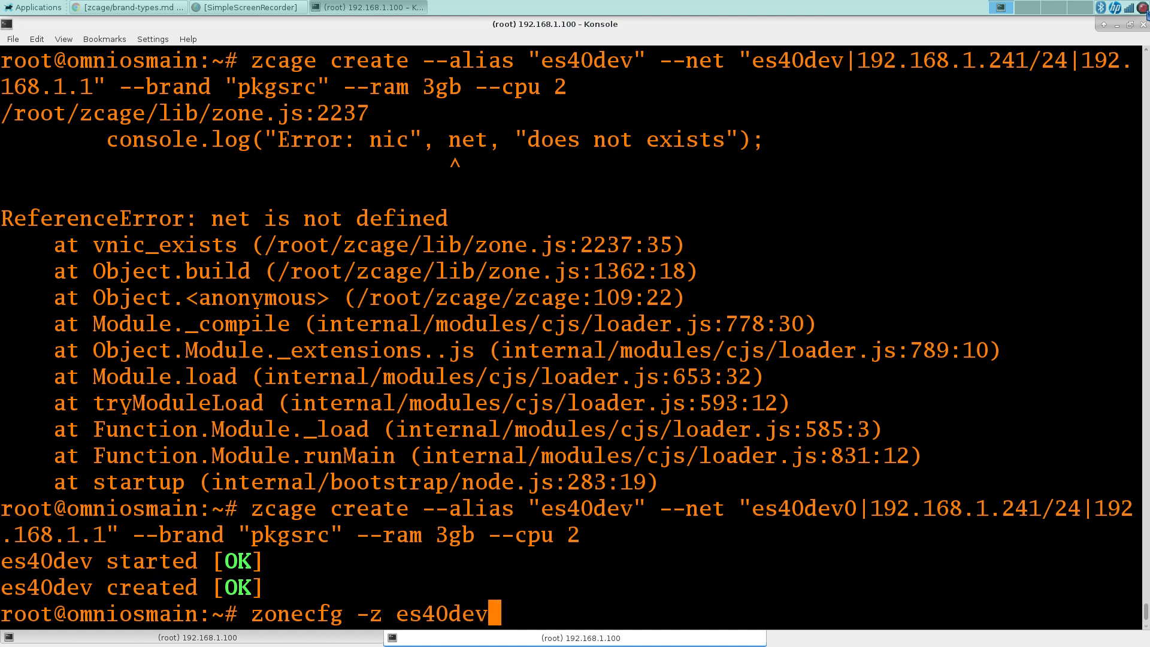
type("add net")
type("set p")
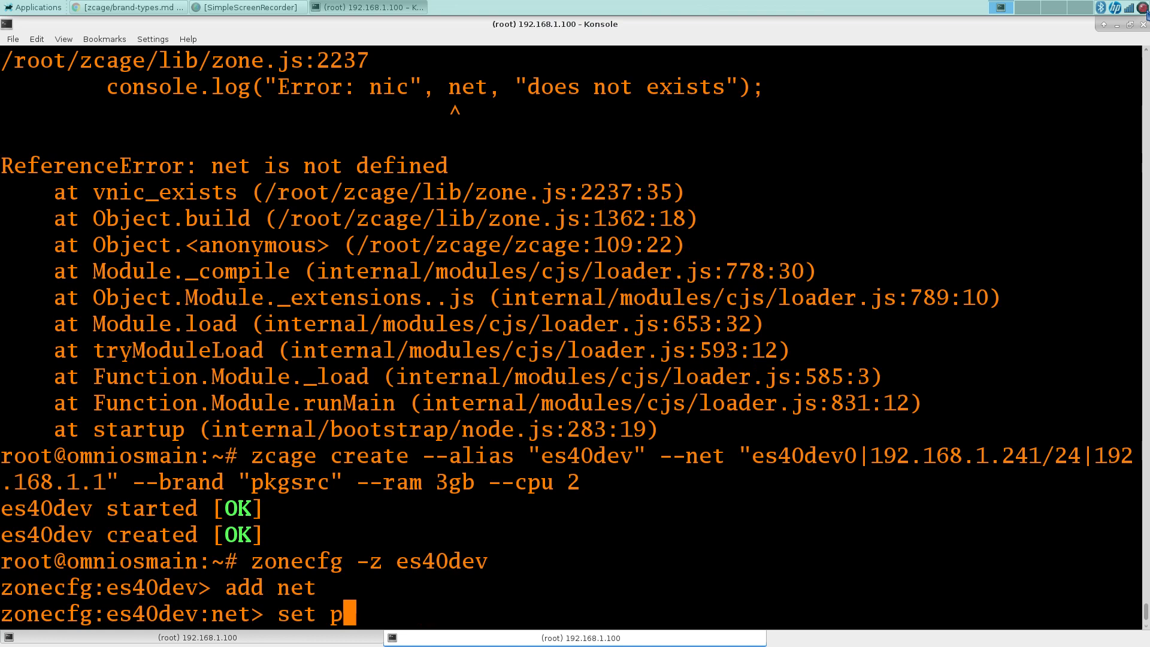
type("hysical=es")
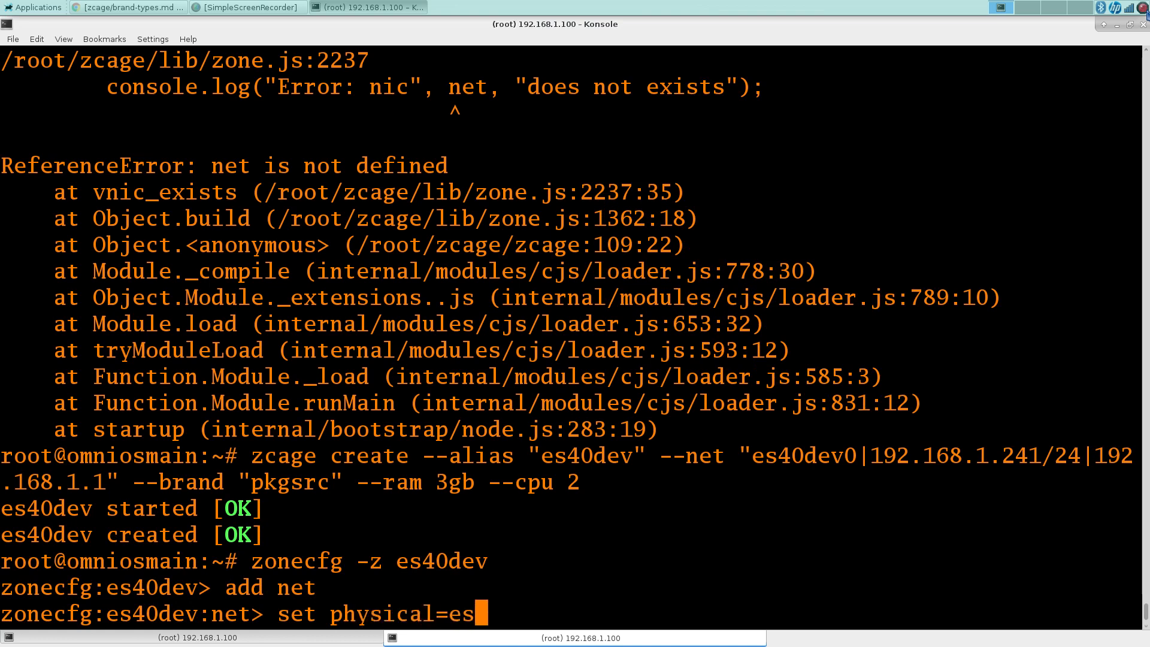
type("40dev1")
type("dladm")
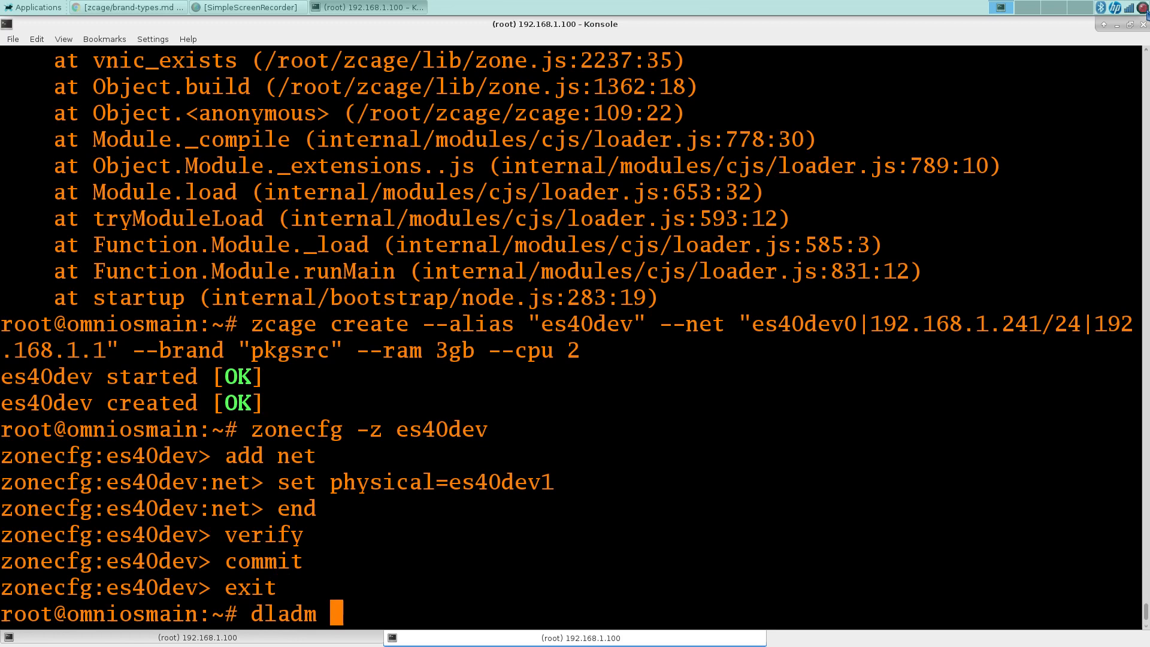
Set link property promisc-filtered=off on es40dev1 with dladm set-linkprop.
type("set-lin")
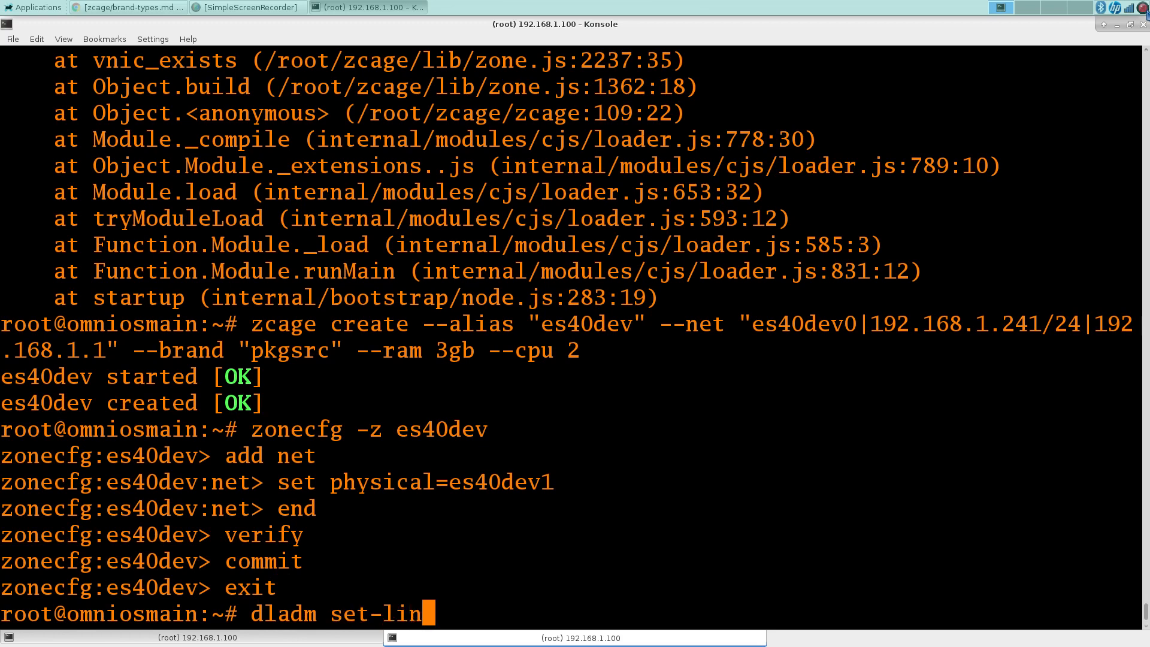
type("kprop")
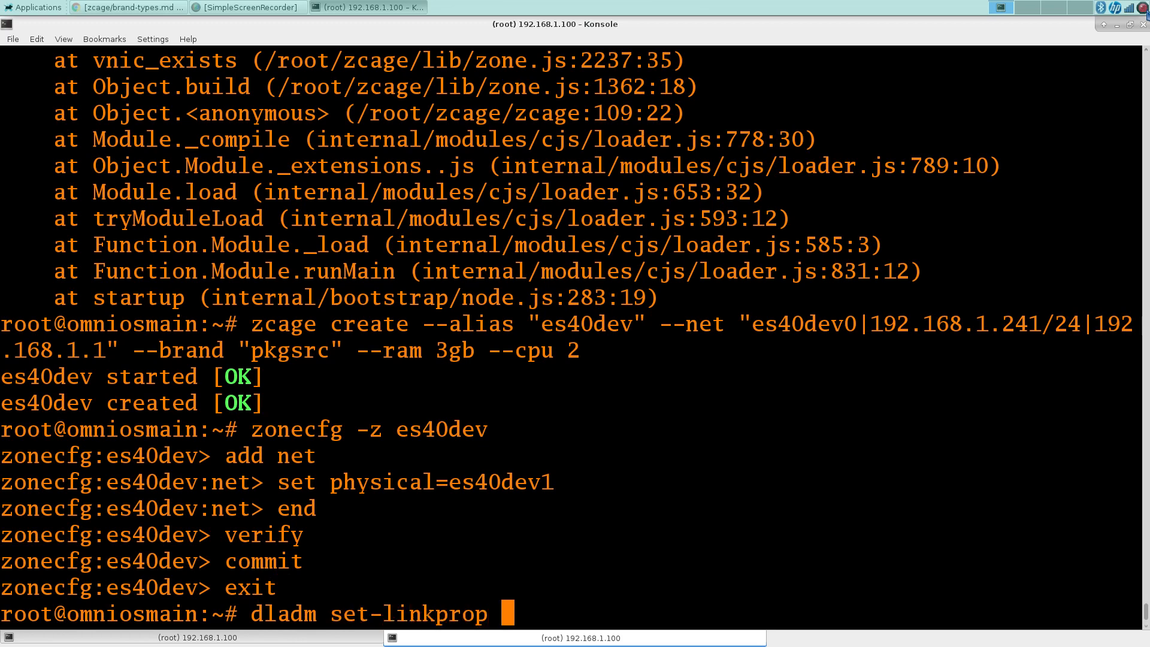
type("-p promis")
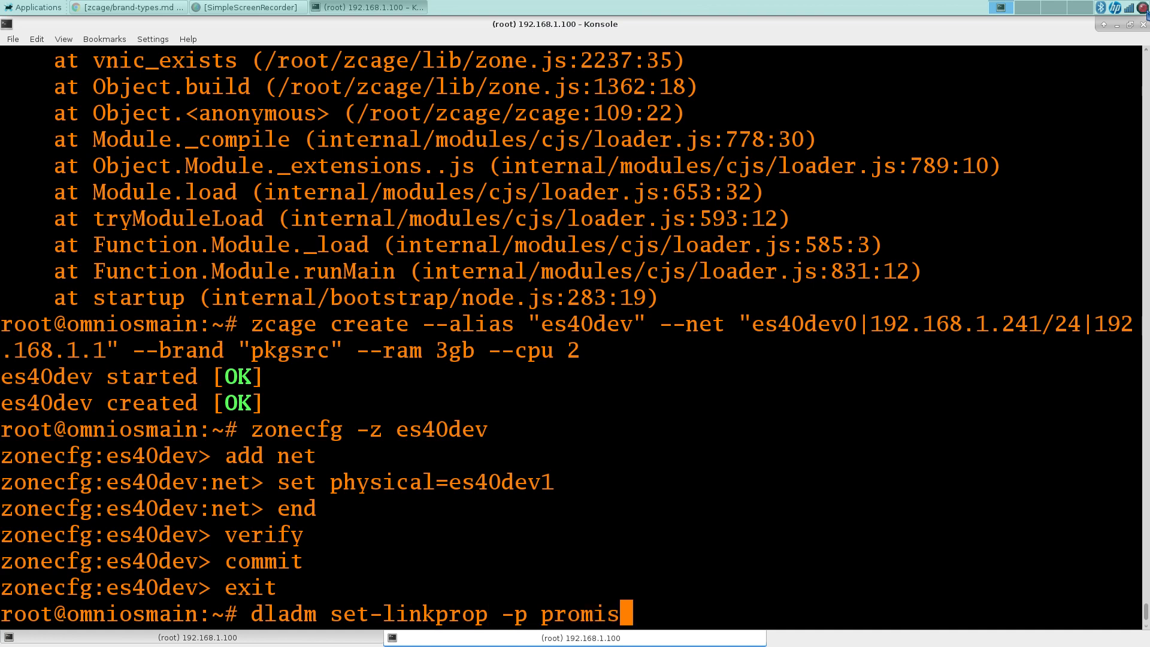
type("c-filtered")
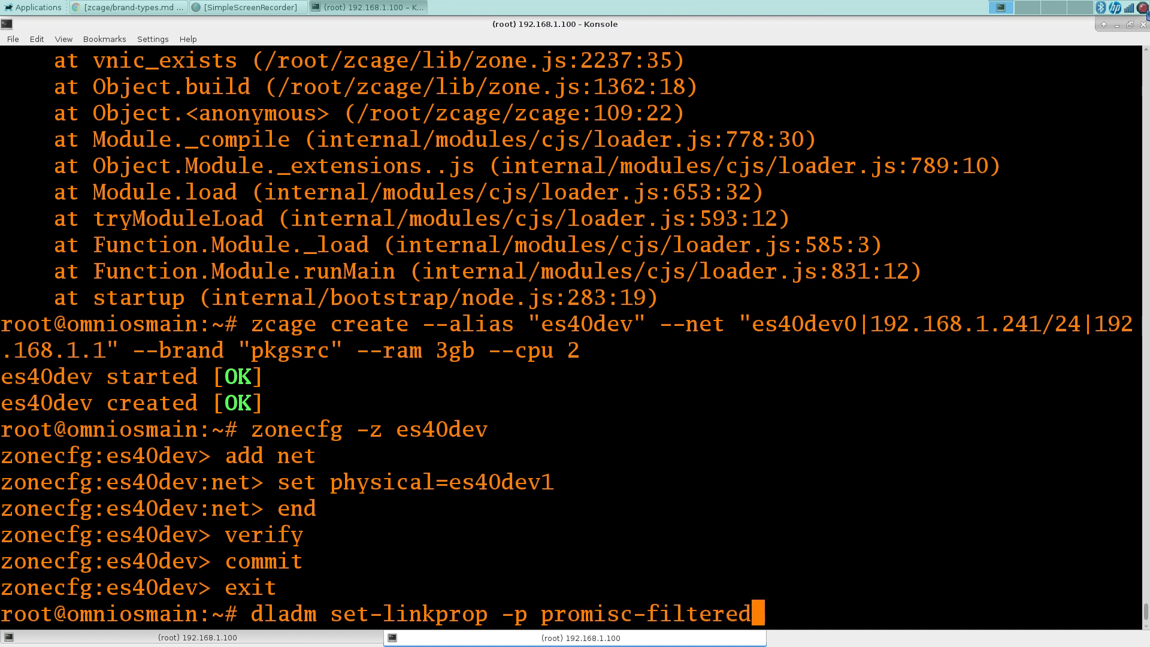
type("=off es40dev1")
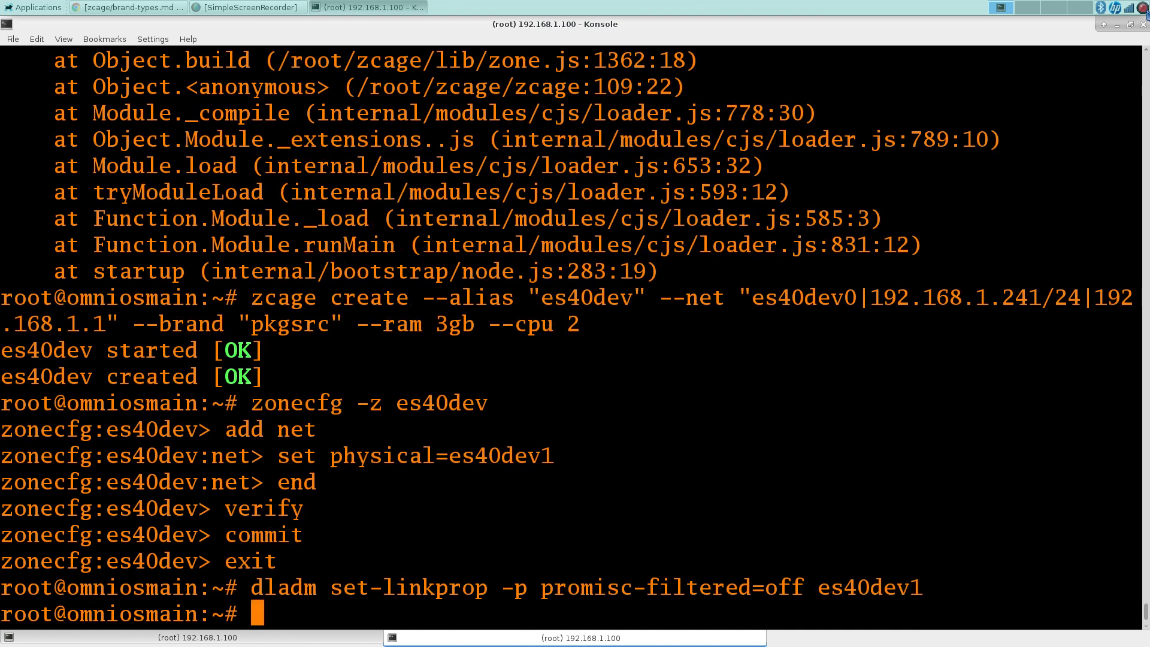
List es40dev1 link properties with dladm show-linkprop, confirming promisc-filtered is off.
type("dladm show")
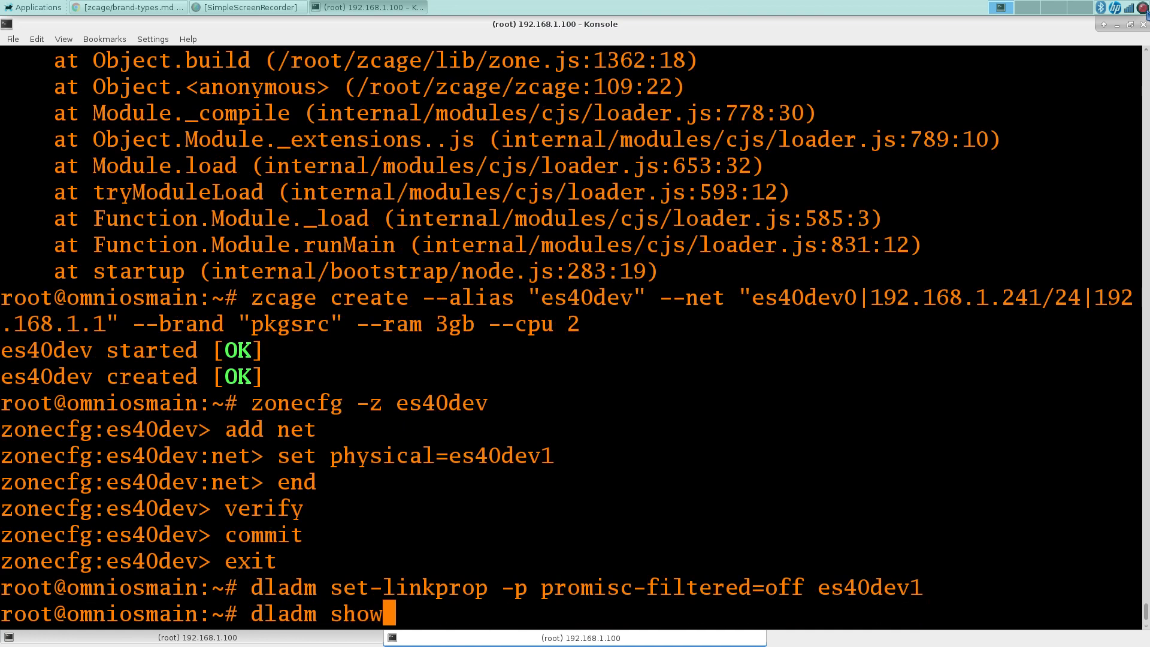
type("-linkprop")
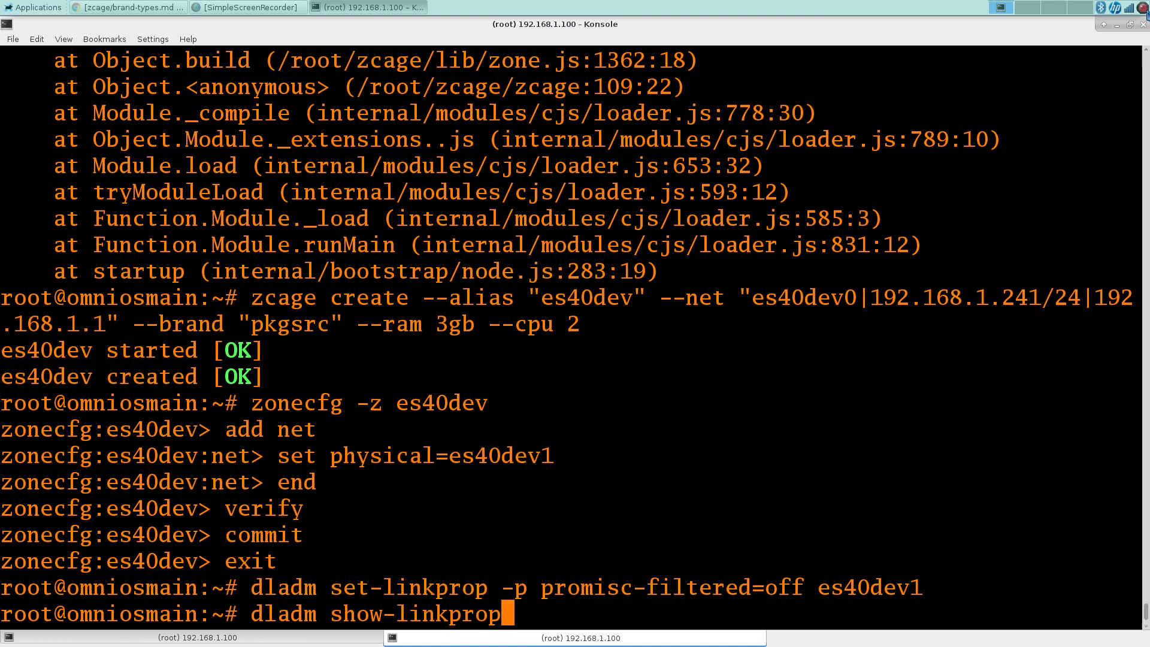
type("es40de")
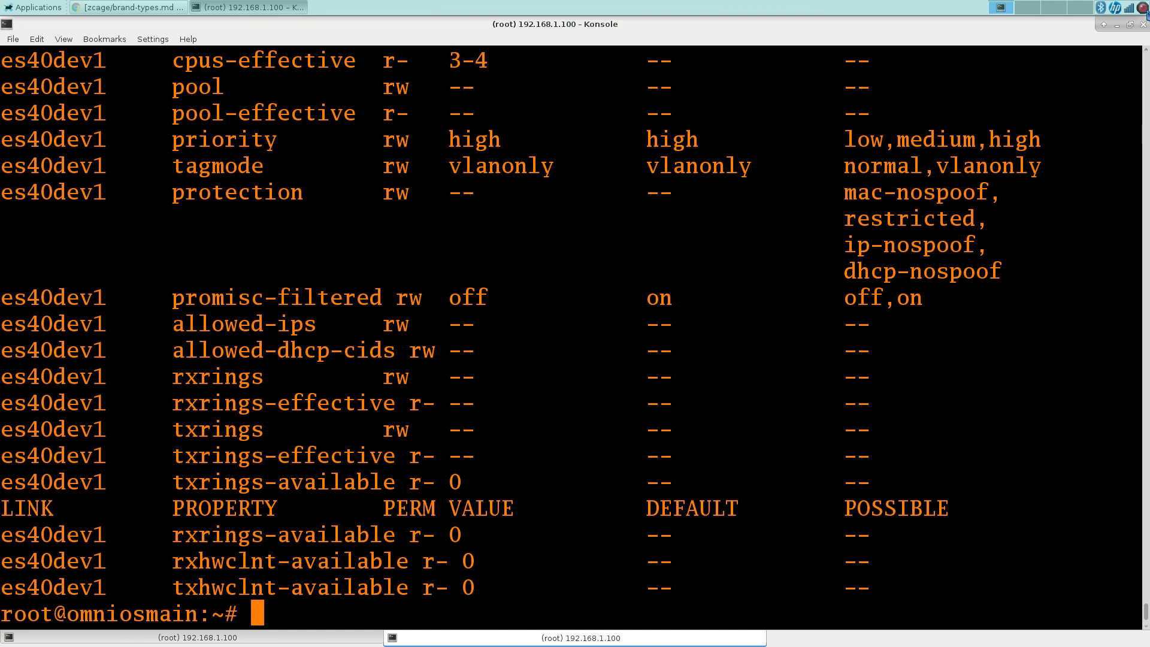
type("zcage start -z")
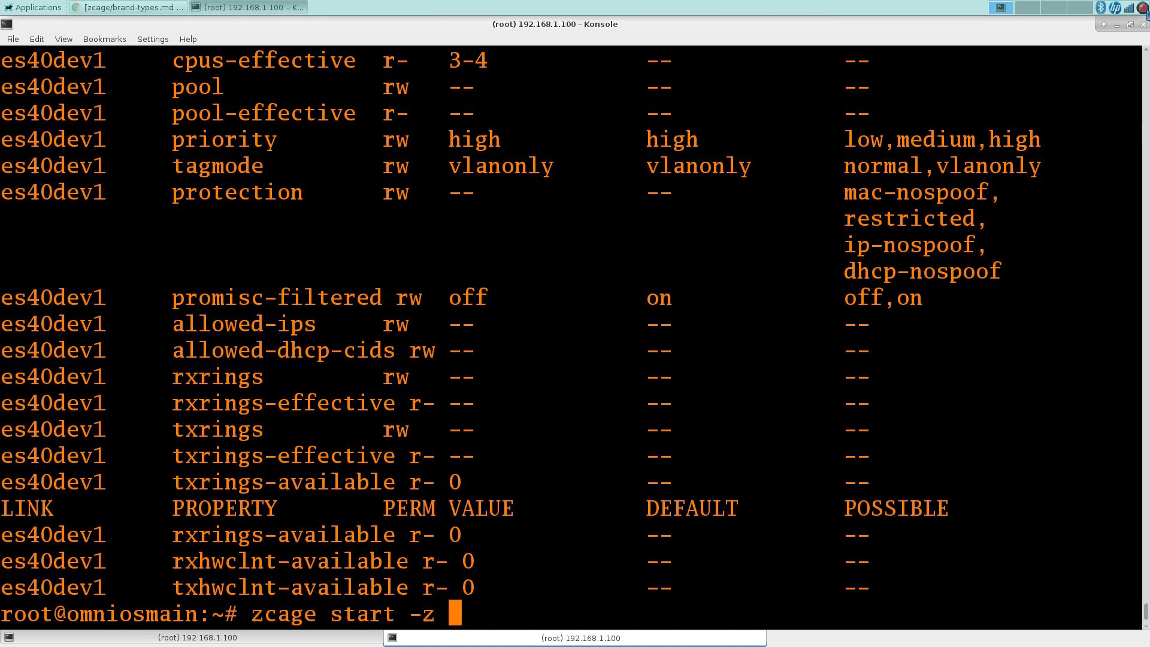
Start zone es40dev with zcage, zlogin into it and list the home directory.
type("es40dev")
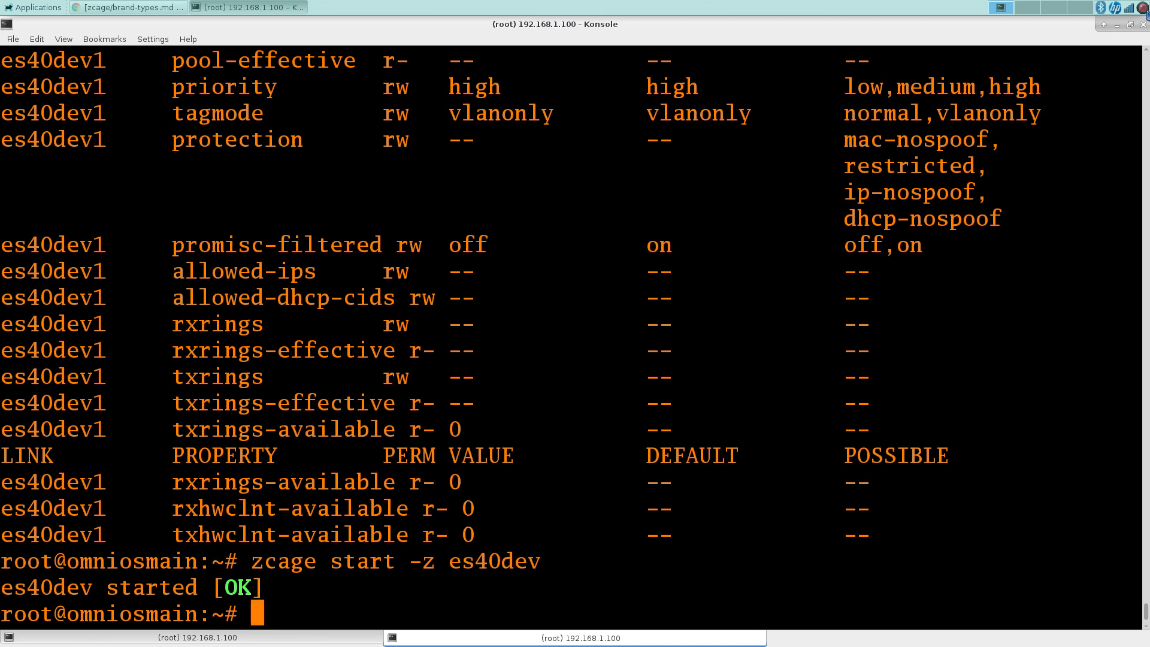
type("z")
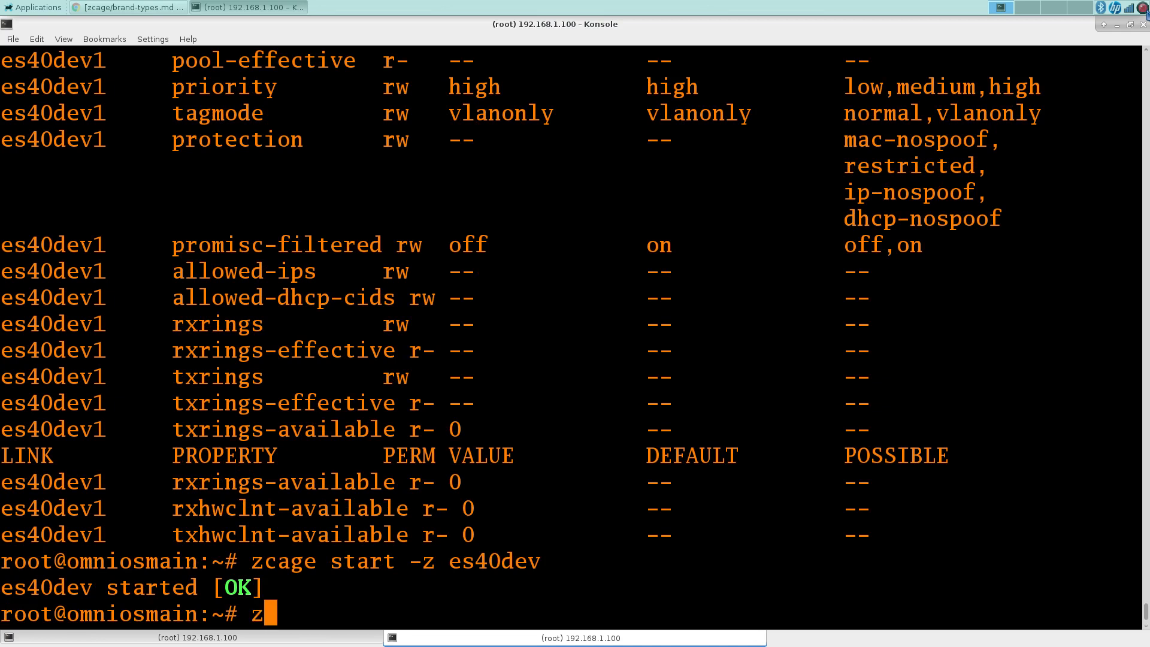
type("login")
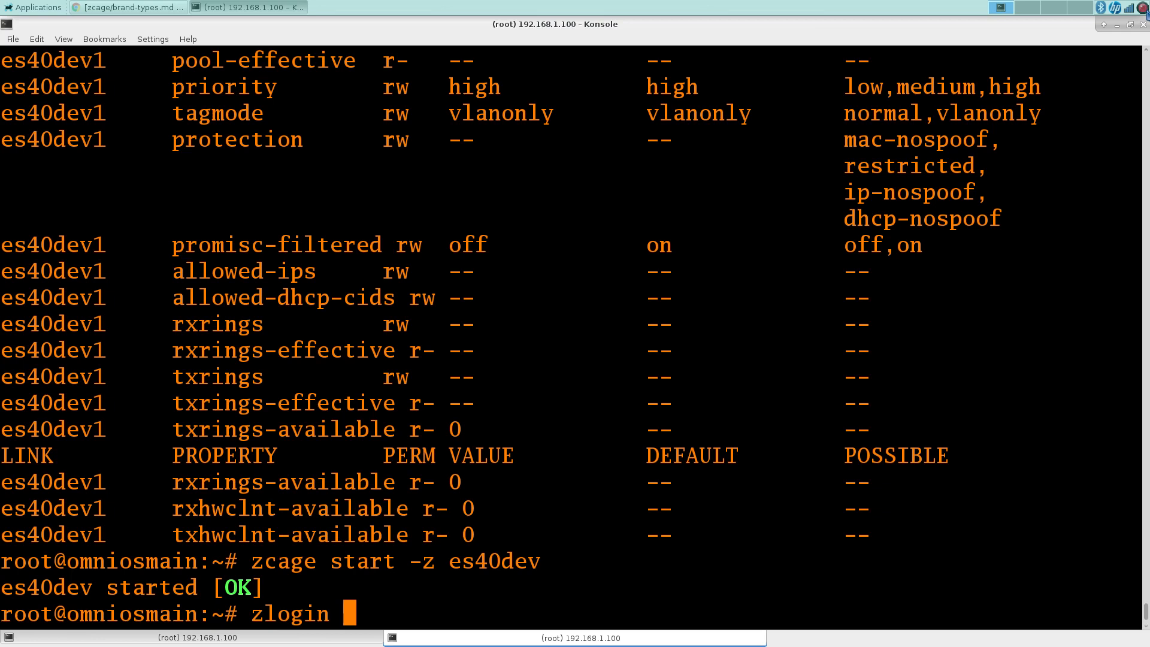
type("es40dev")
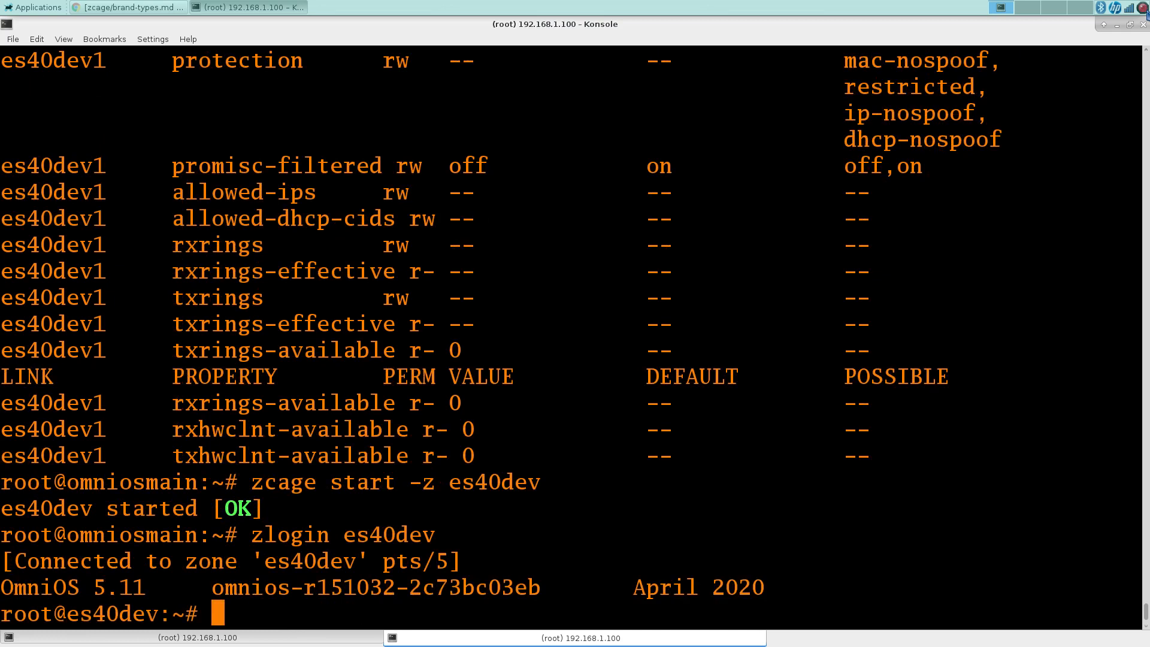
type("ls")
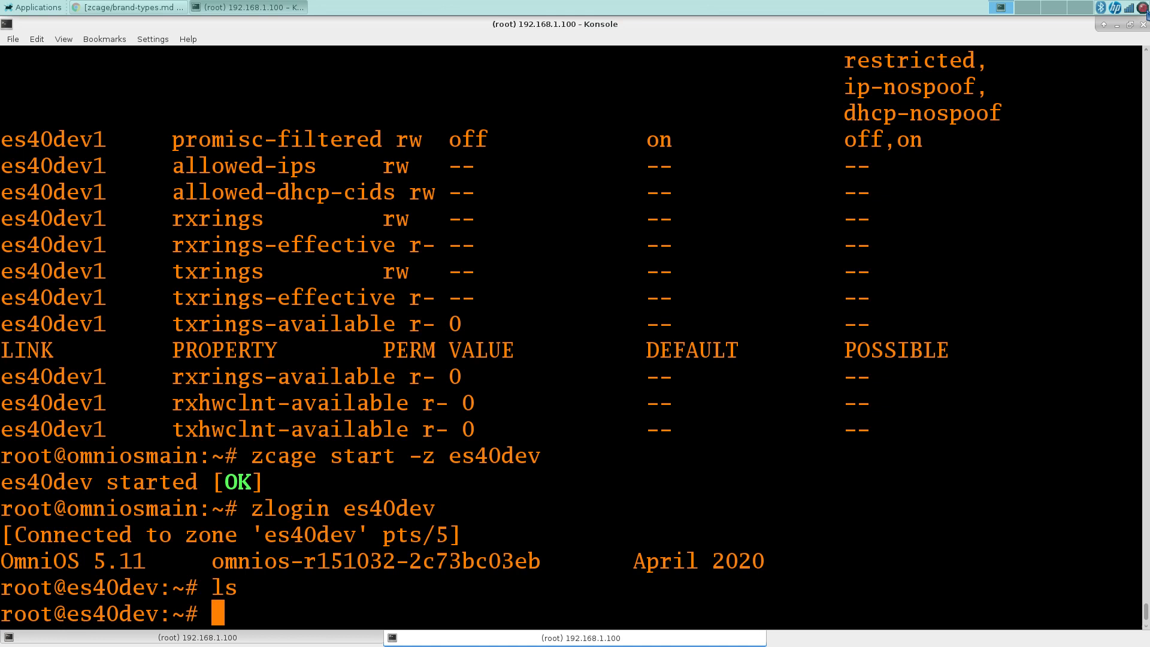
Compose a pkgin install of modular-xorg, gcc9 and build-essential.
type("pkgin inst")
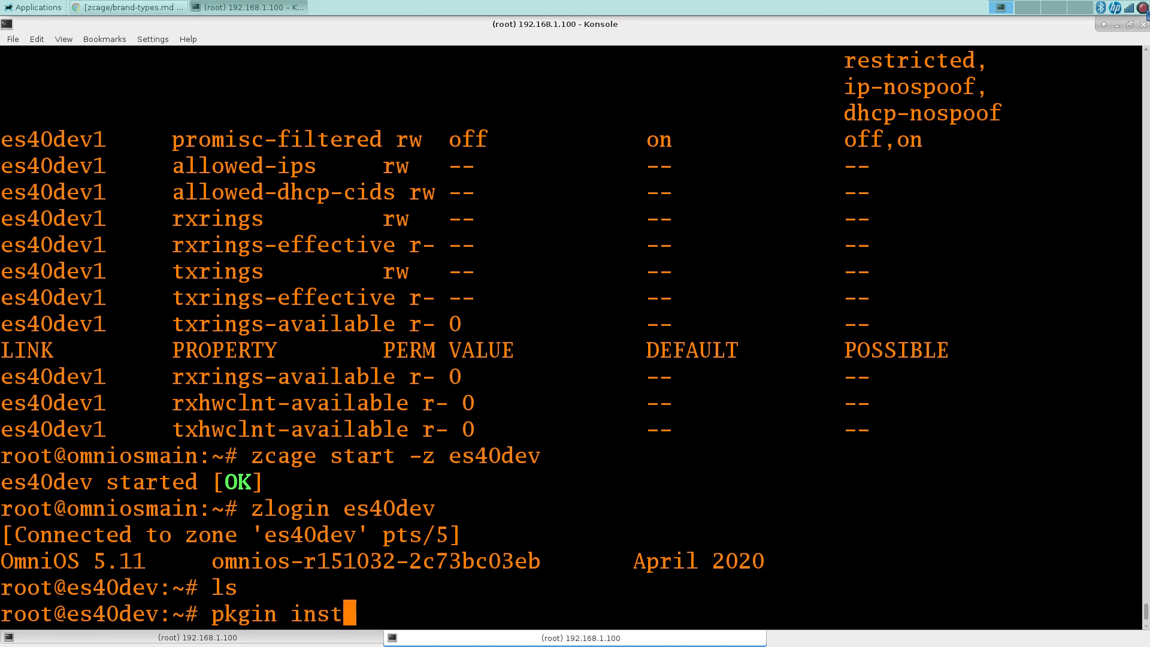
type("all")
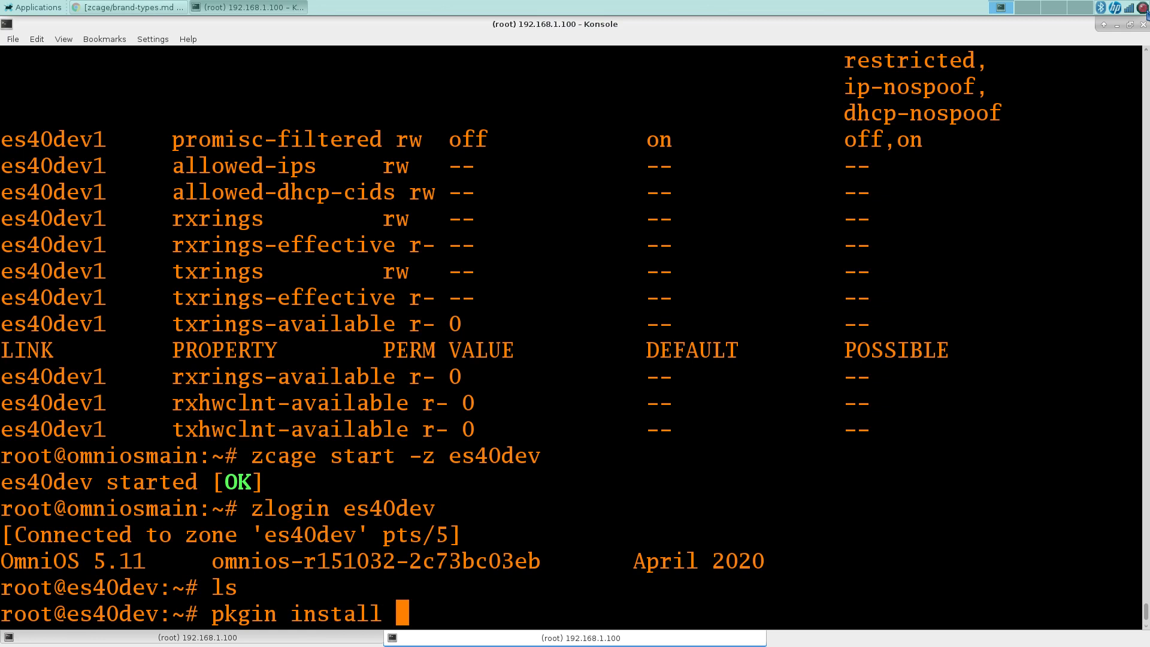
type("modular-")
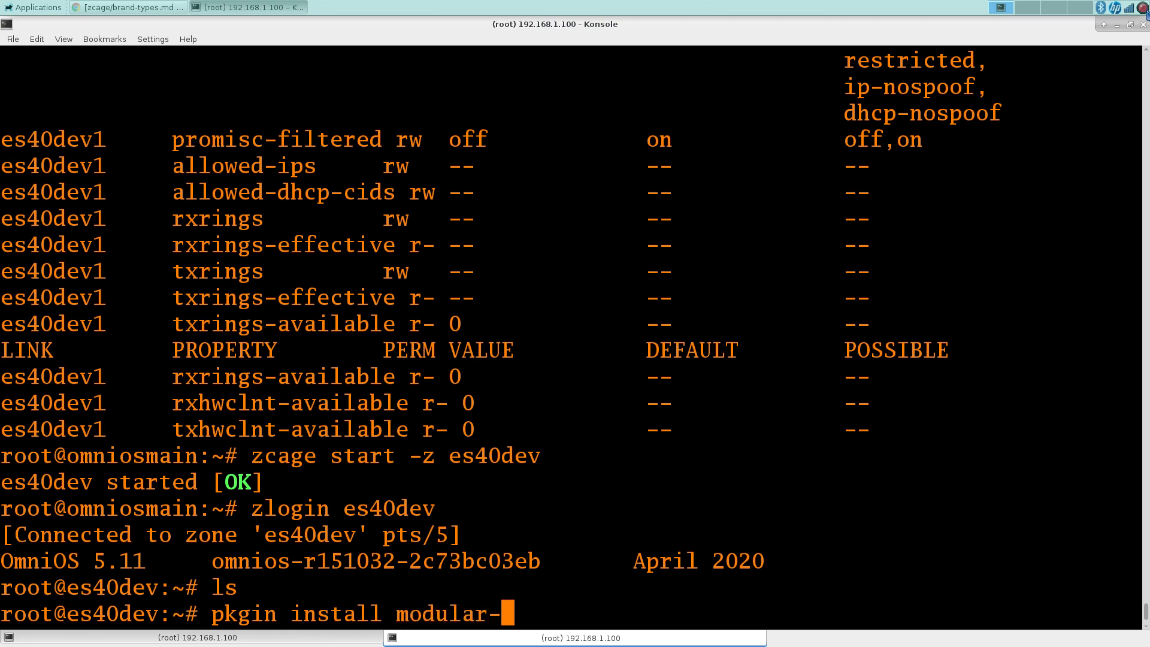
type("xorg")
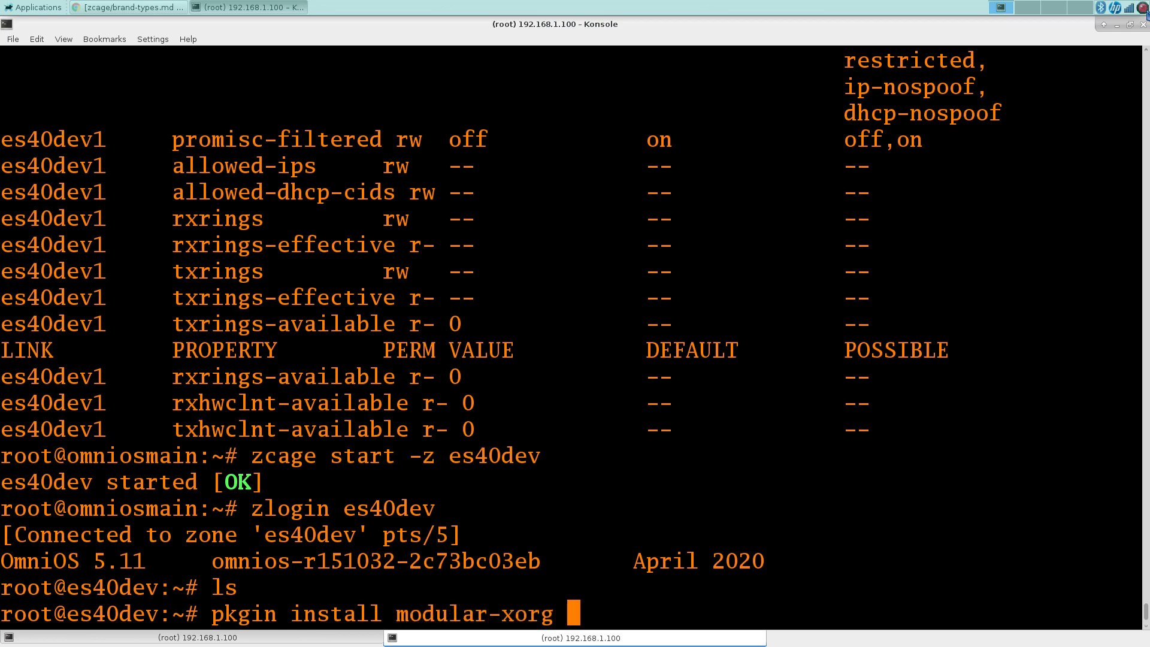
type("g")
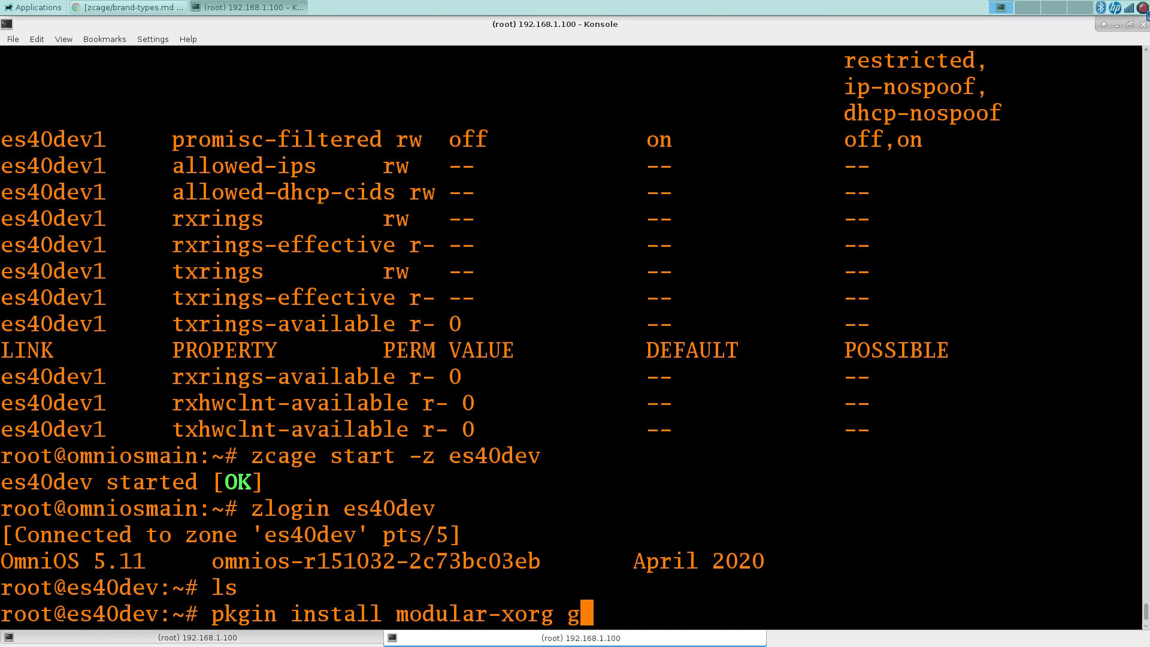
type("cc9")
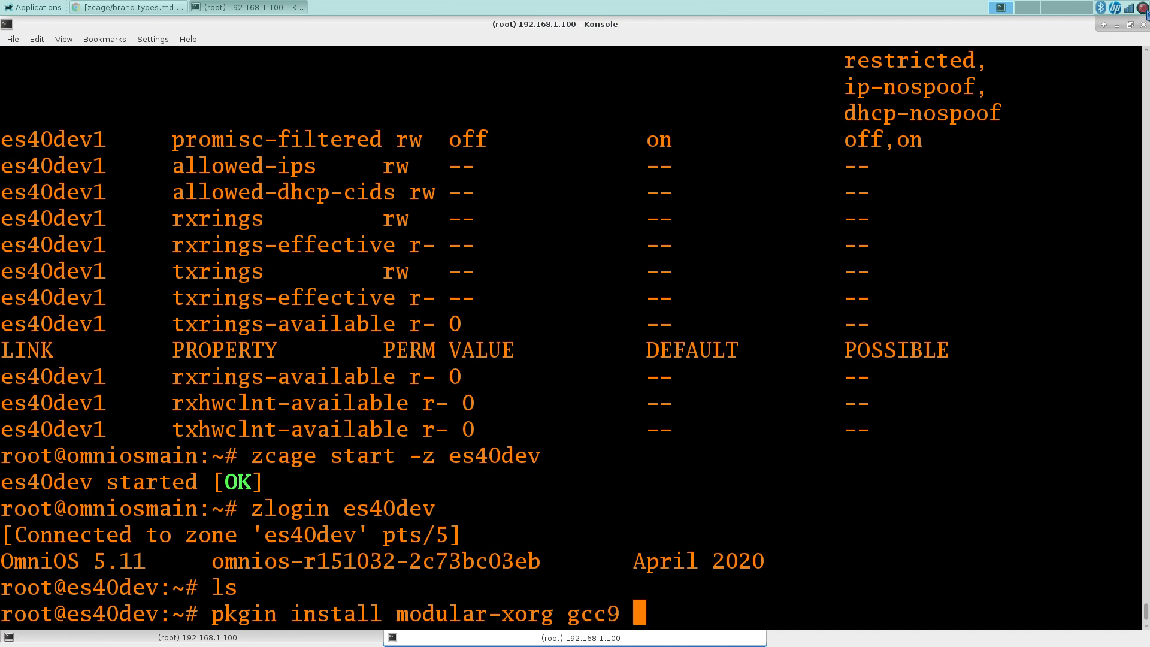
type("build-ess")
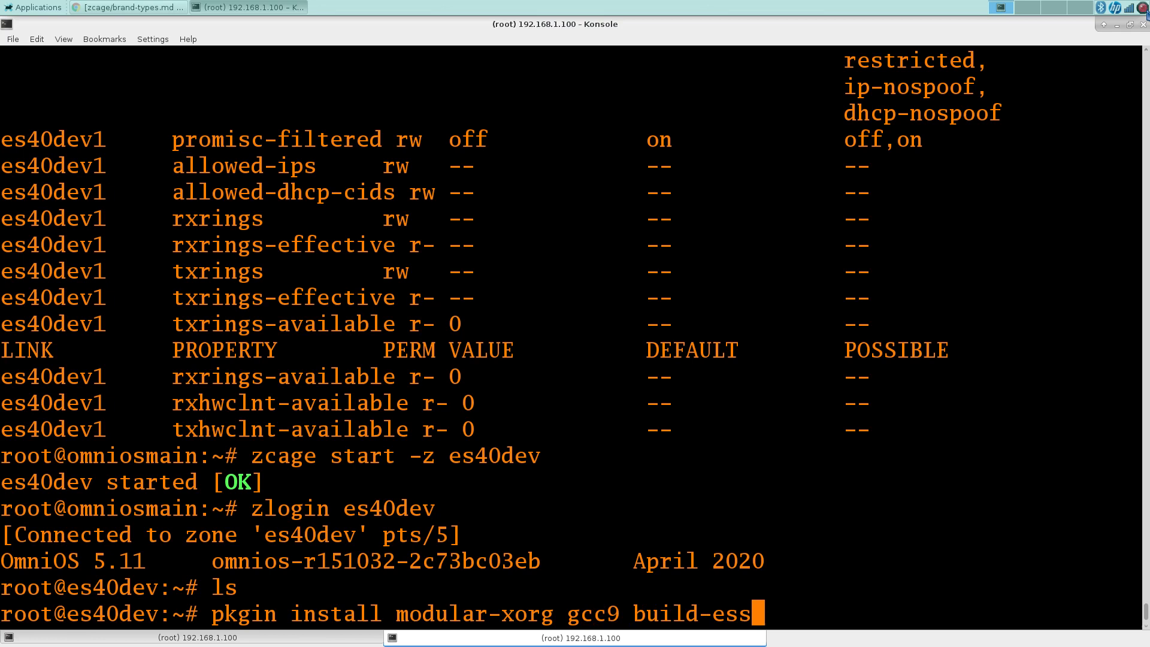
type("ential")
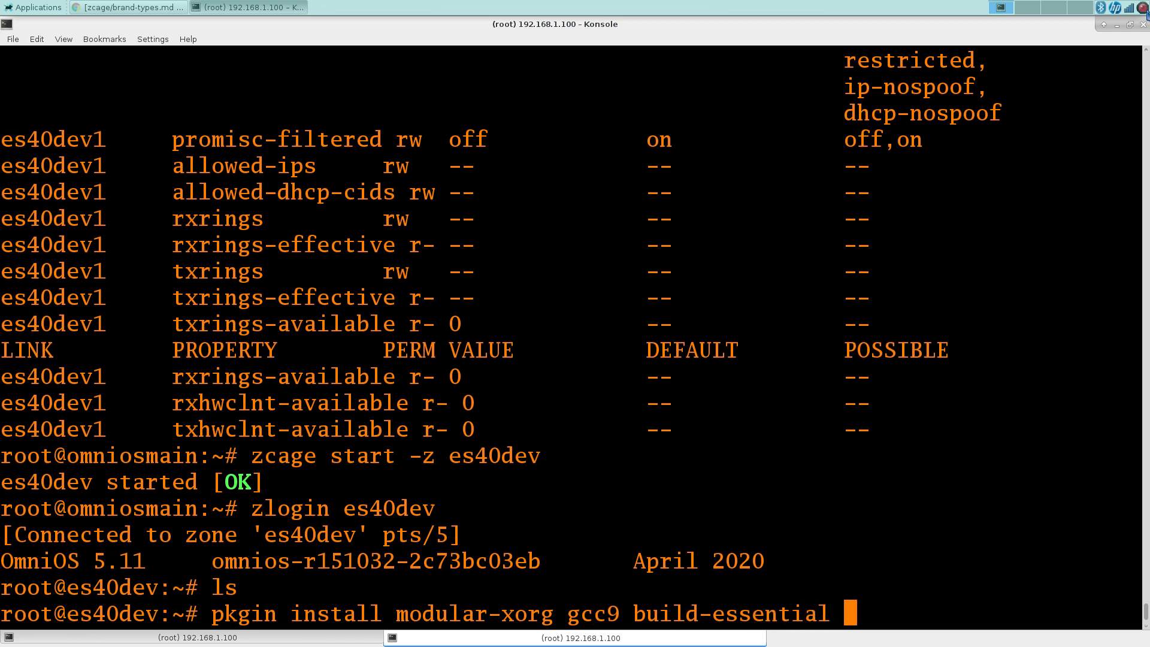
Add xorgproto, libpcap, SDL and SDL_ttf, run the install and answer y for 291 packages.
type("xorgprot")
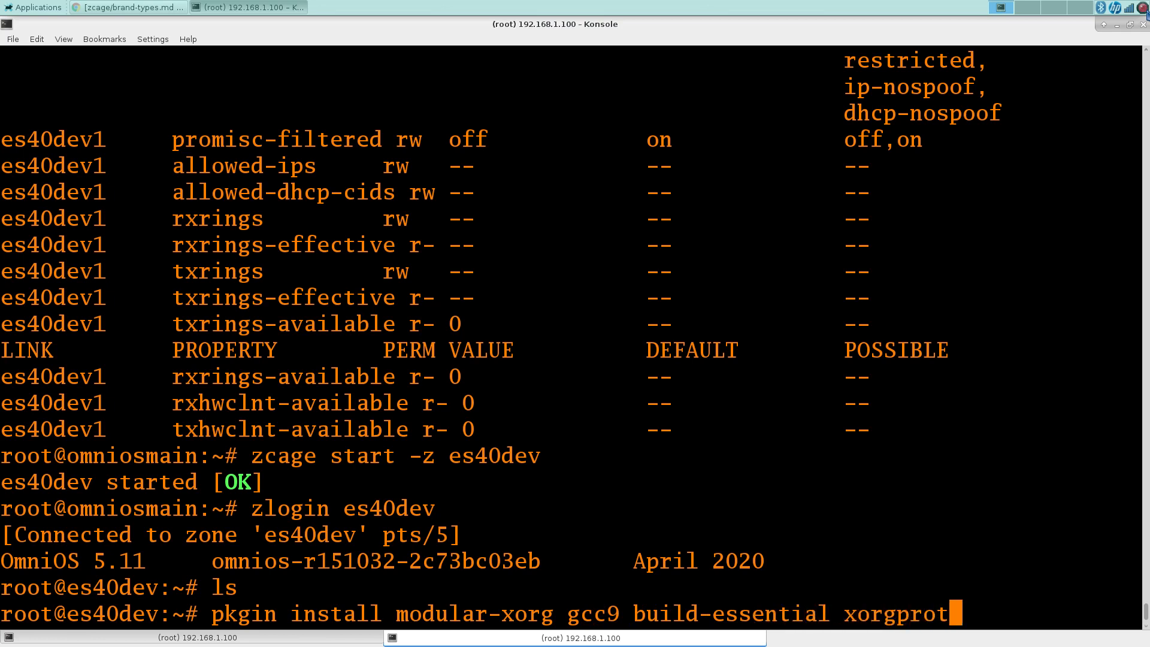
type("o")
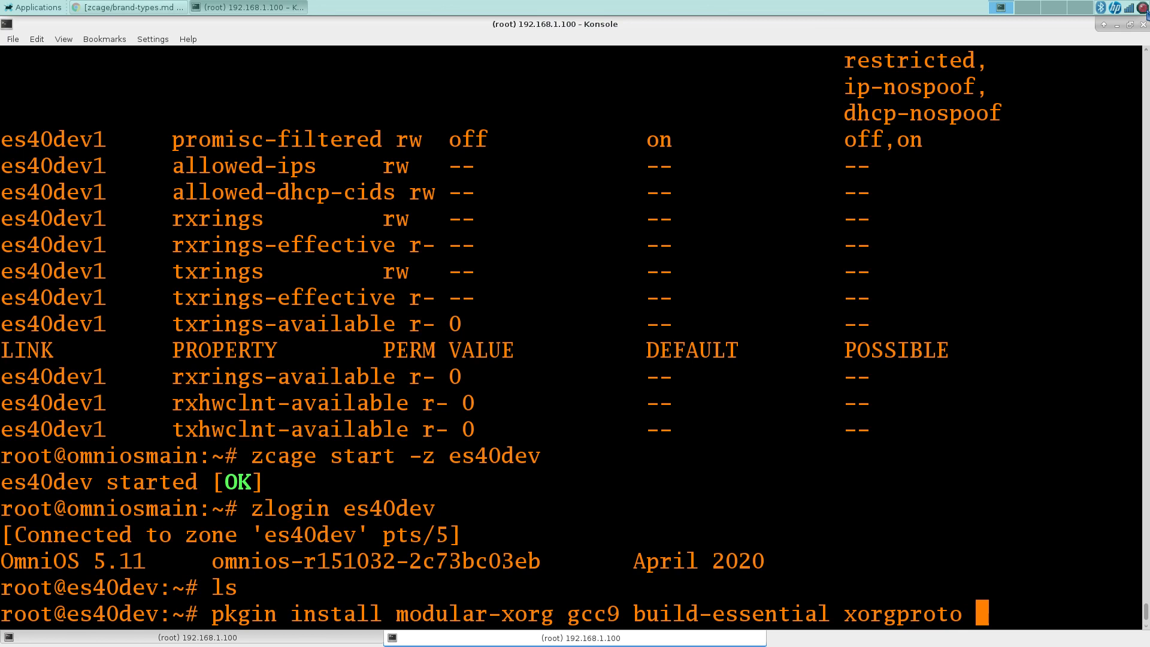
type("lib")
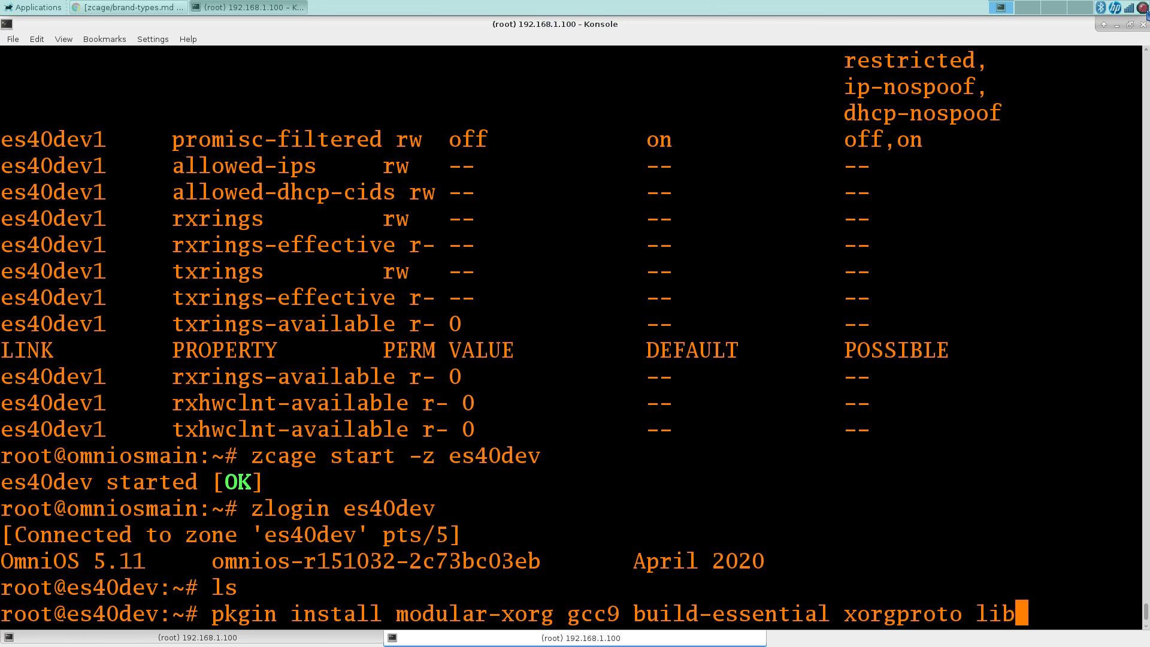
type("pcap")
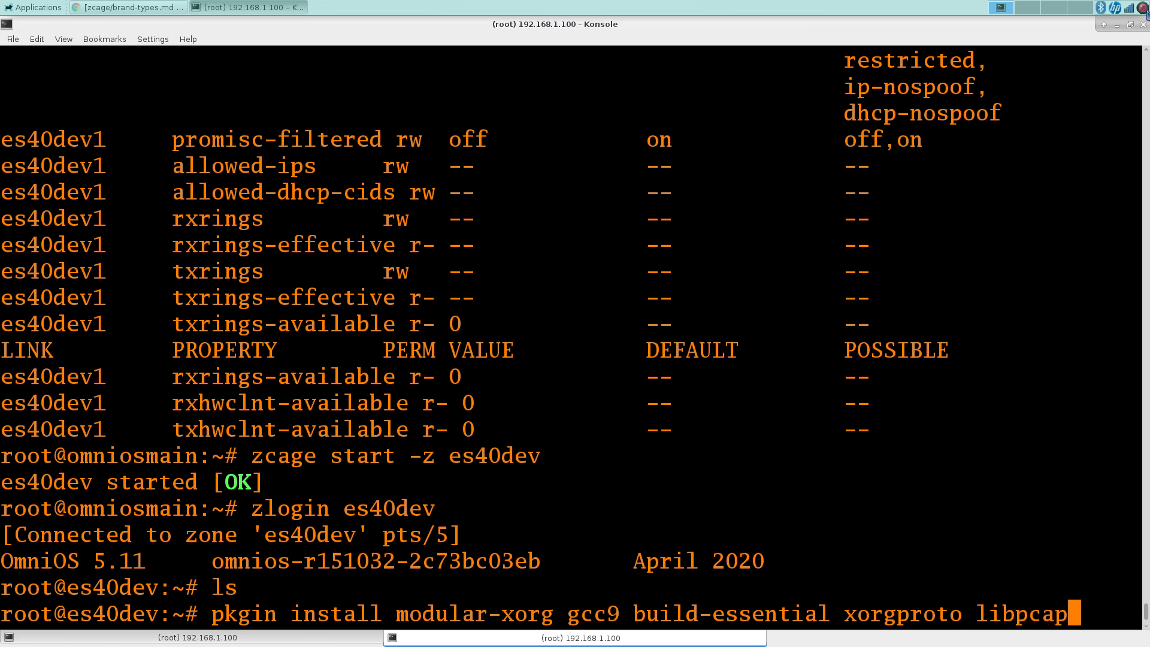
type("SDL")
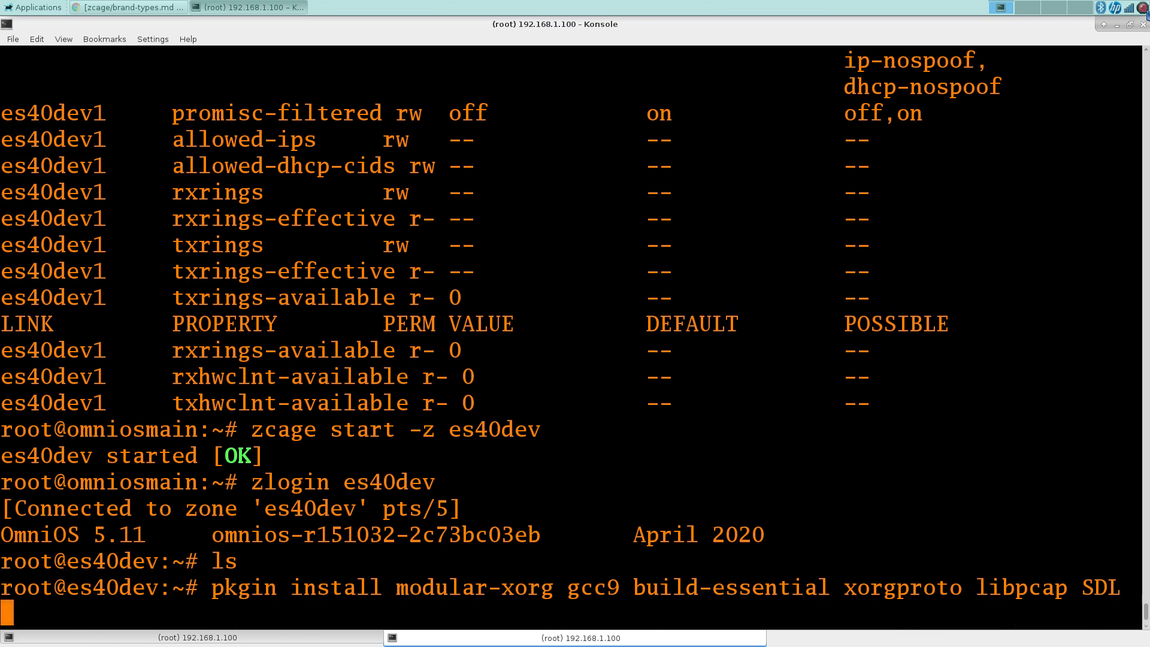
type("SDL_ttf")
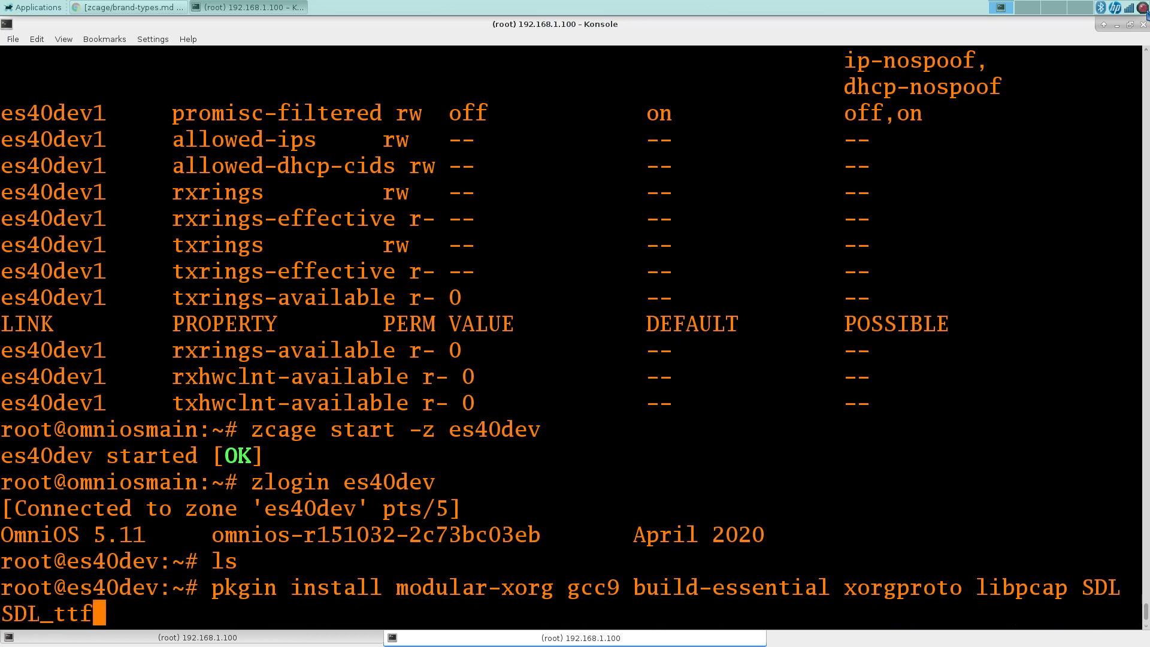
key("Return")
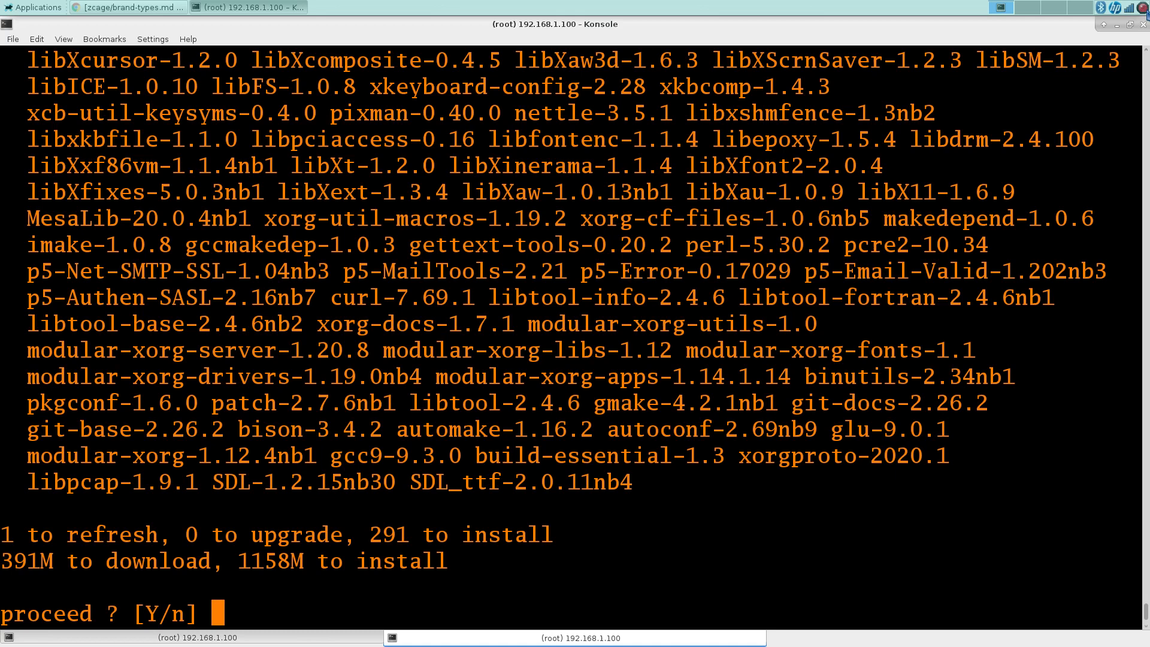
type("y")
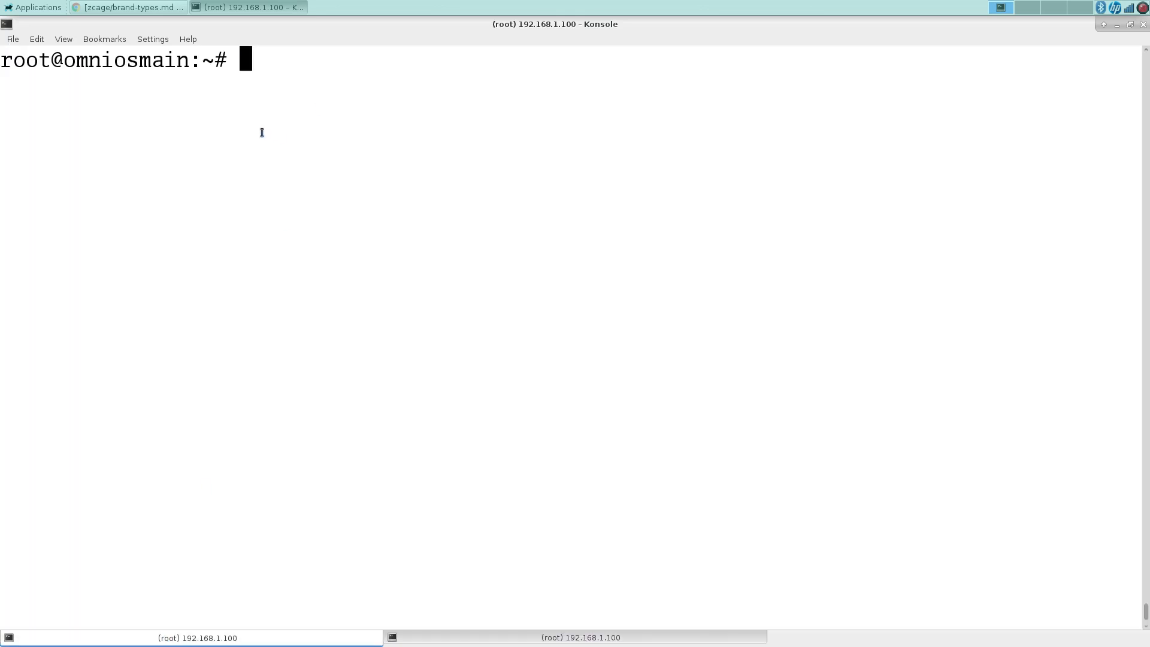
type("zlogin")
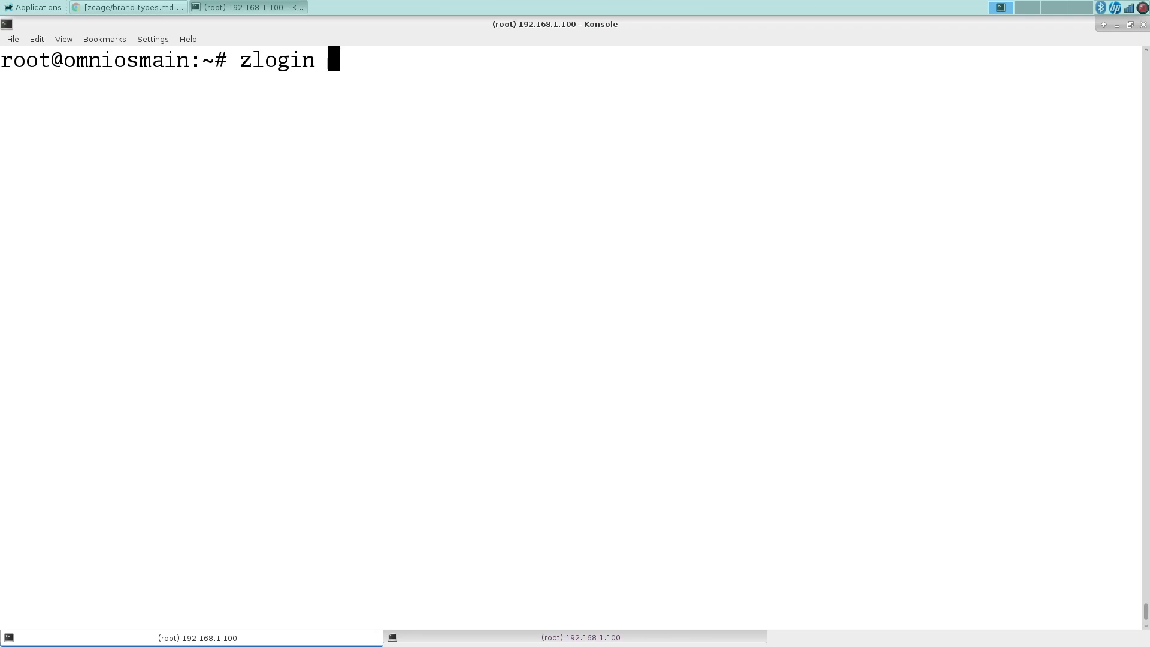
type("es40dev")
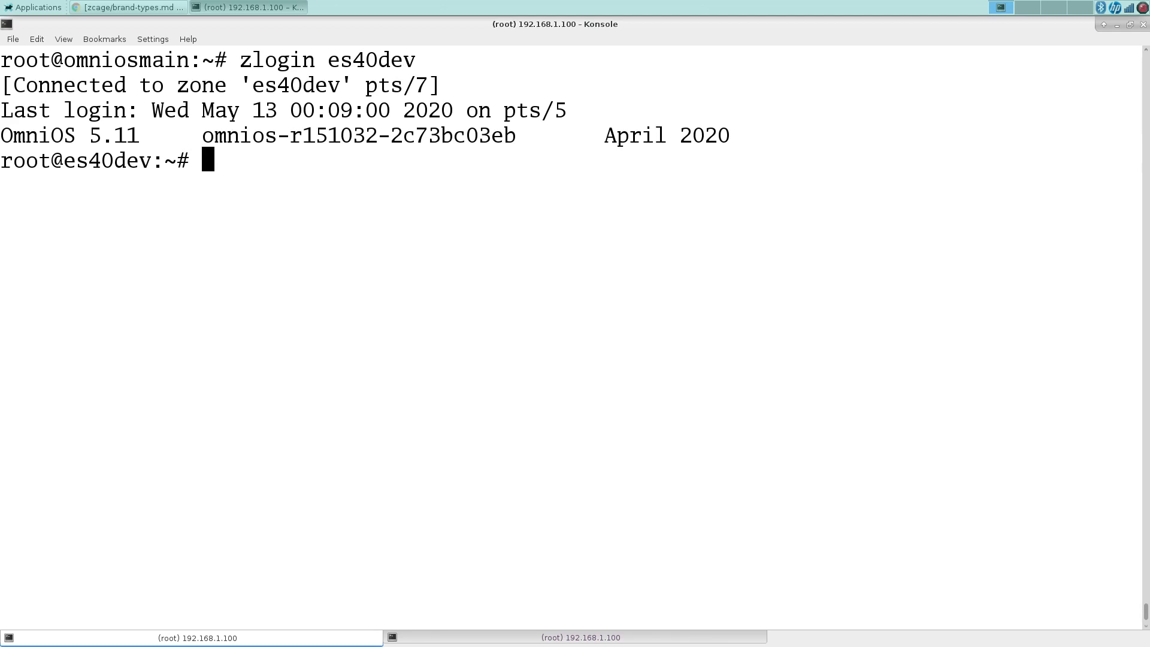
type("git")
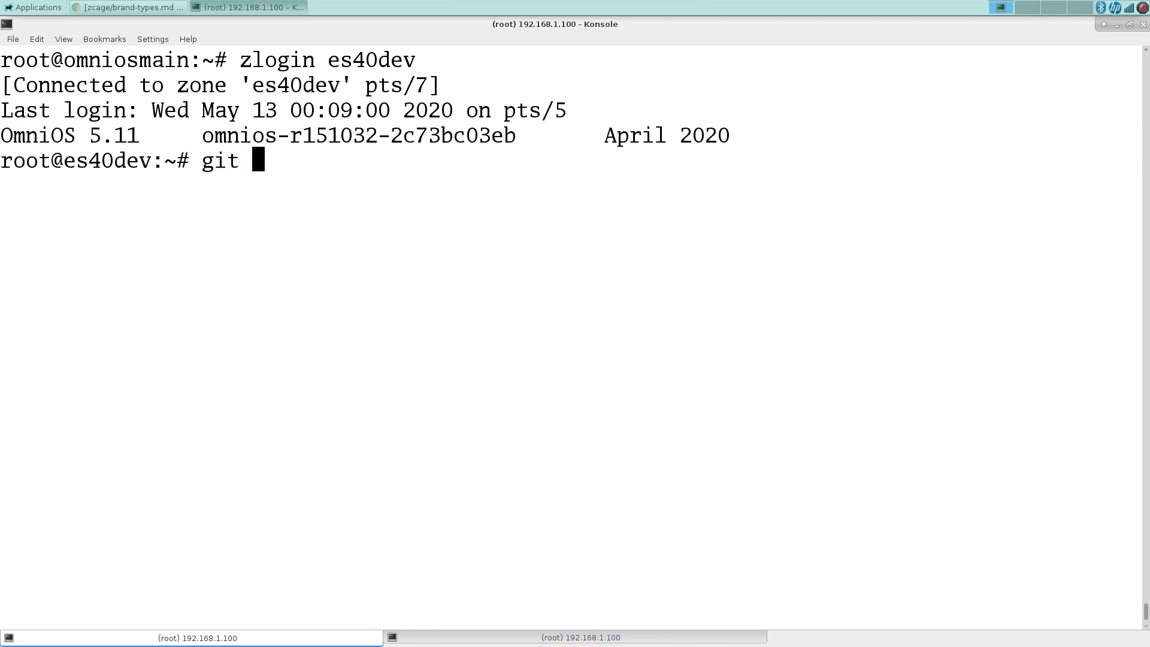
type("clone http")
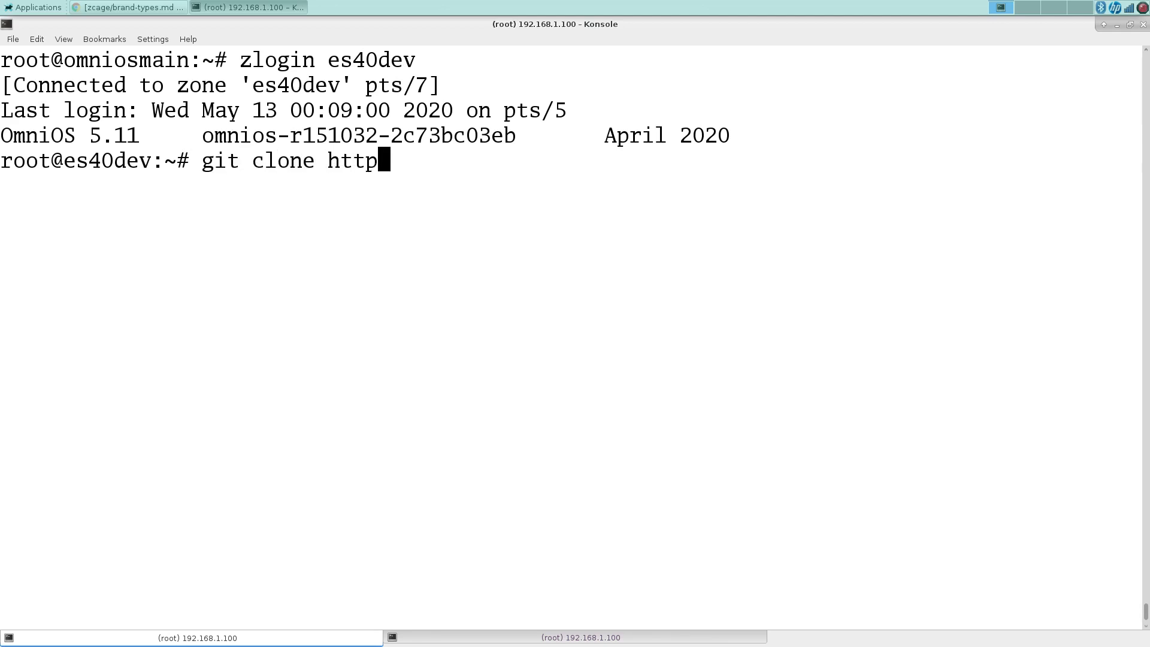
type("s://")
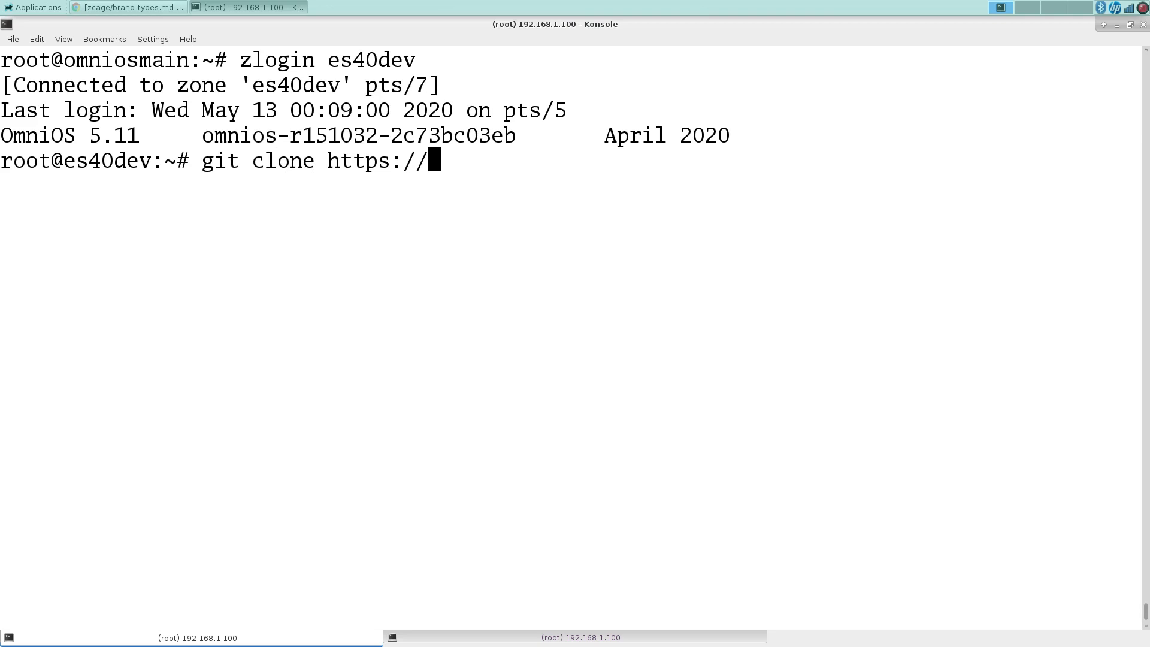
type("githu")
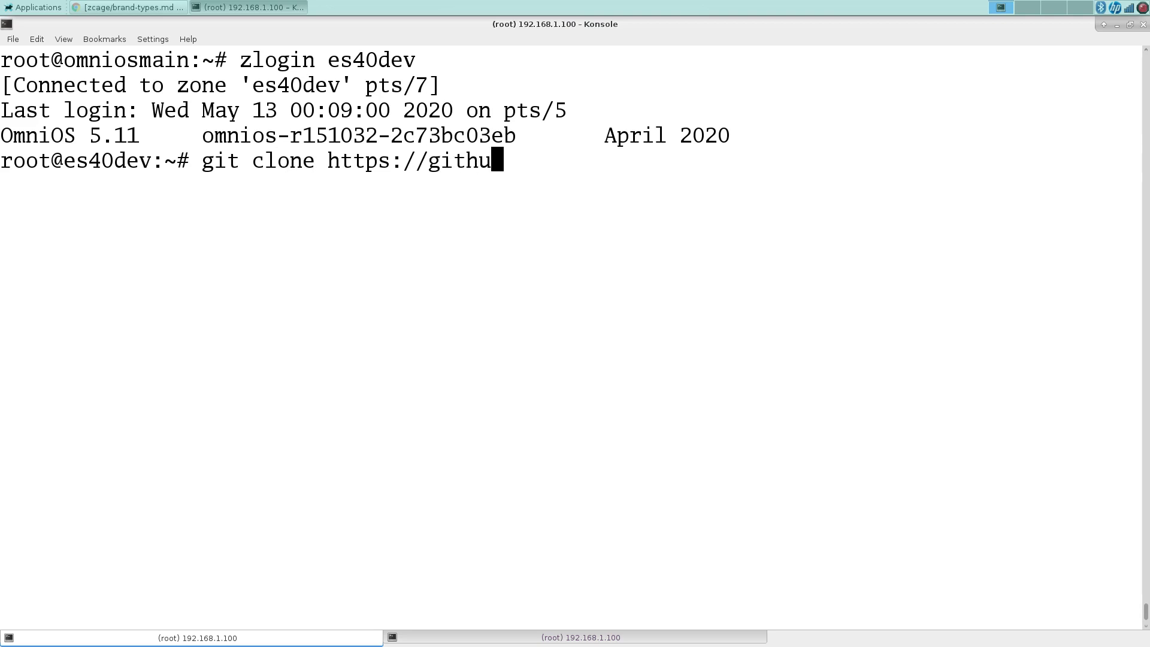
type("b.com/SMR")
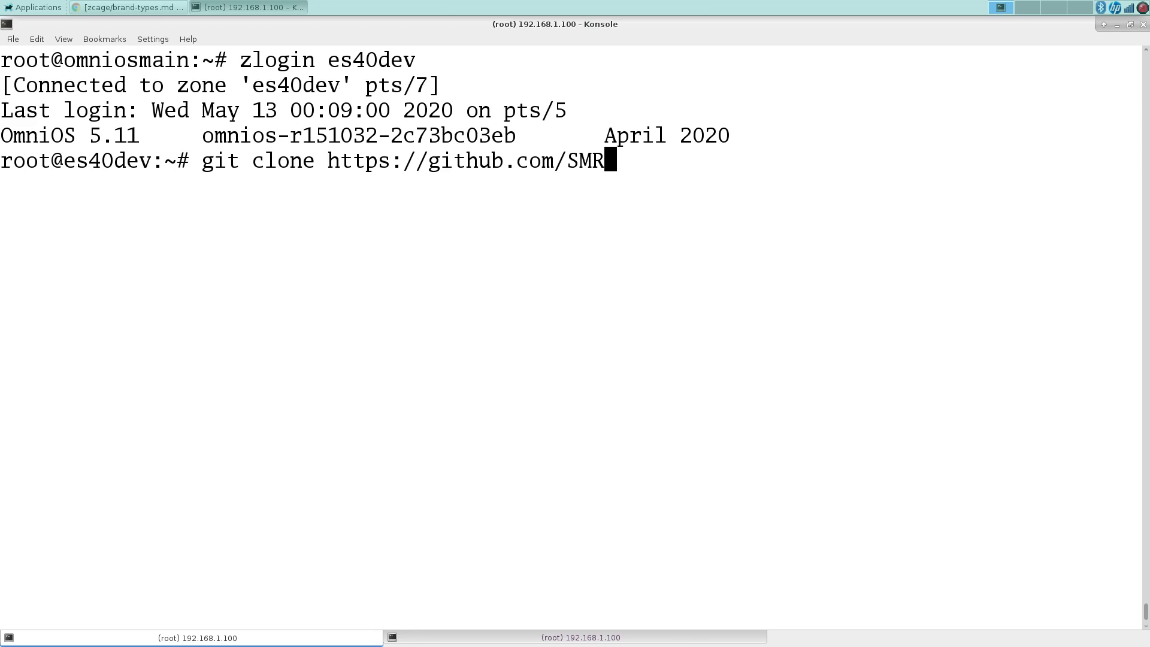
type("11/")
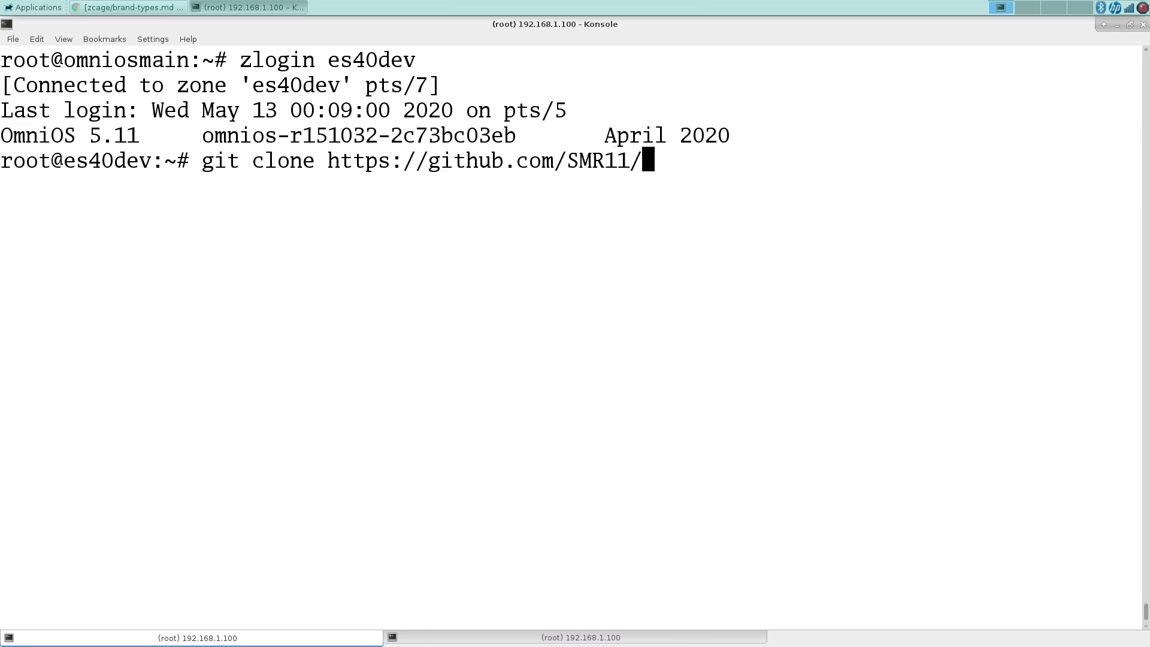
type("es40.git")
type("cd es40/")
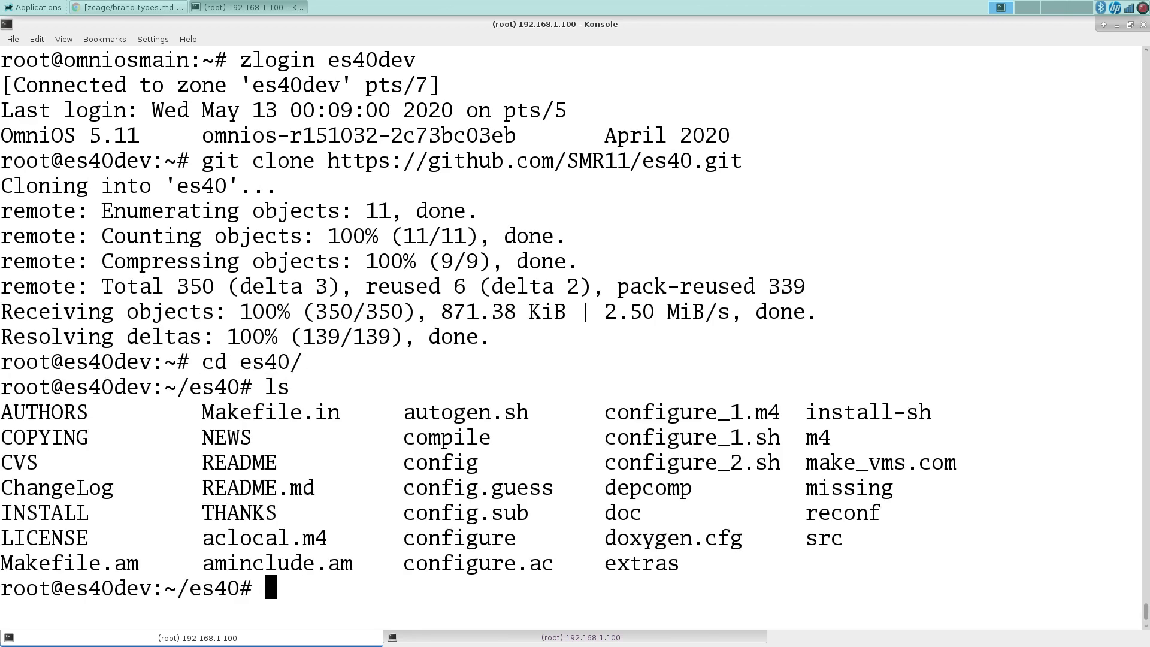
Page through the sample src/es40.cfg with more until the end of the file.
type("cd s")
type("more es")
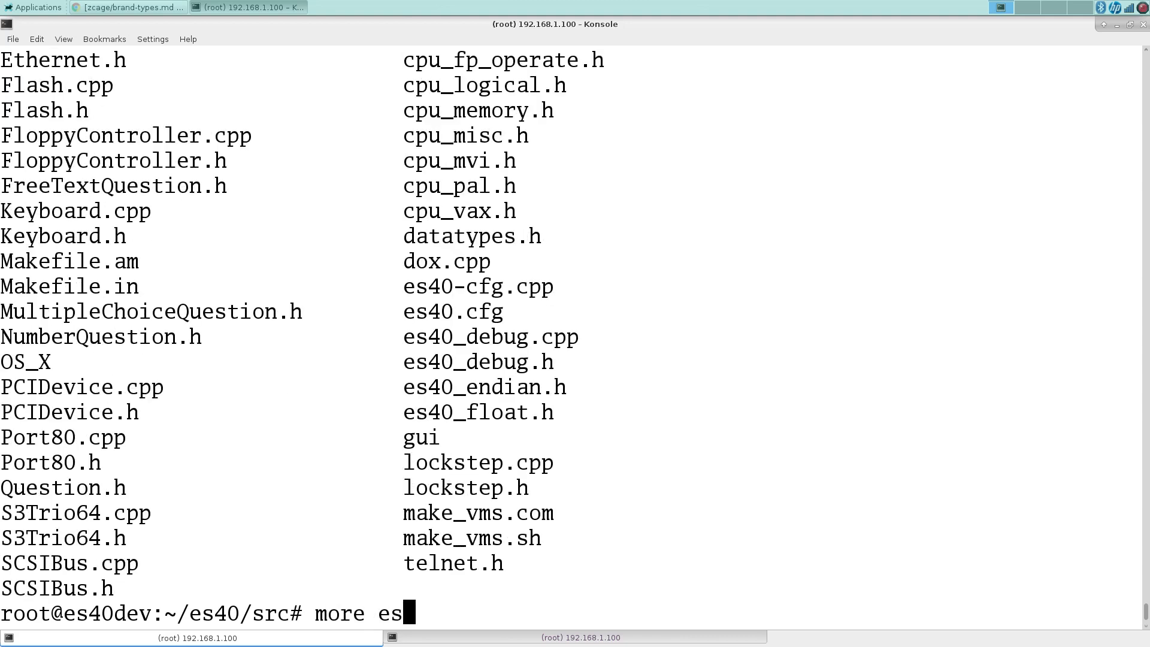
type("40.cfg")
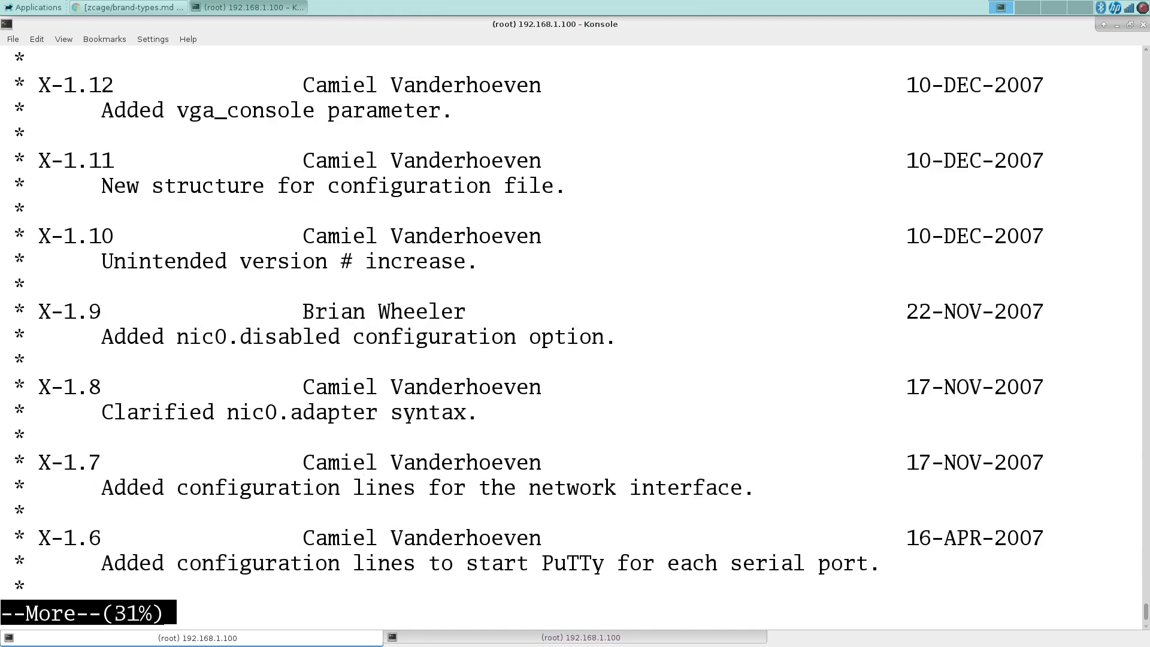
key("space")
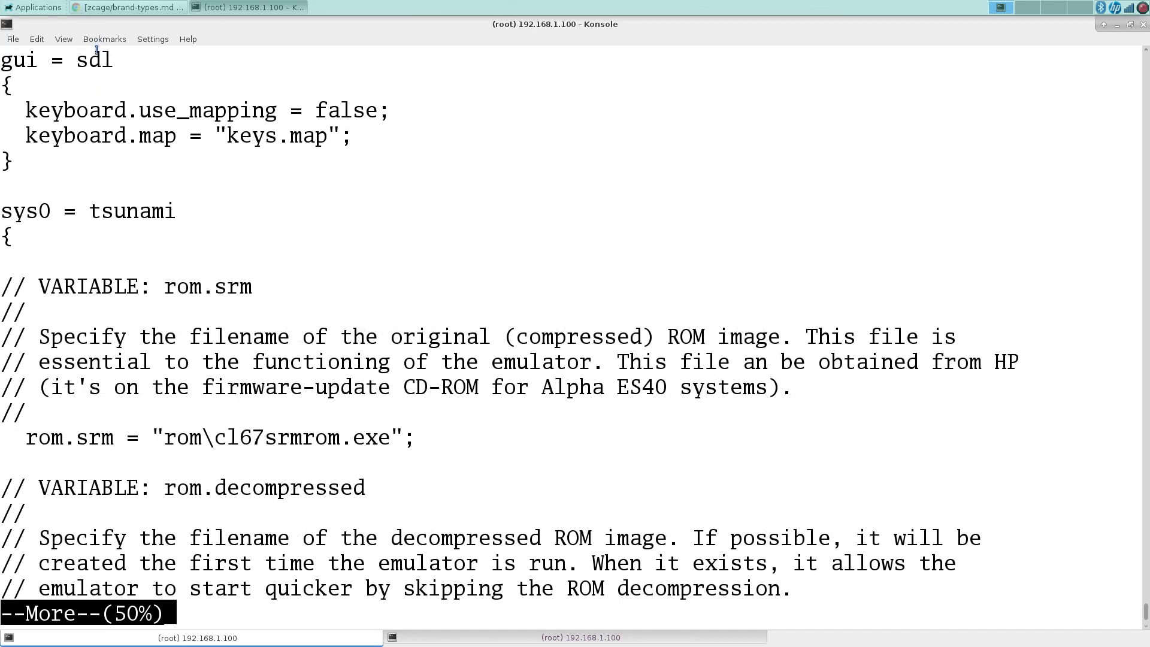
double_click(94, 60)
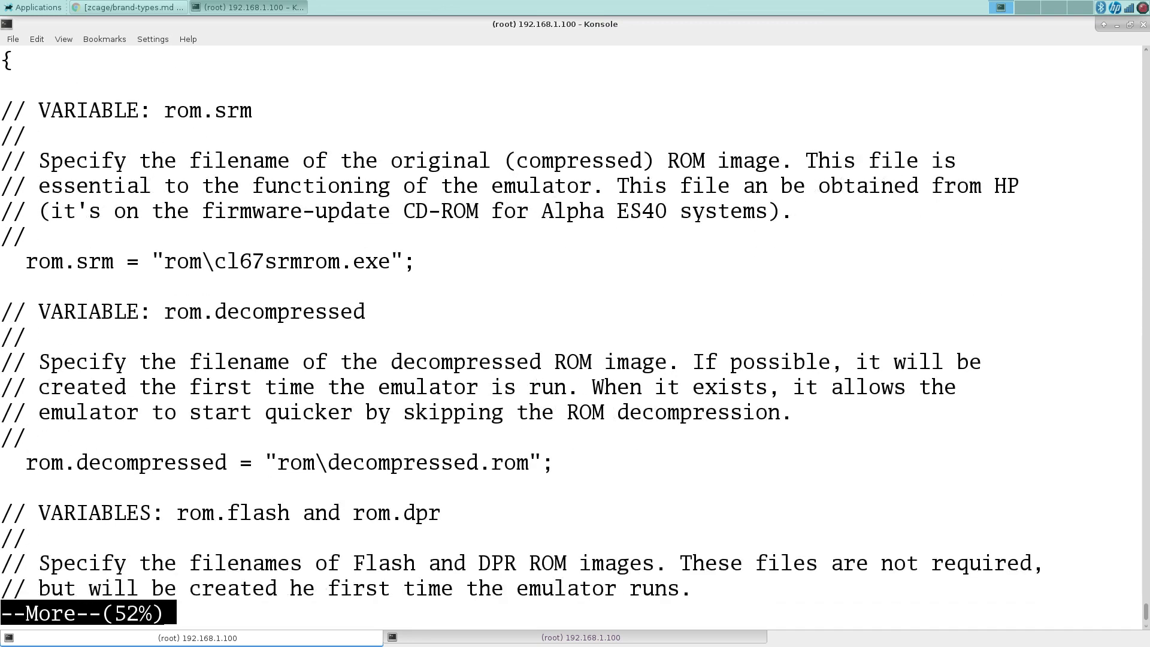
key("space")
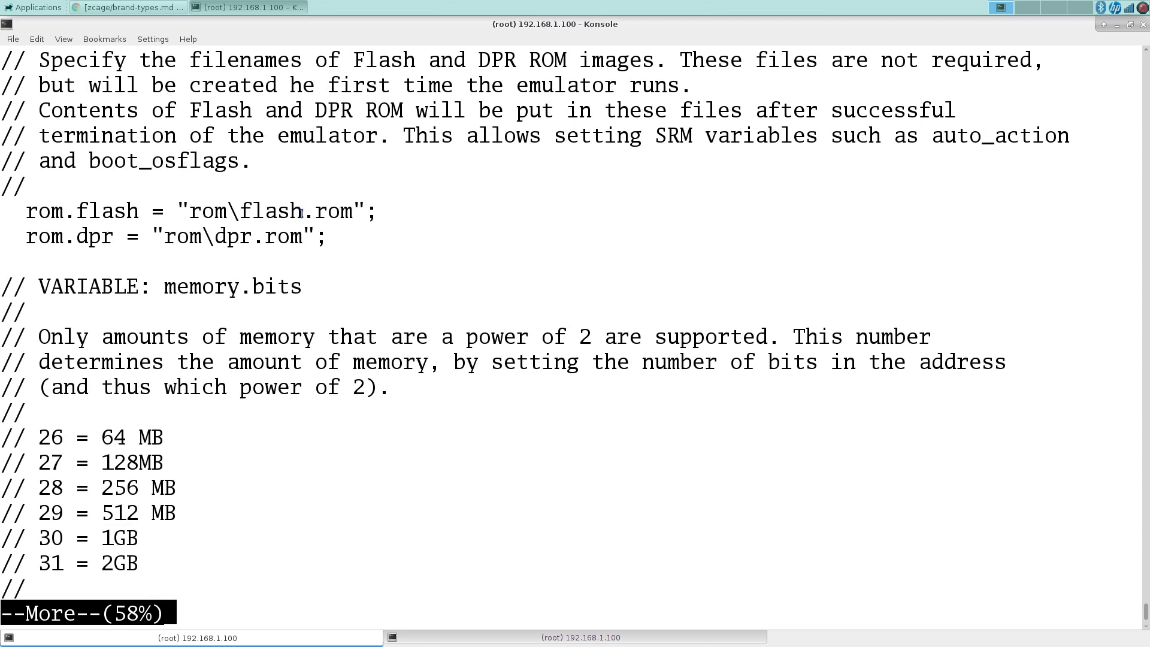
mouse_move(449, 640)
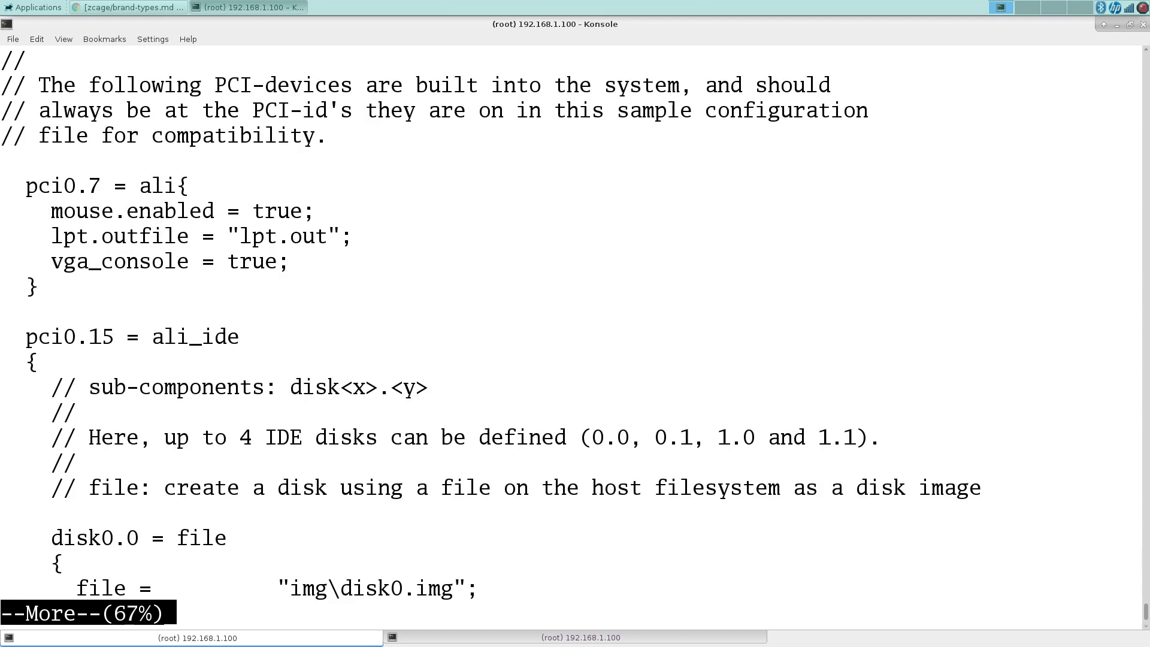
key("space")
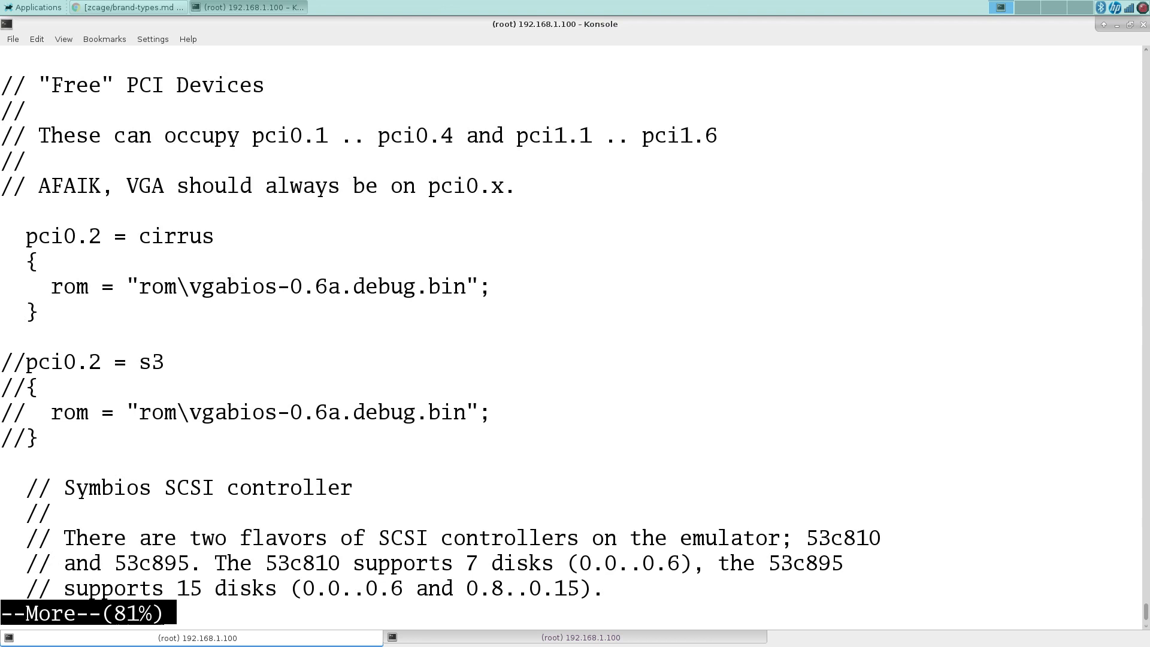
key("space")
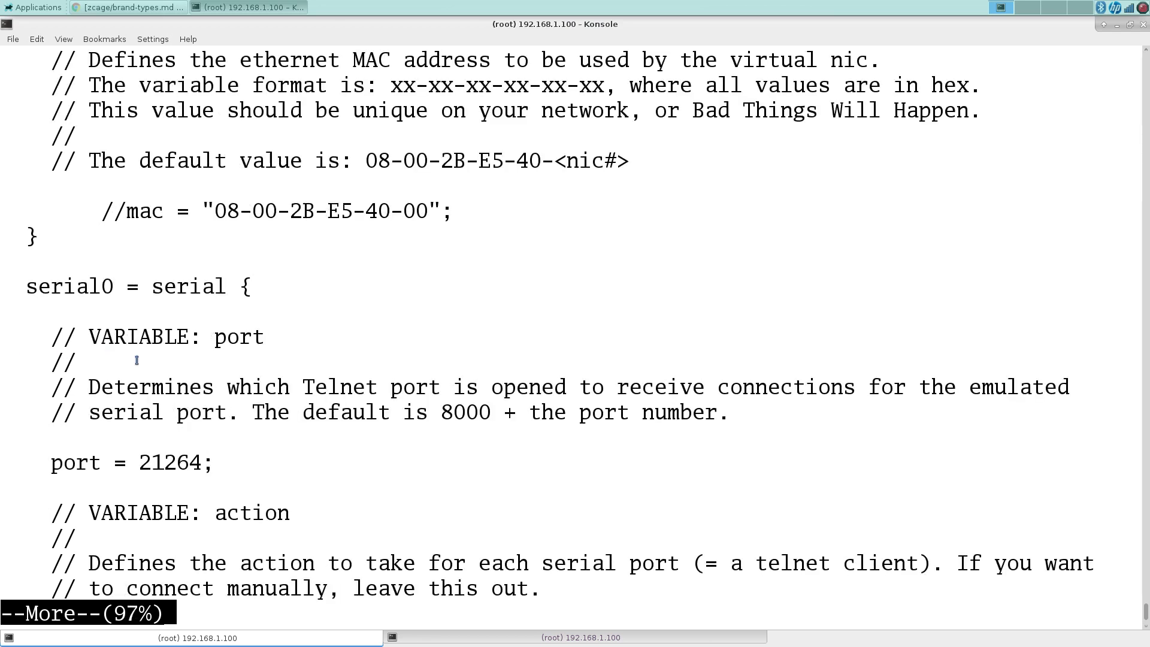
key("space")
type("logout")
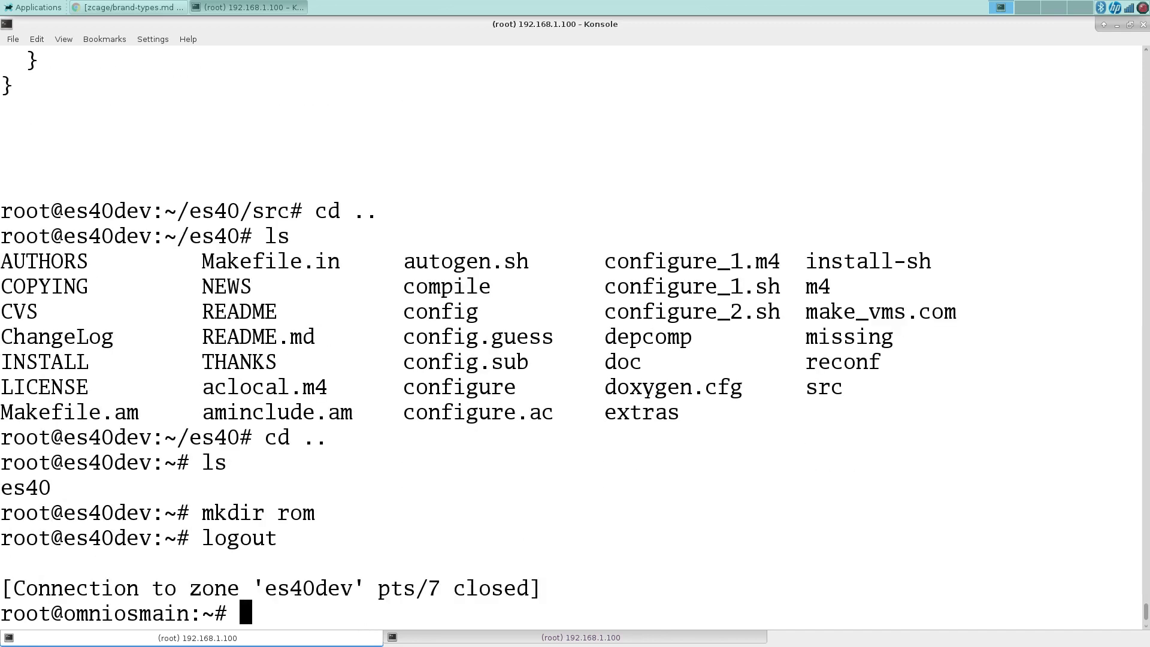
Copy /zones/software/roms/alpha/* into /zcage/vms/es40dev/root/root/rom/ from the host.
type("cp /zones/software/roms/alpha/")
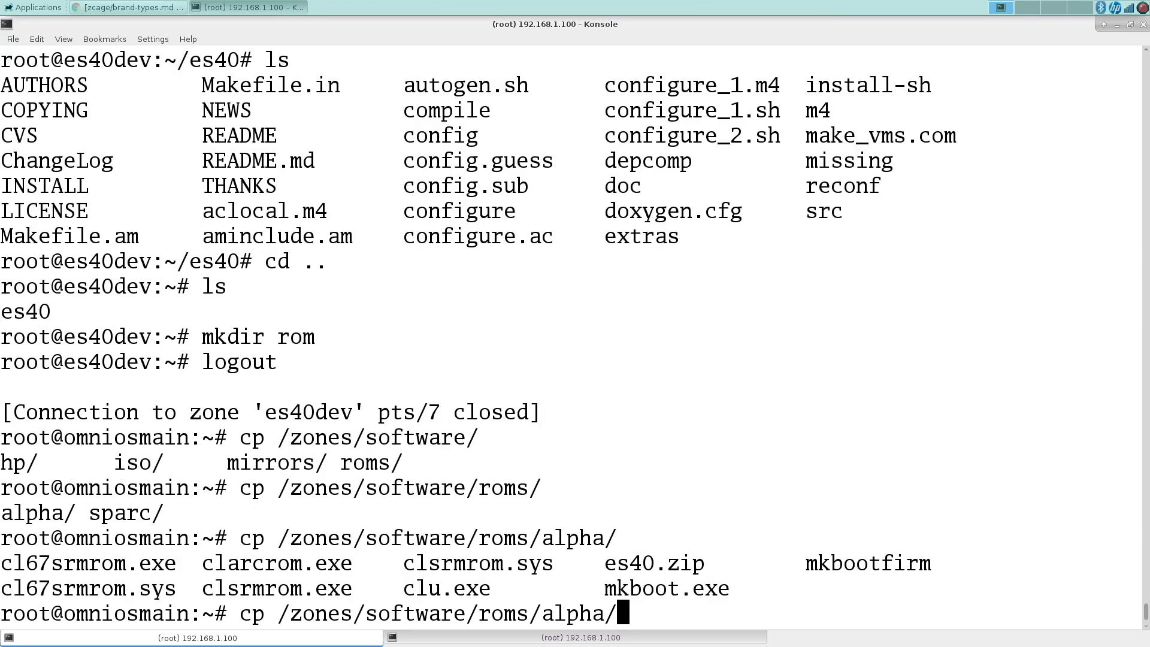
type("* /")
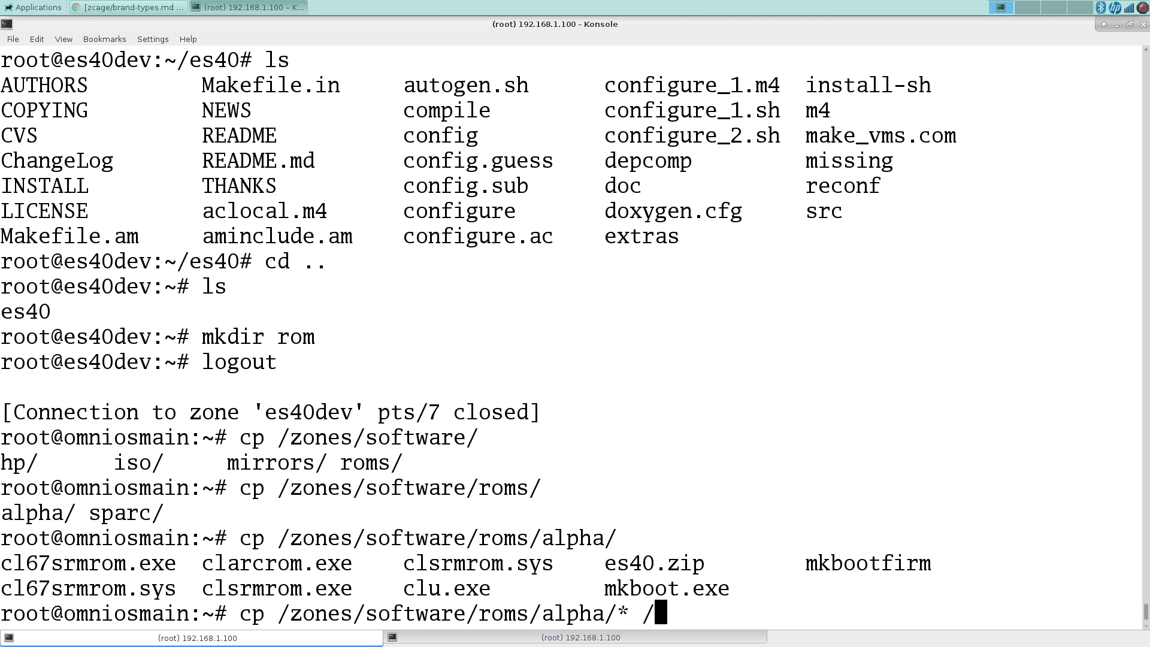
type("zcage/vms/es40dev/")
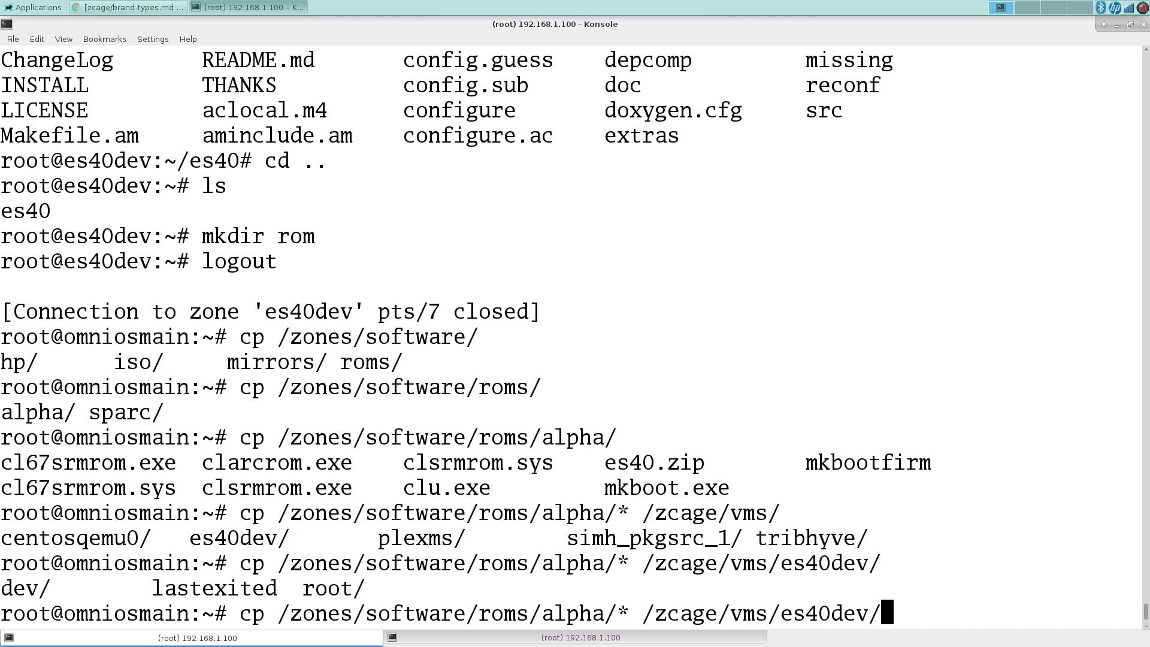
type("root/root/rom/")
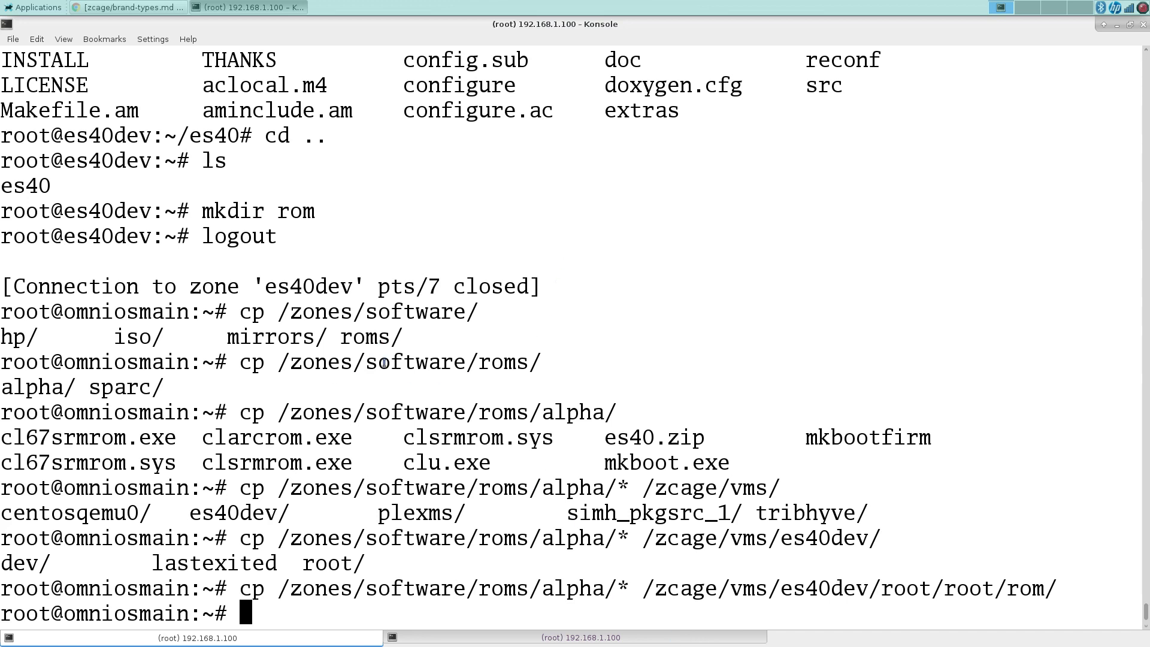
left_click_drag(277, 411, 616, 411)
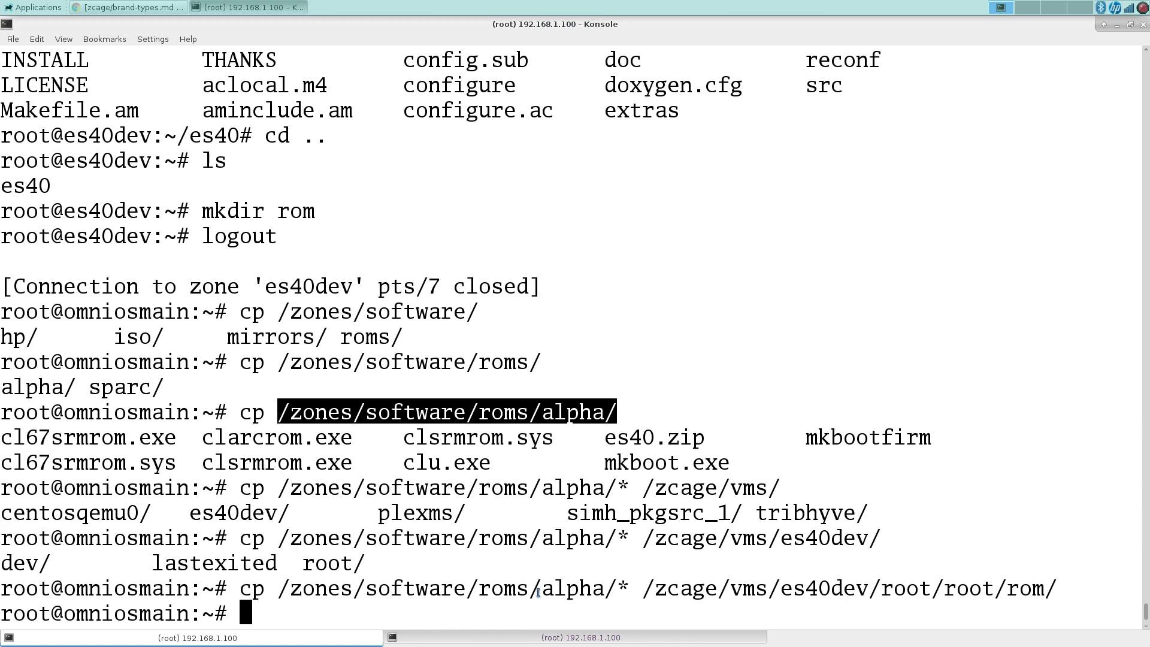
key("Return")
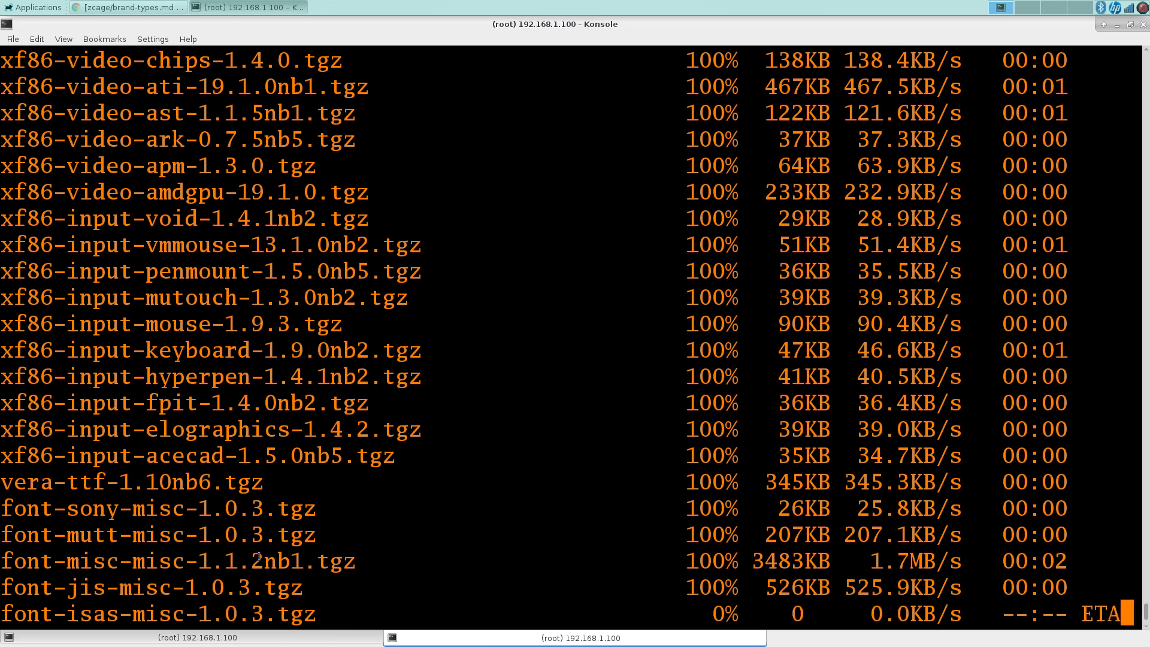
Follow the pkgin output as the X11 libraries, MesaLib and modular-xorg-server tarballs download.
scroll("down", 3)
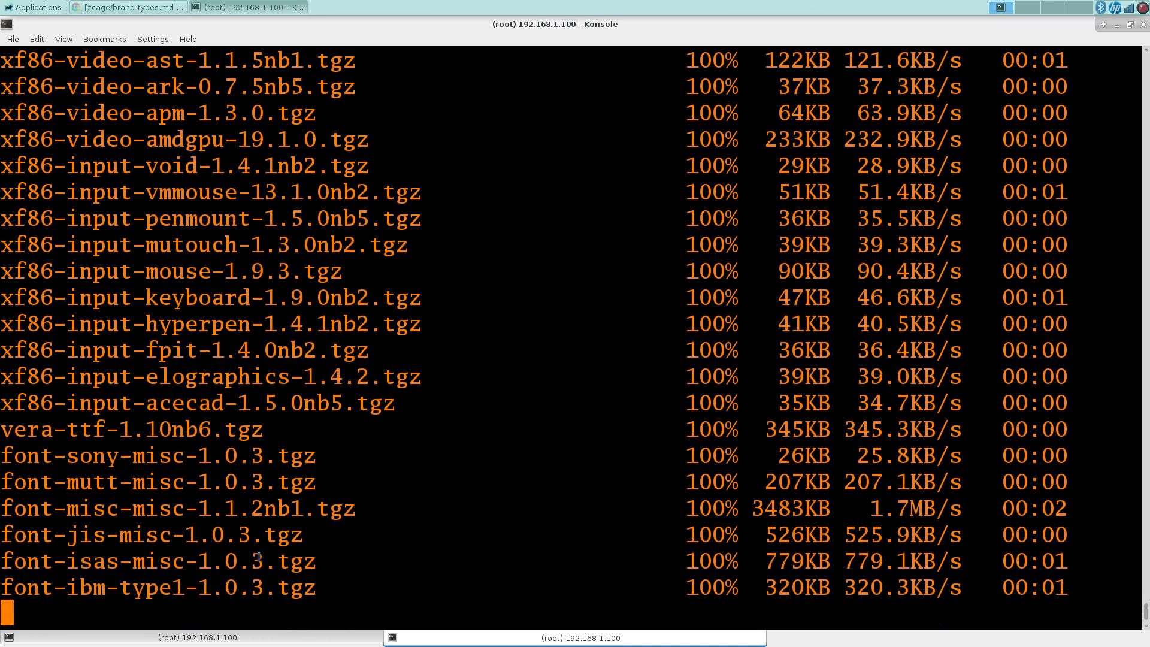
scroll("down", 3)
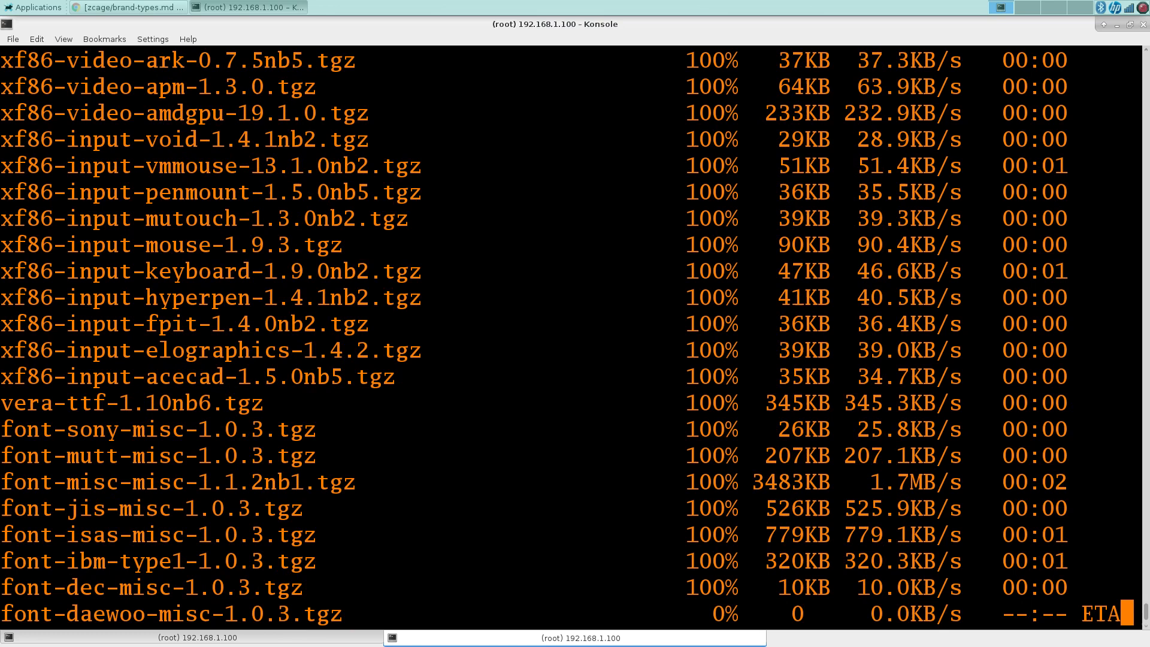
scroll("down", 3)
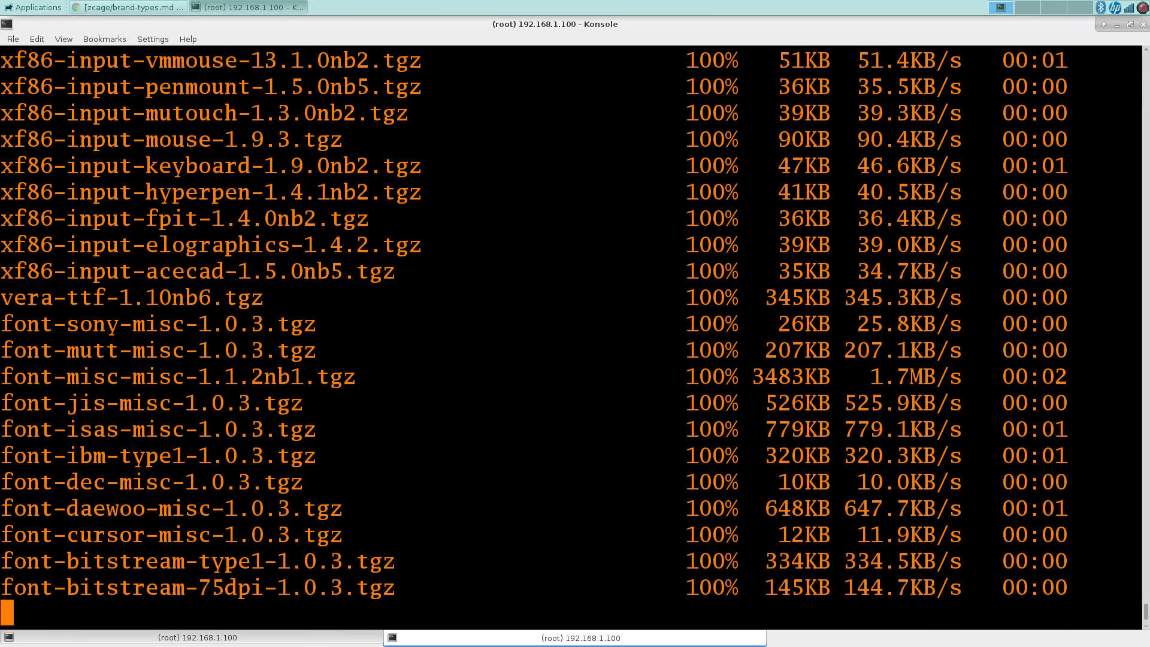
scroll("down", 3)
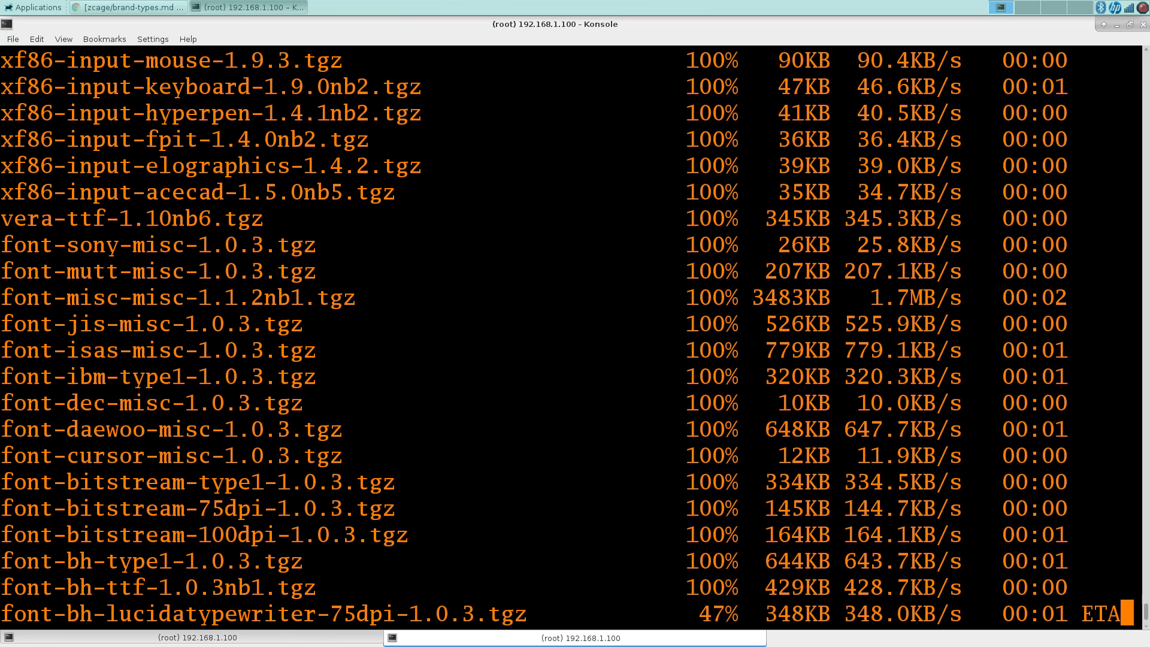
scroll("down", 3)
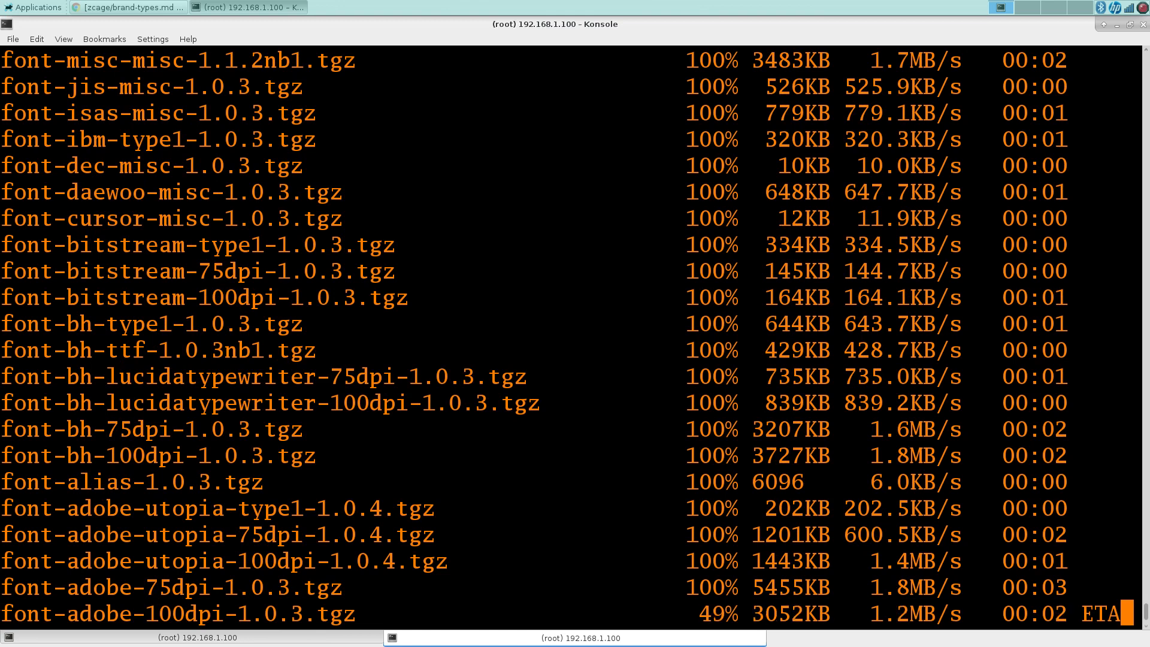
scroll("down", 3)
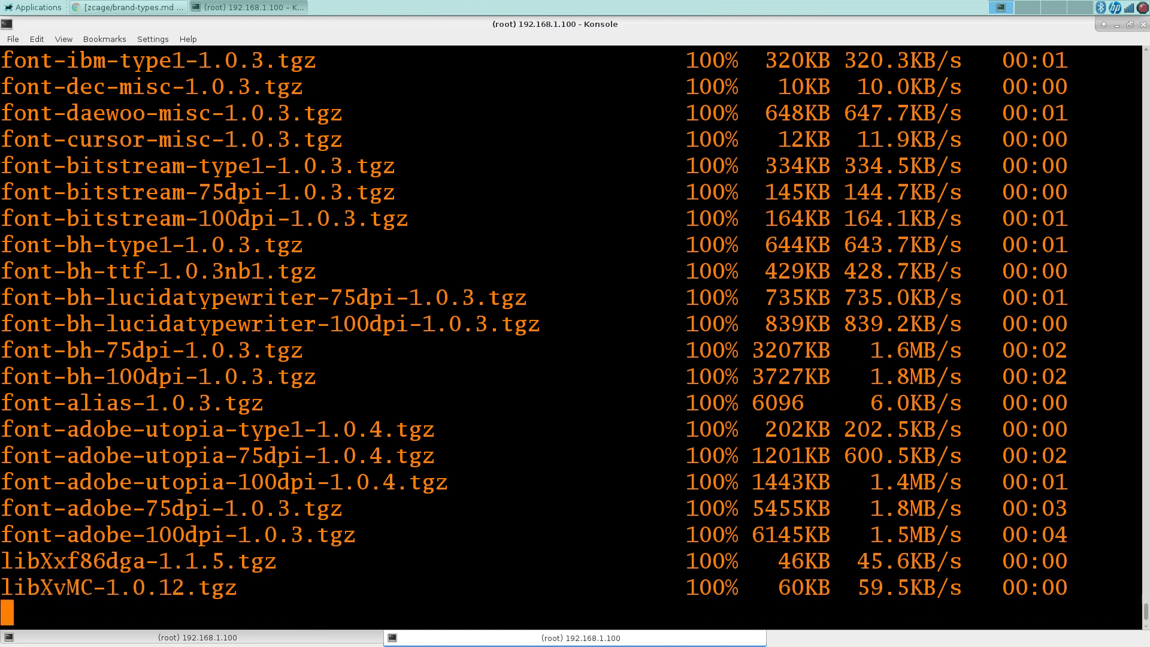
scroll("down", 3)
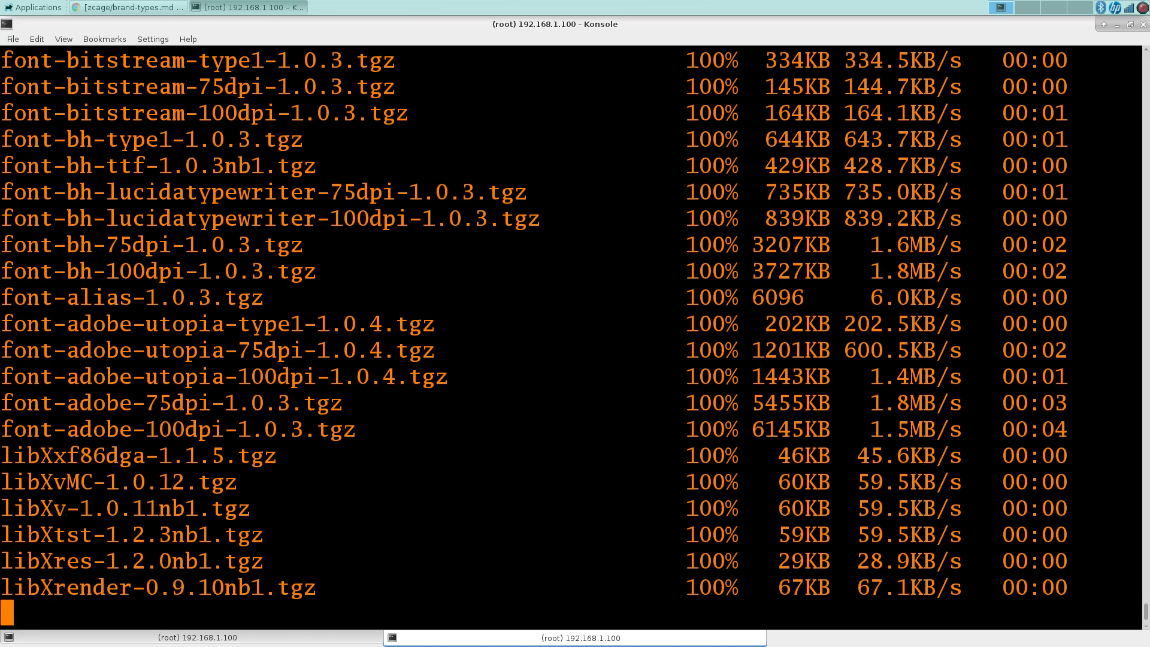
scroll("down", 3)
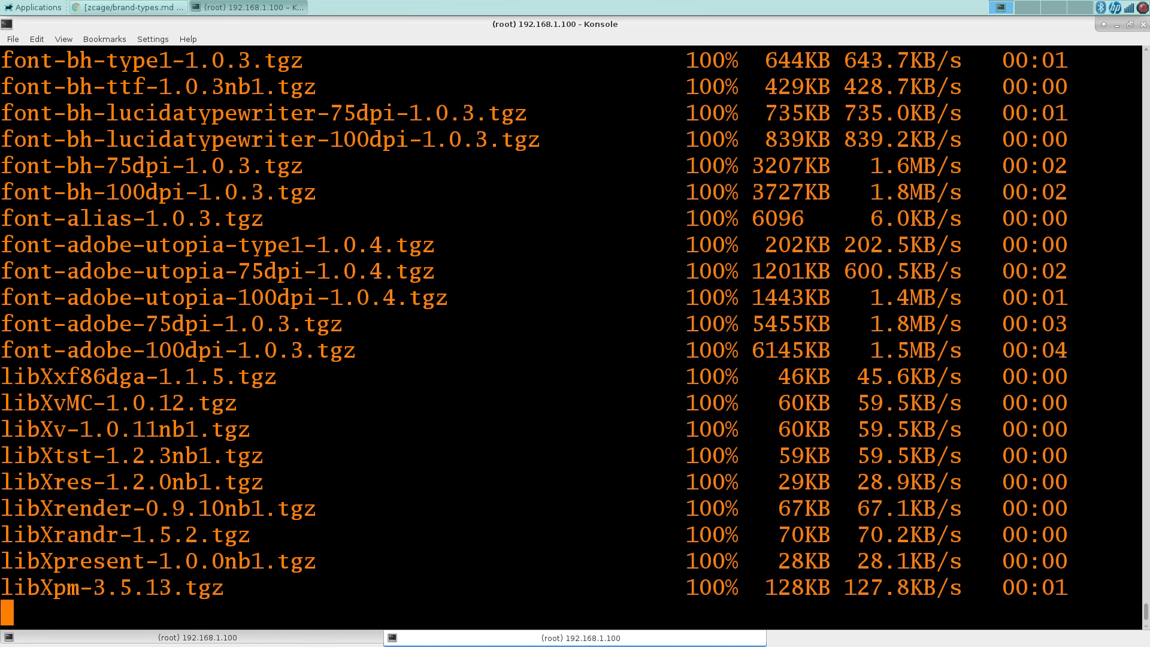
scroll("down", 3)
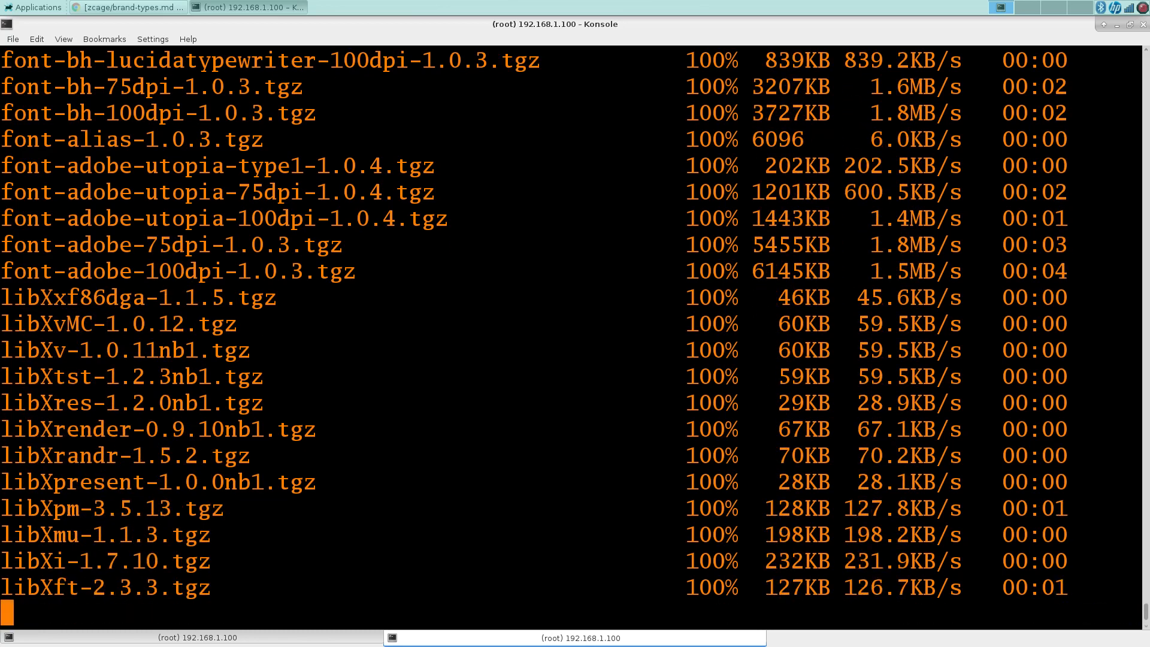
scroll("down", 3)
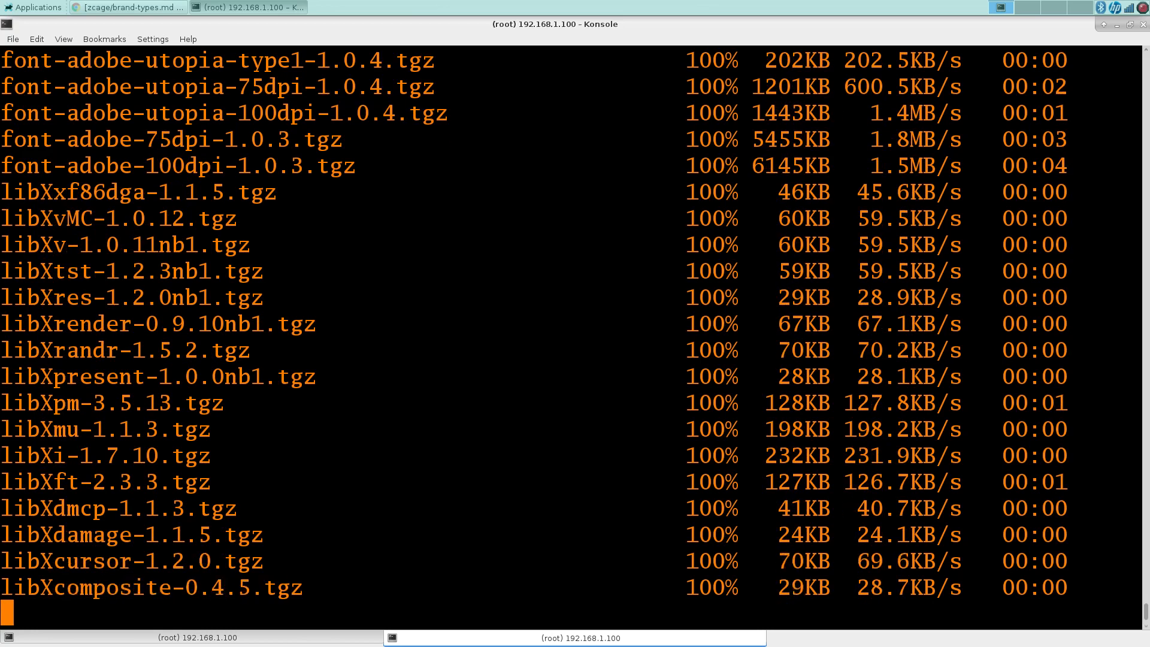
scroll("down", 3)
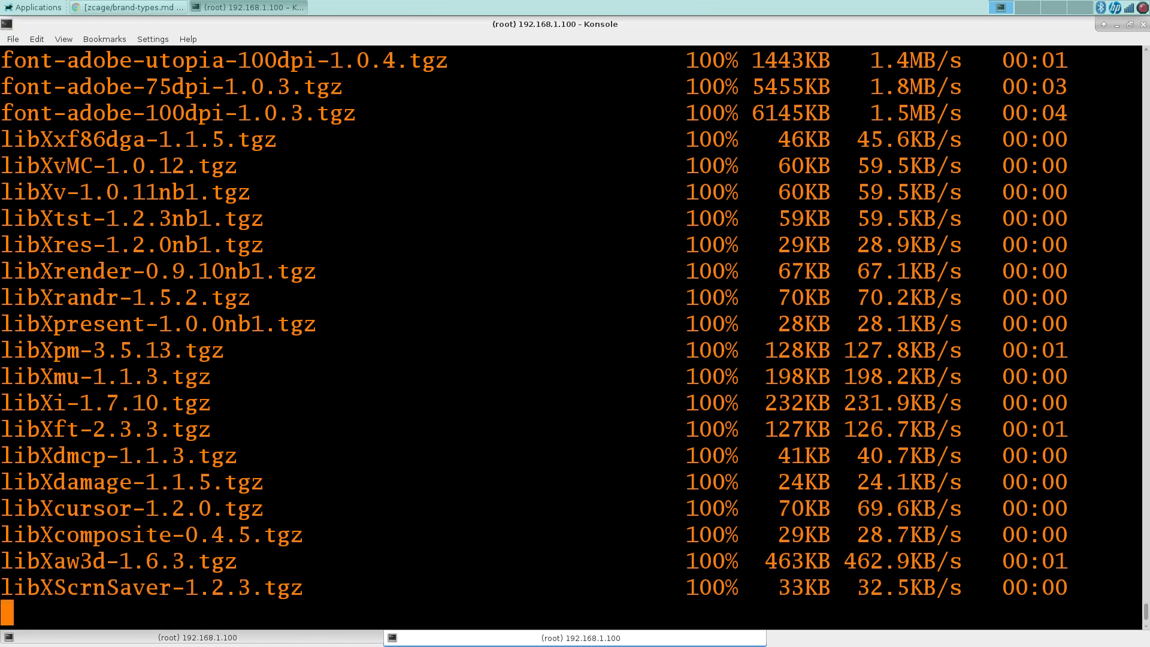
scroll("down", 3)
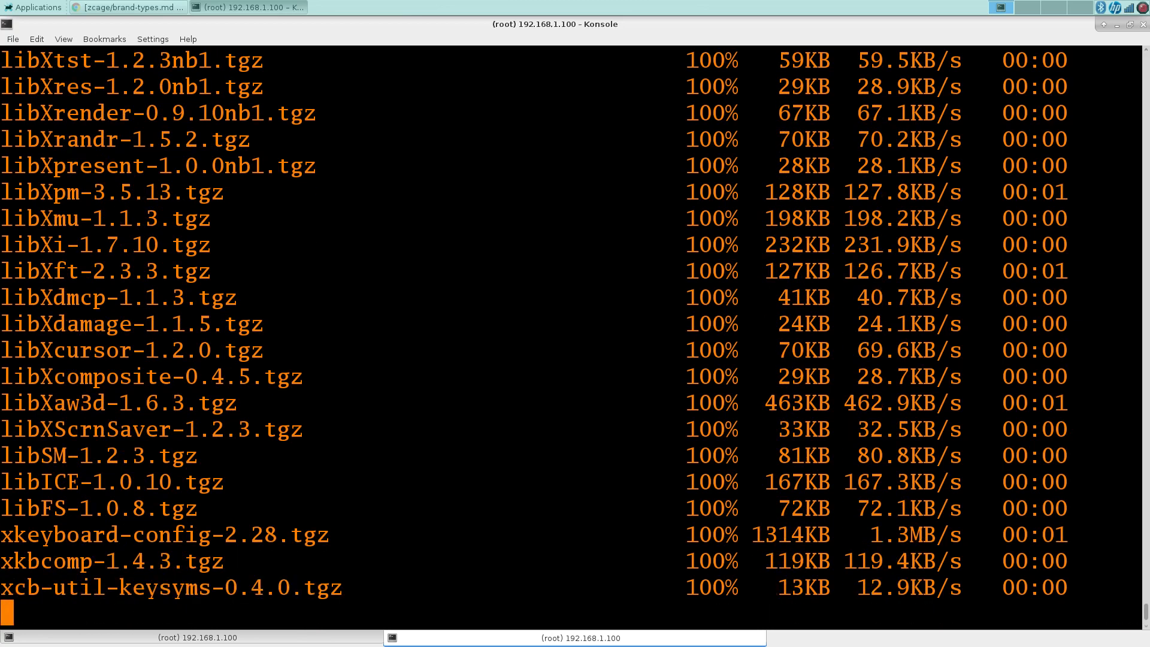
scroll("down", 3)
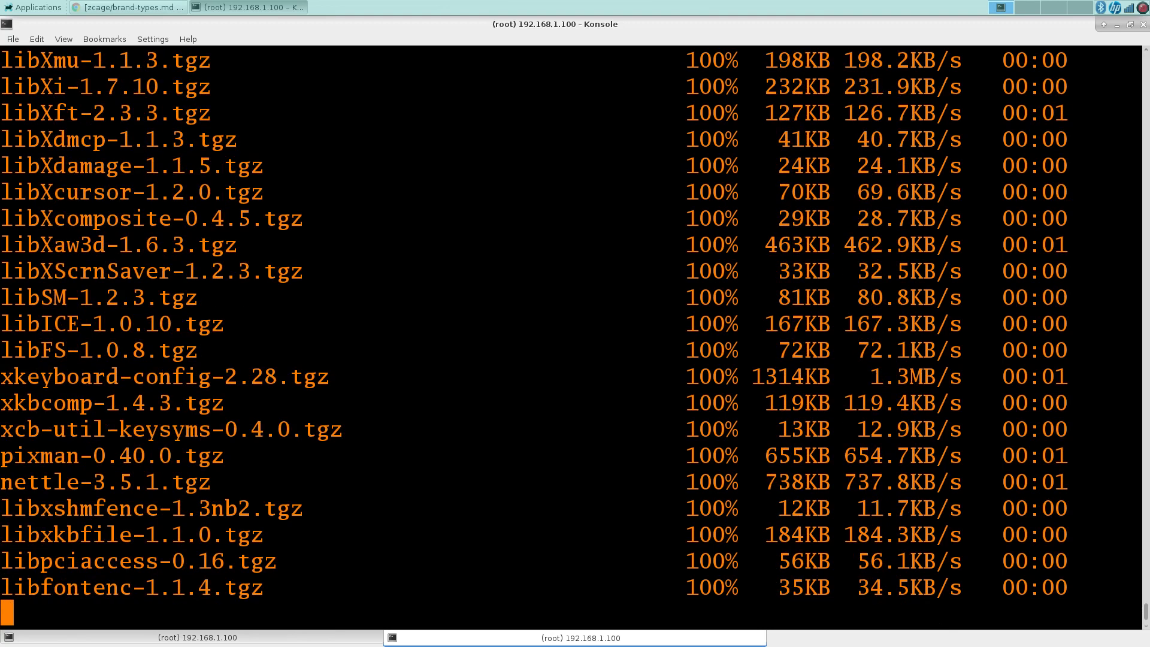
scroll("down", 3)
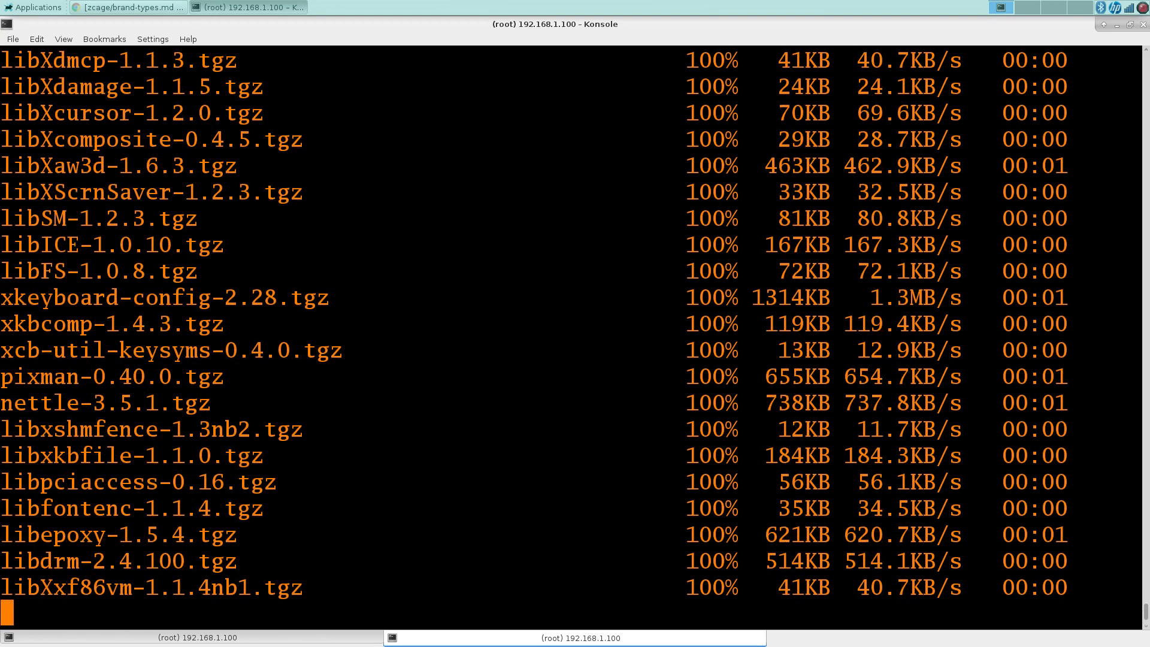
scroll("down", 3)
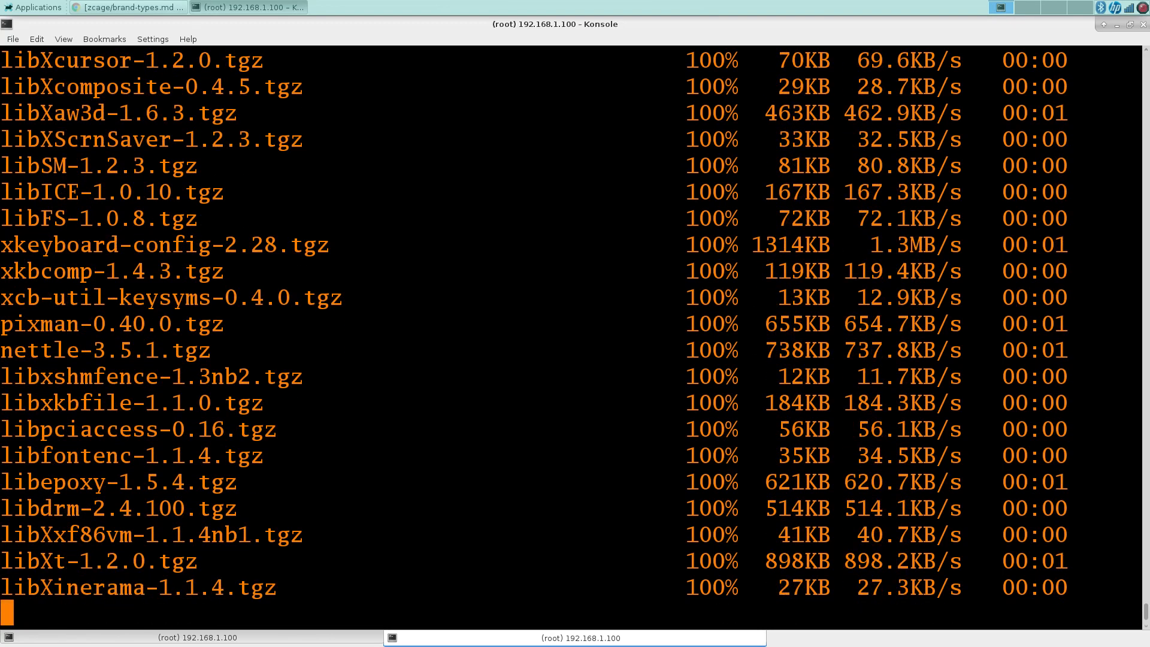
scroll("down", 3)
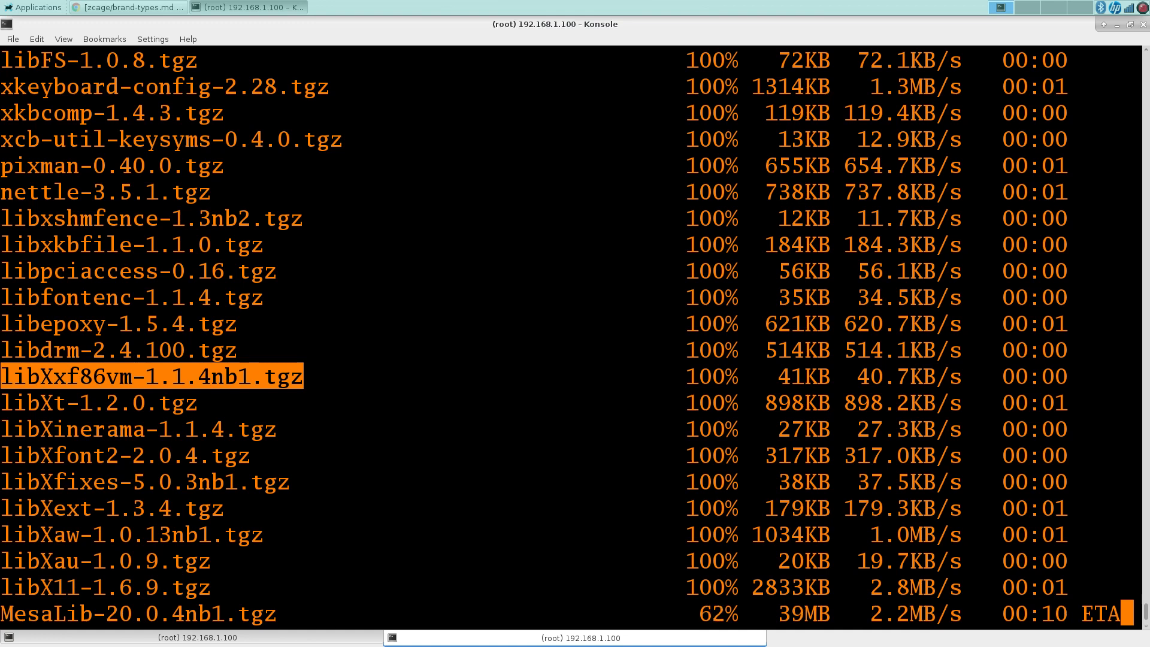
mouse_move(293, 482)
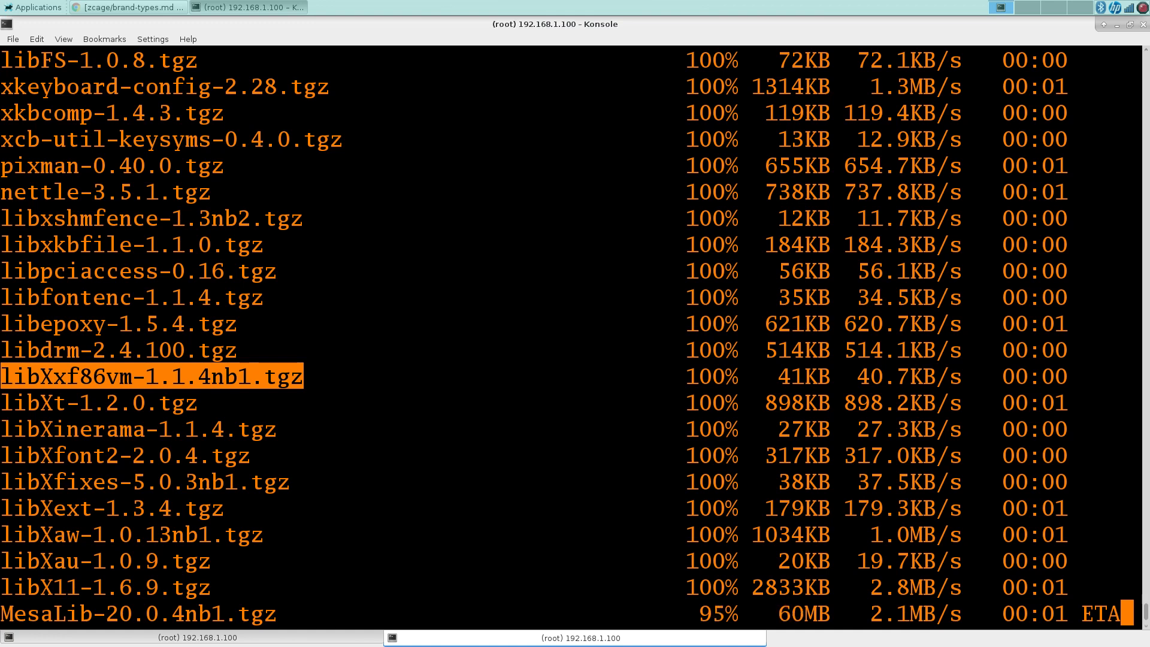
scroll("down", 3)
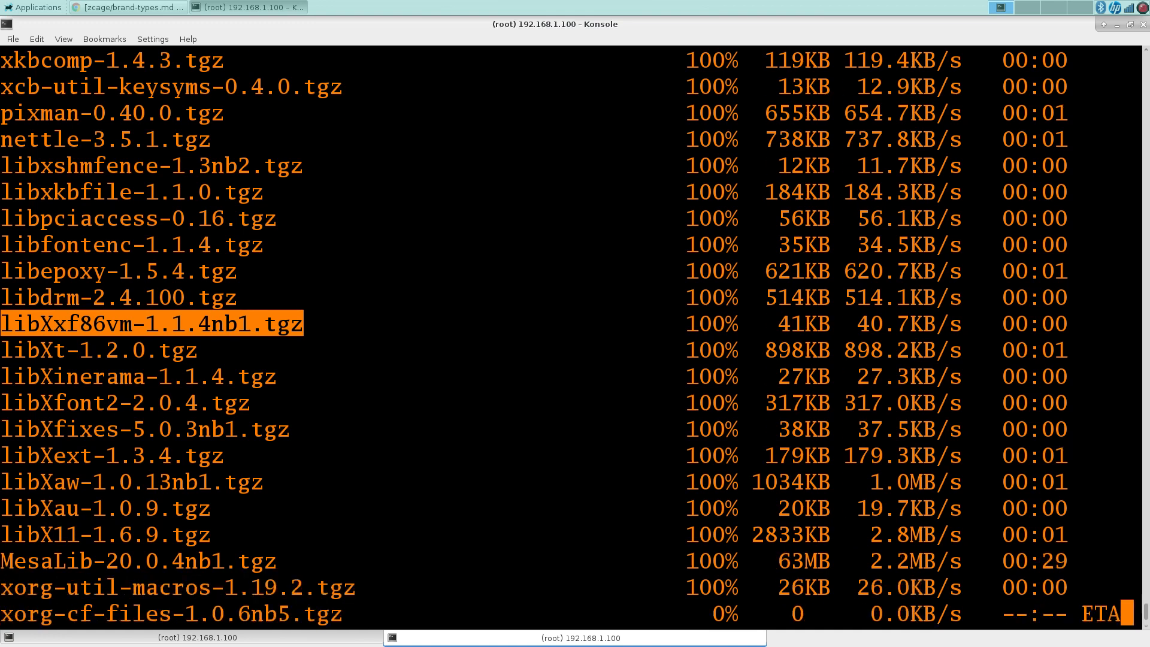
scroll("down", 3)
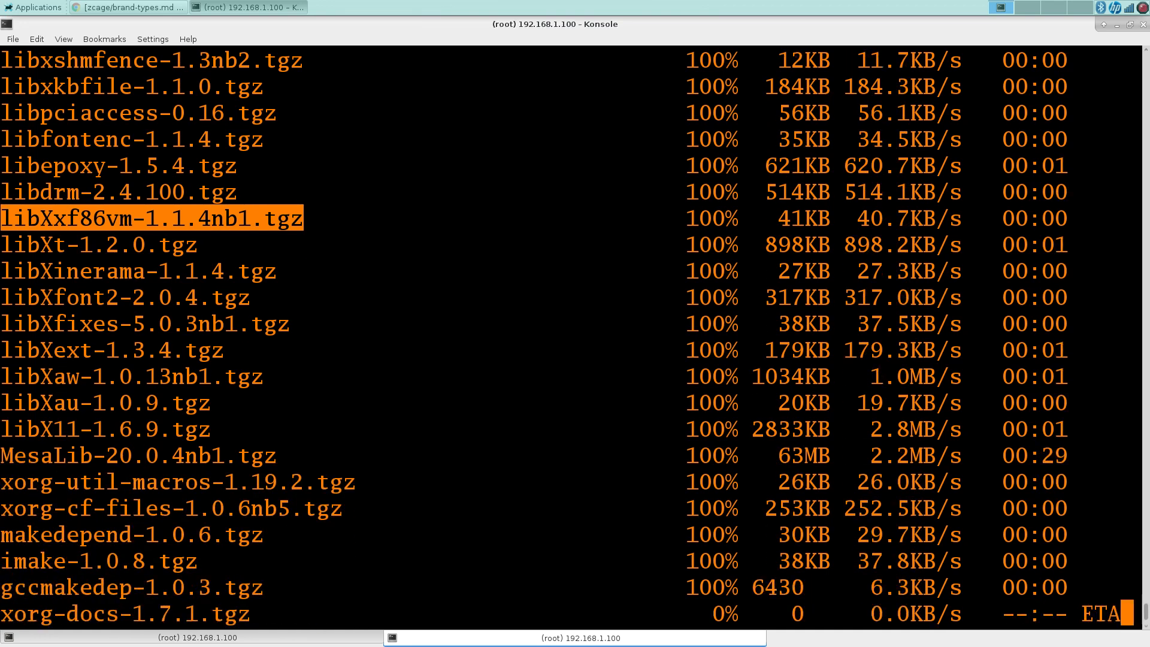
scroll("down", 3)
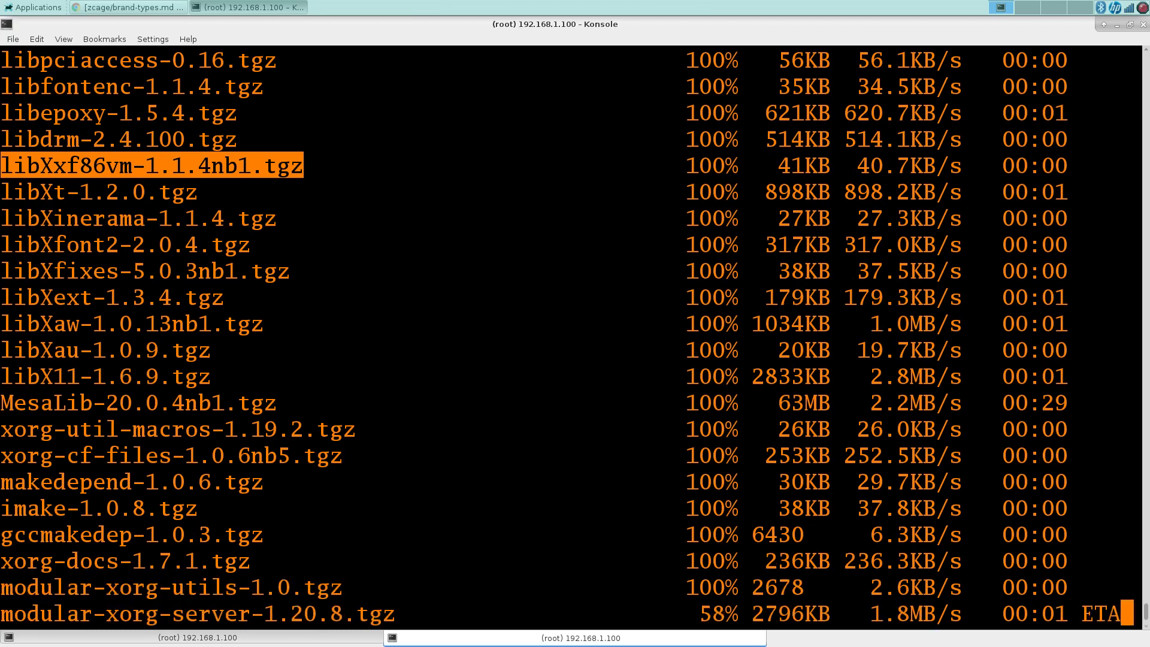
scroll("down", 3)
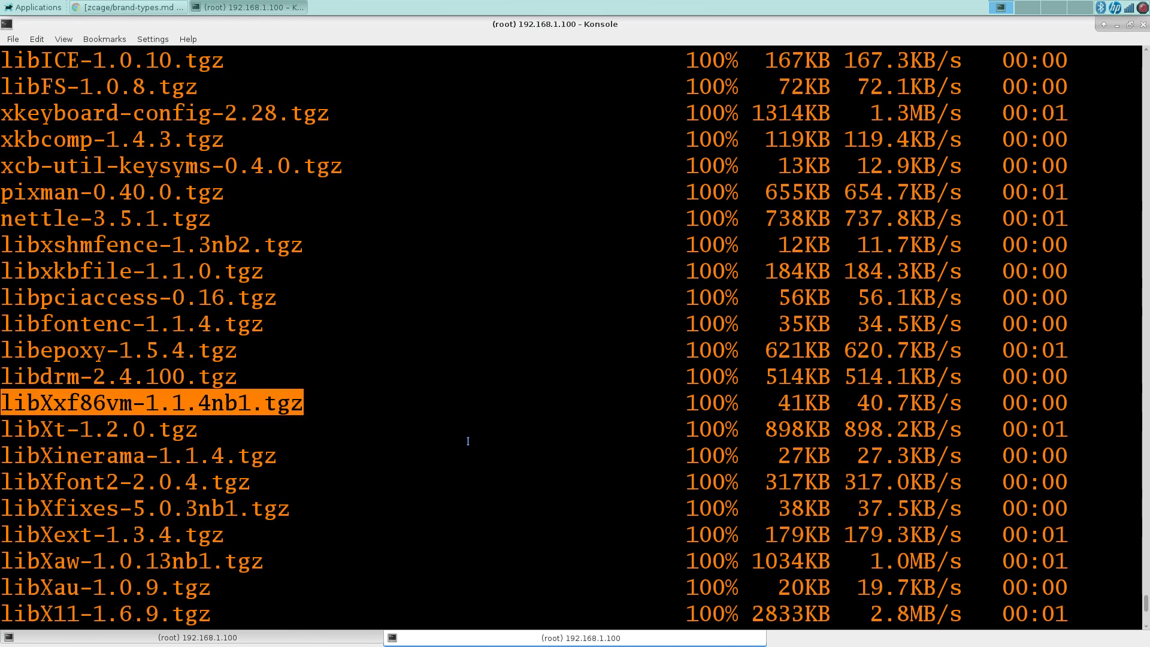
Keep tracking the download through binutils, gcc9, perl, curl and the libtool packages.
scroll("down", 3)
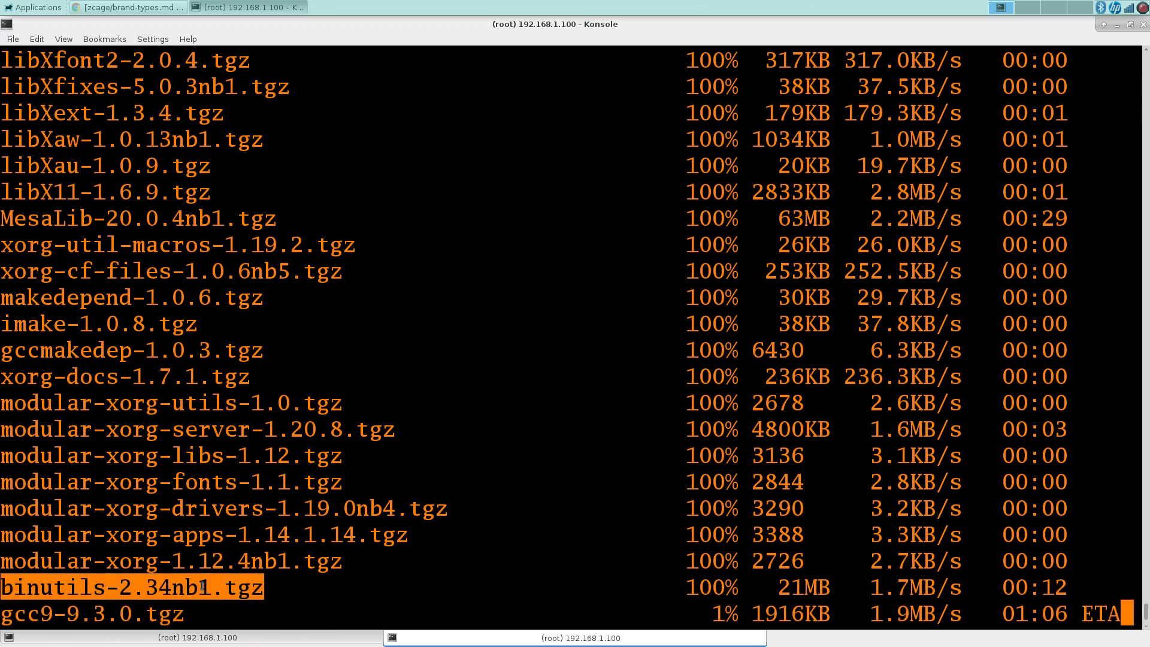
scroll("down", 3)
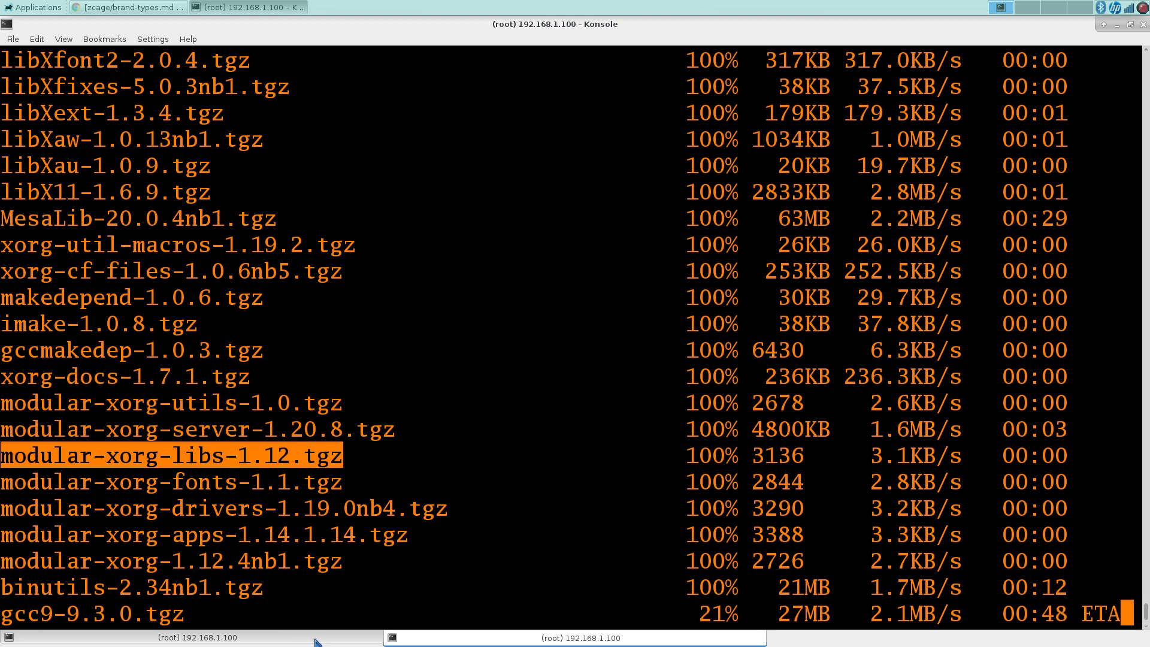
scroll("down", 3)
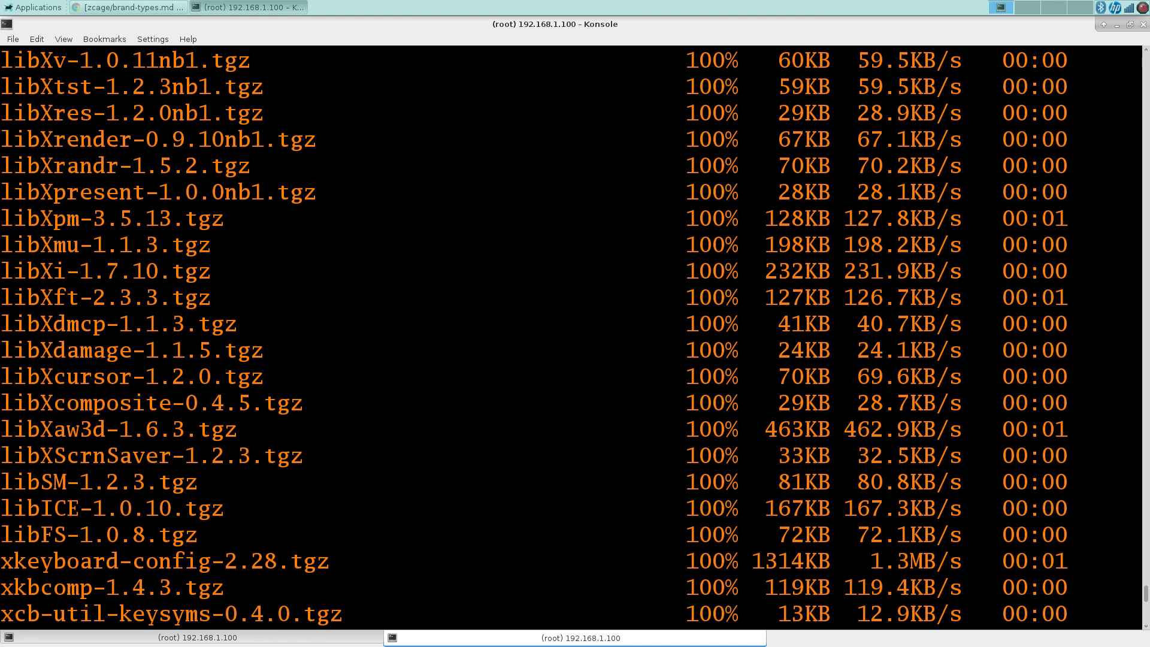
scroll("down", 3)
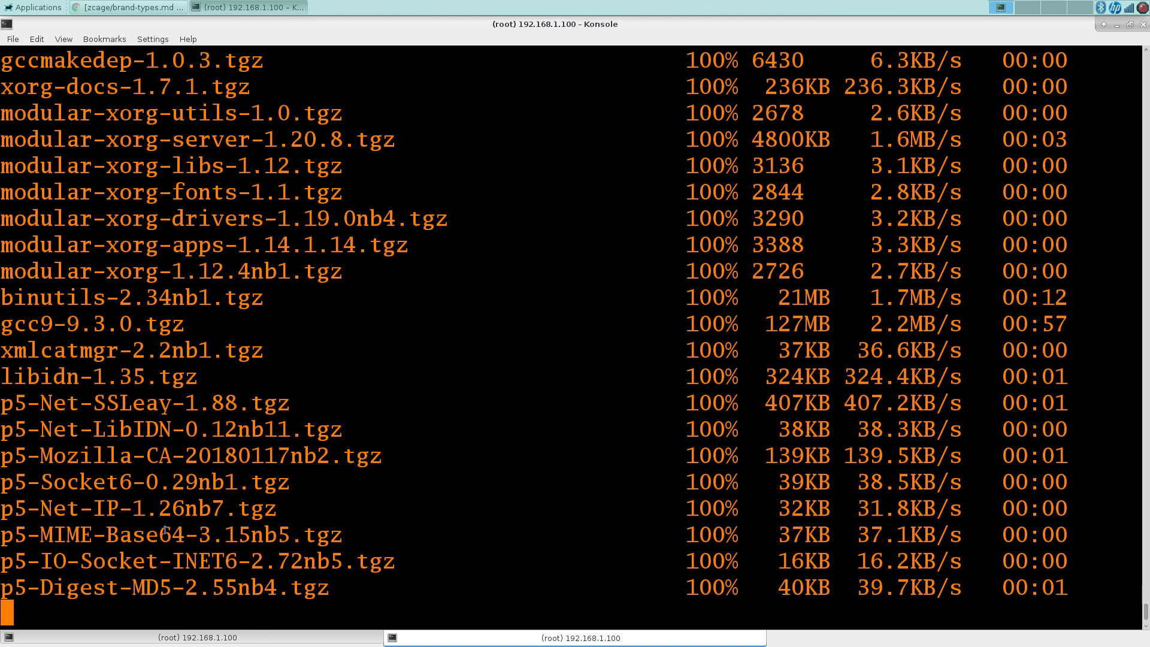
scroll("down", 3)
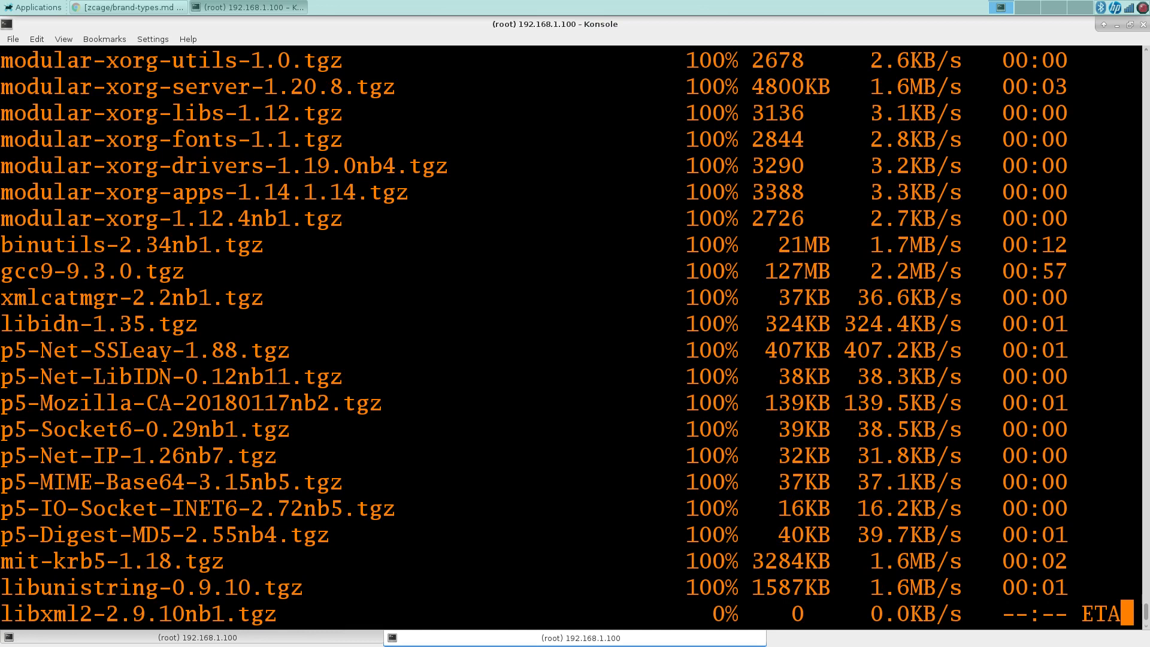
scroll("down", 3)
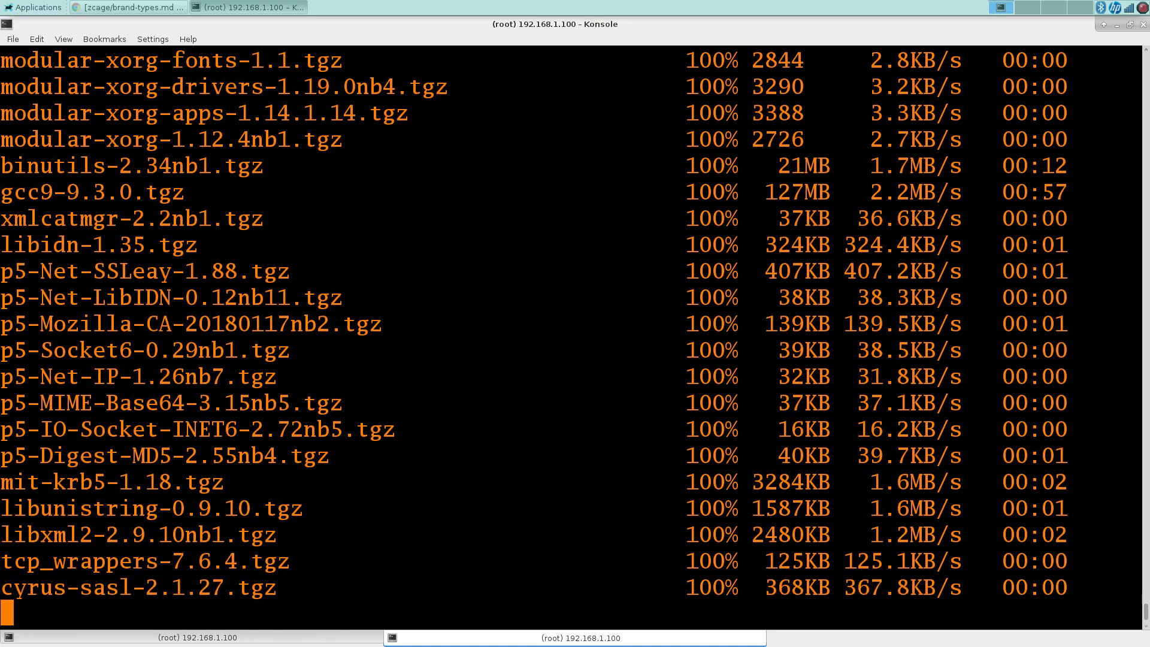
scroll("down", 3)
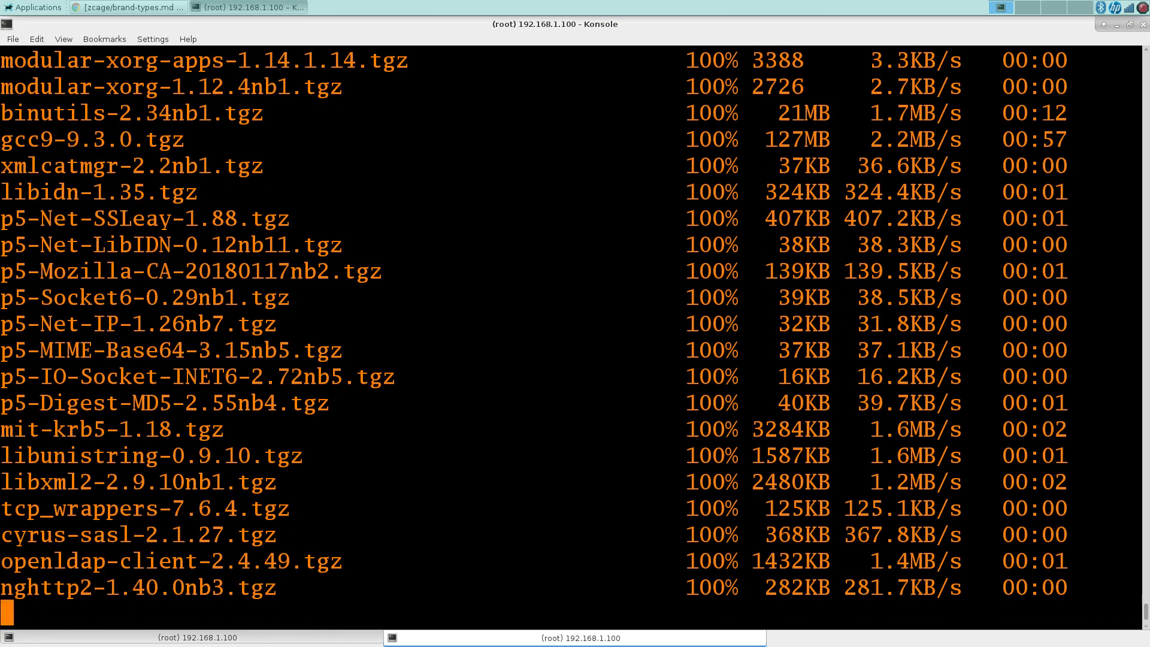
scroll("down", 3)
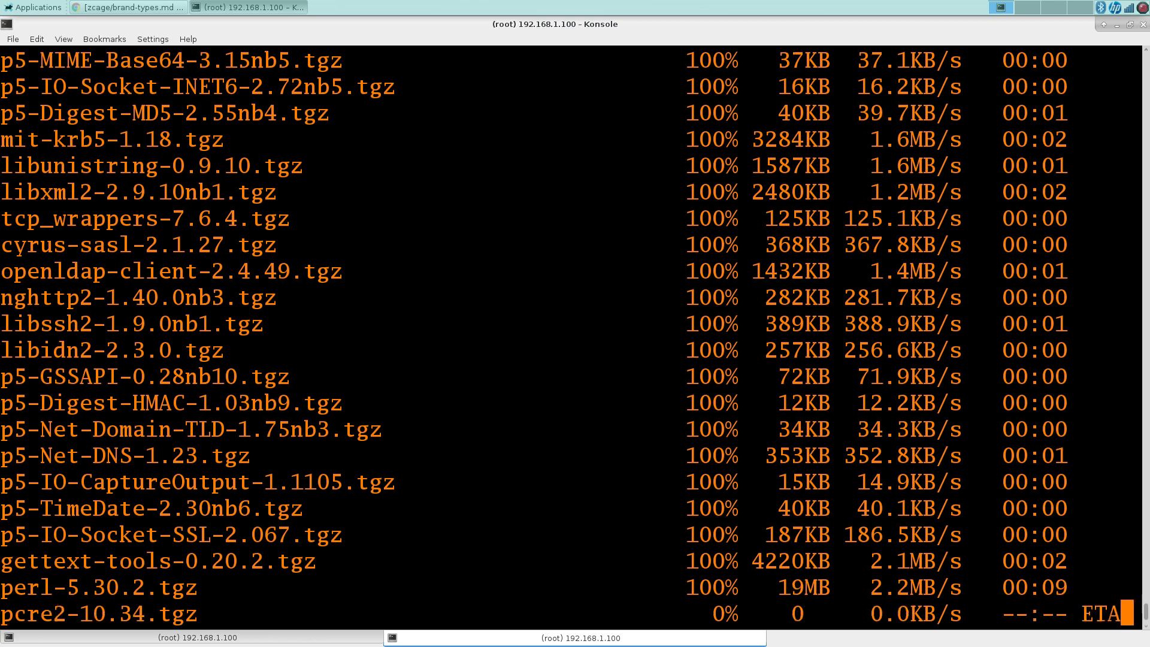
scroll("down", 3)
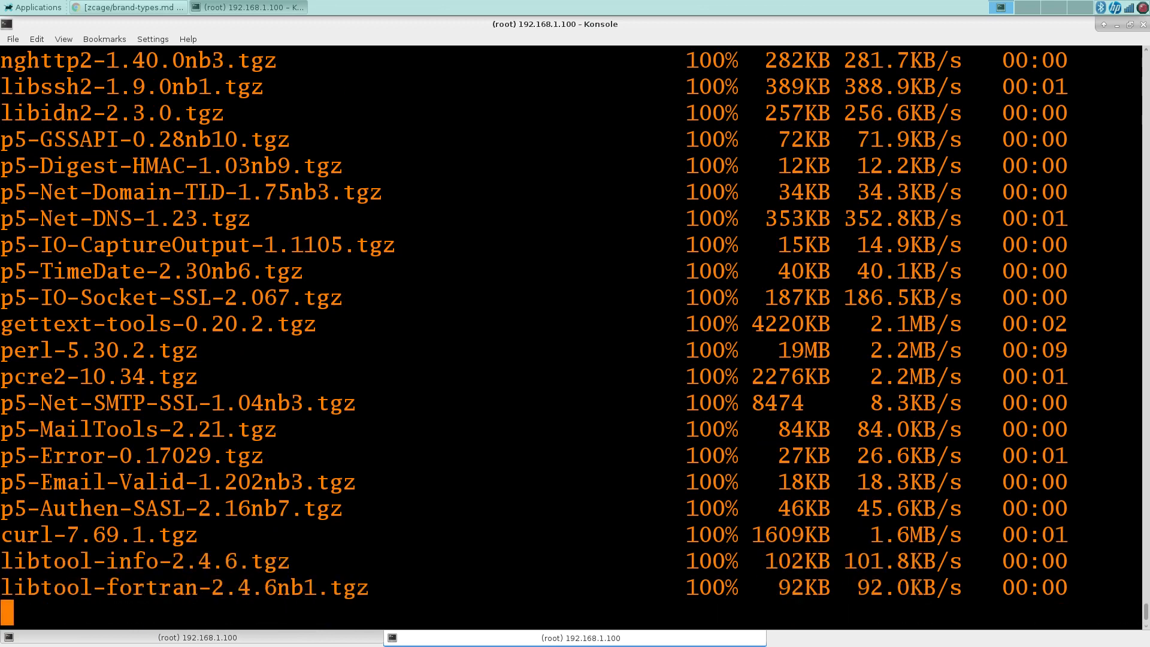
scroll("down", 3)
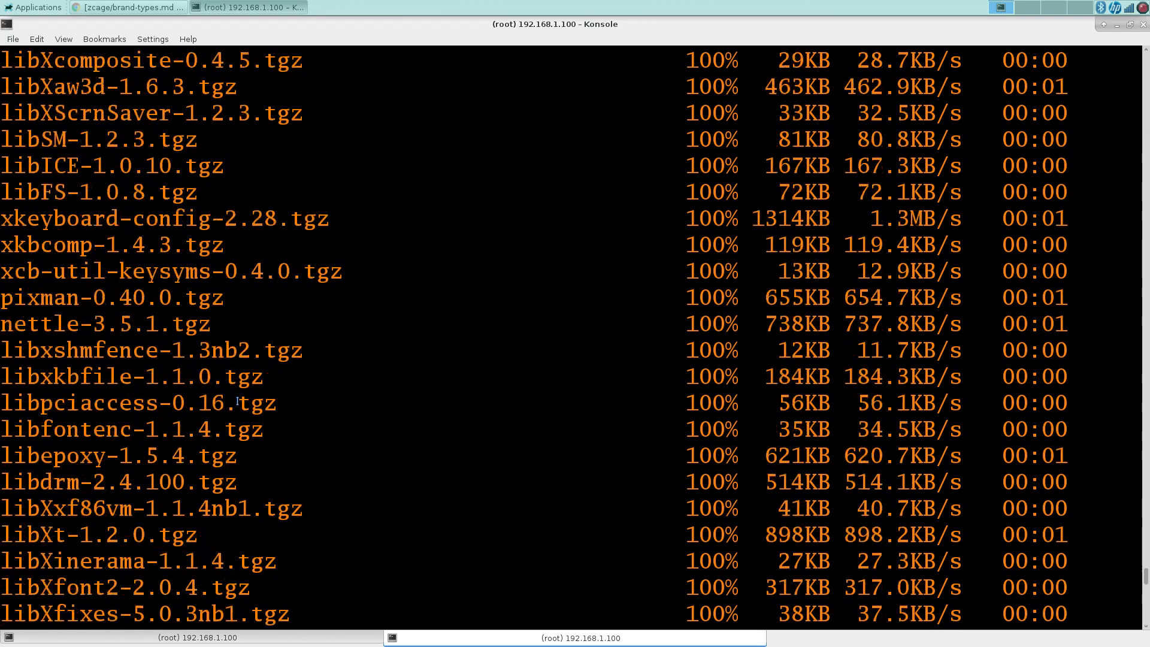
scroll("down", 3)
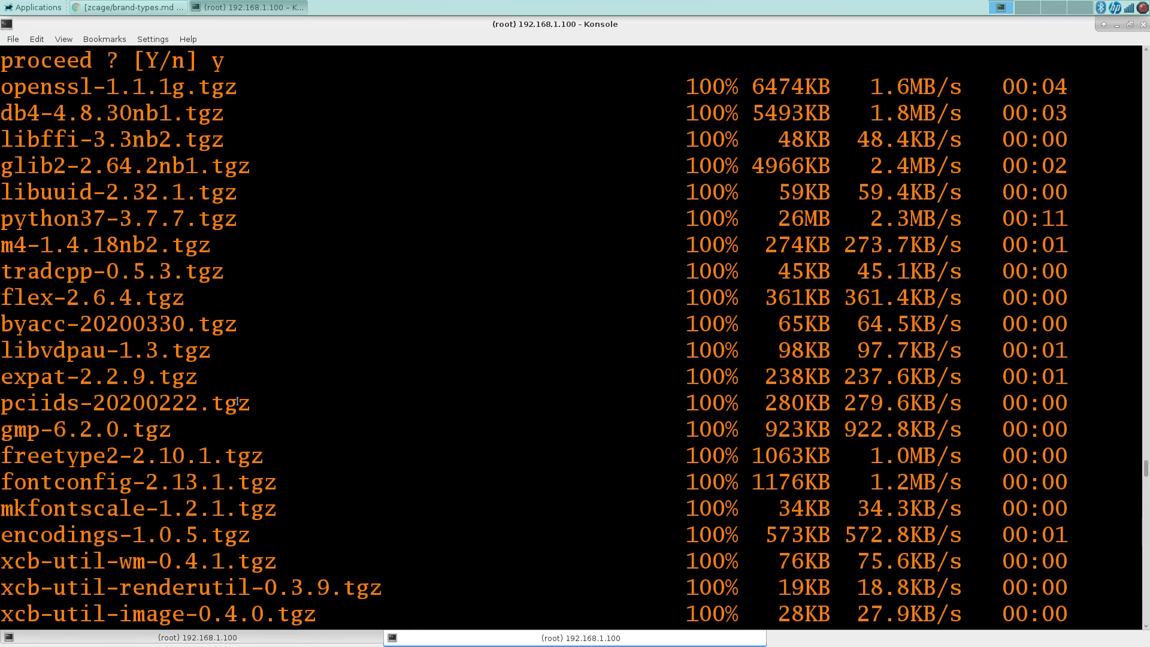
Review the openssl refresh and 291-package list, then answer 'y' to proceed with the install.
scroll("down", 3)
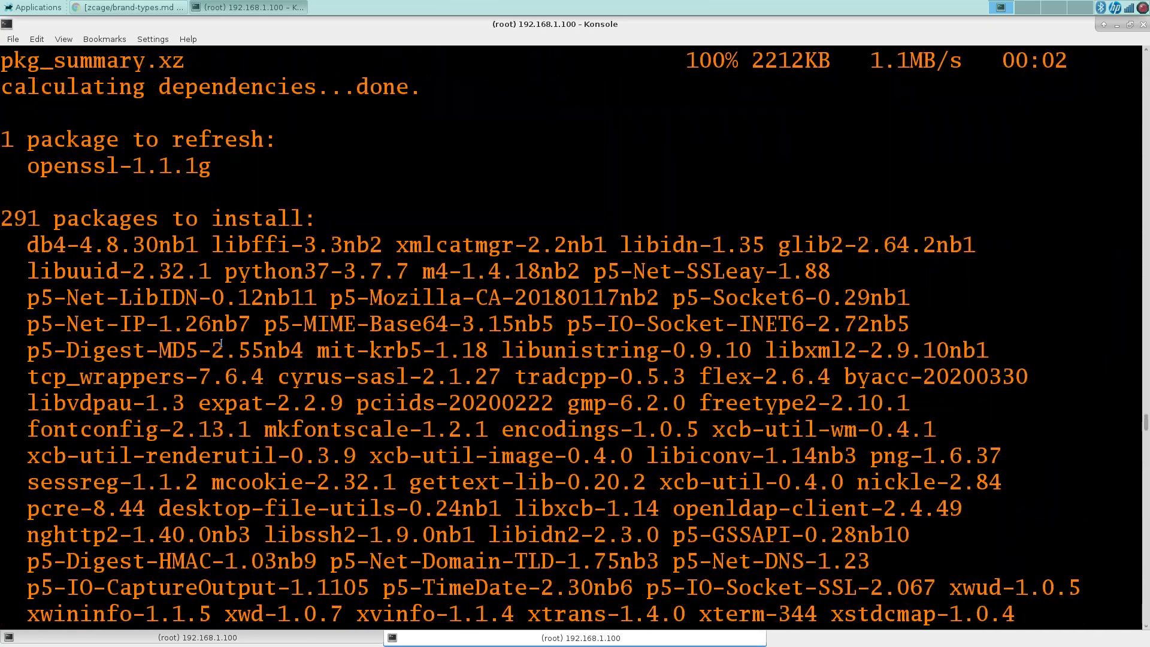
double_click(118, 165)
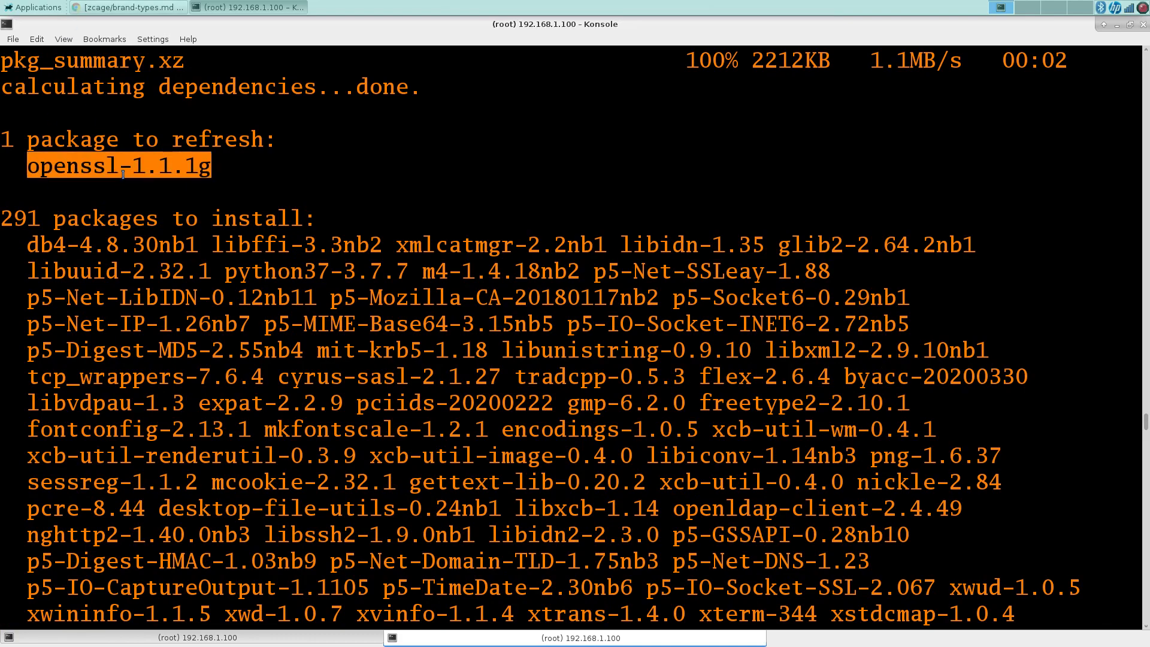
scroll("down", 3)
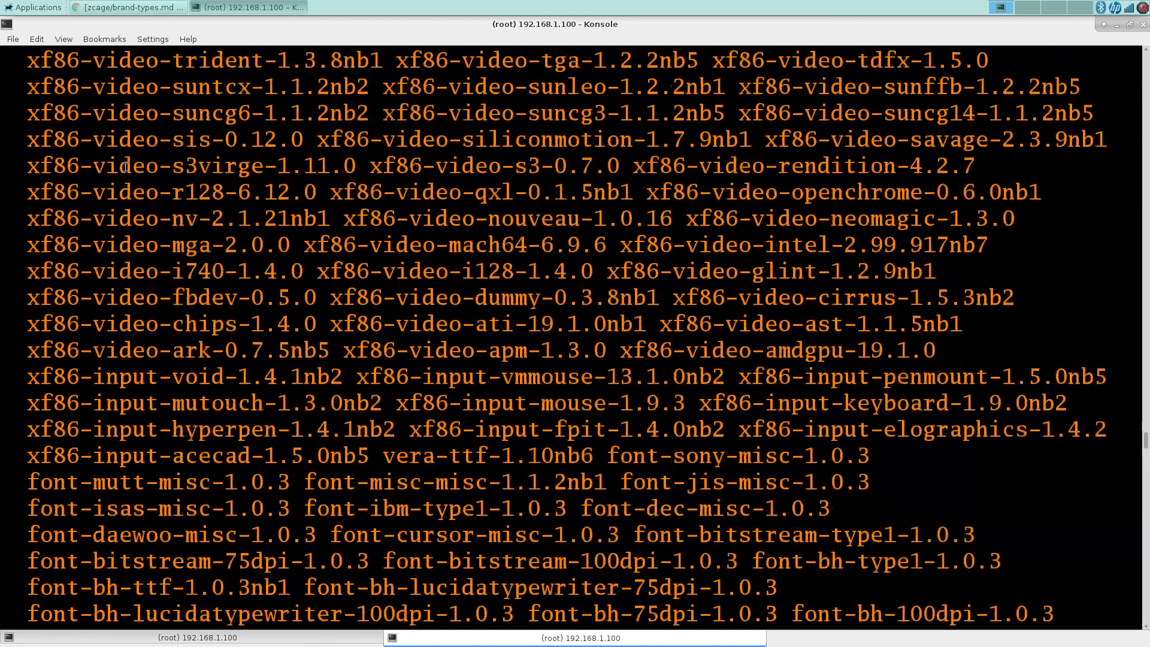
type("y")
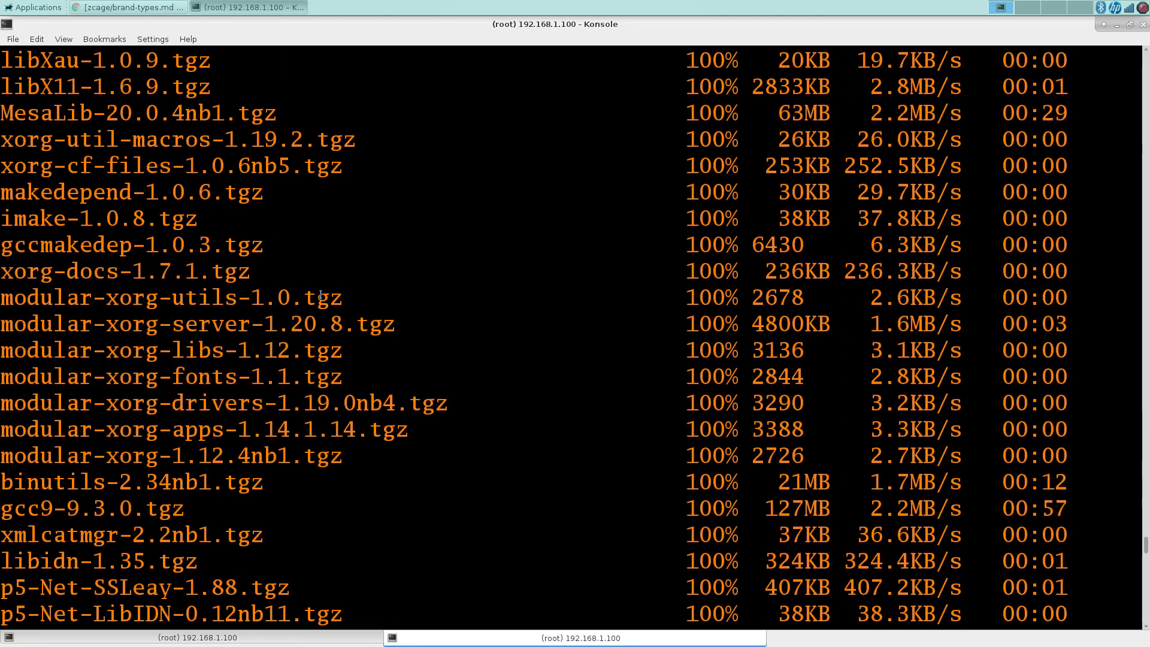
Watch pkgin finish installing all dependencies with zero errors, then list the es40 source files.
scroll("down", 3)
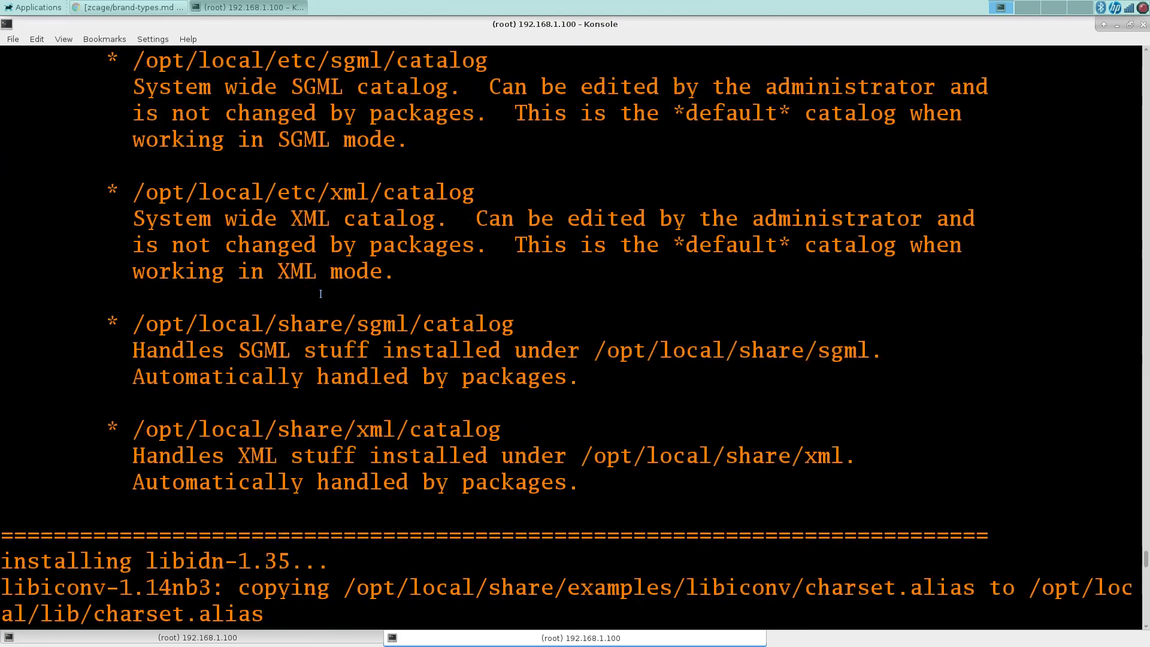
scroll("down", 3)
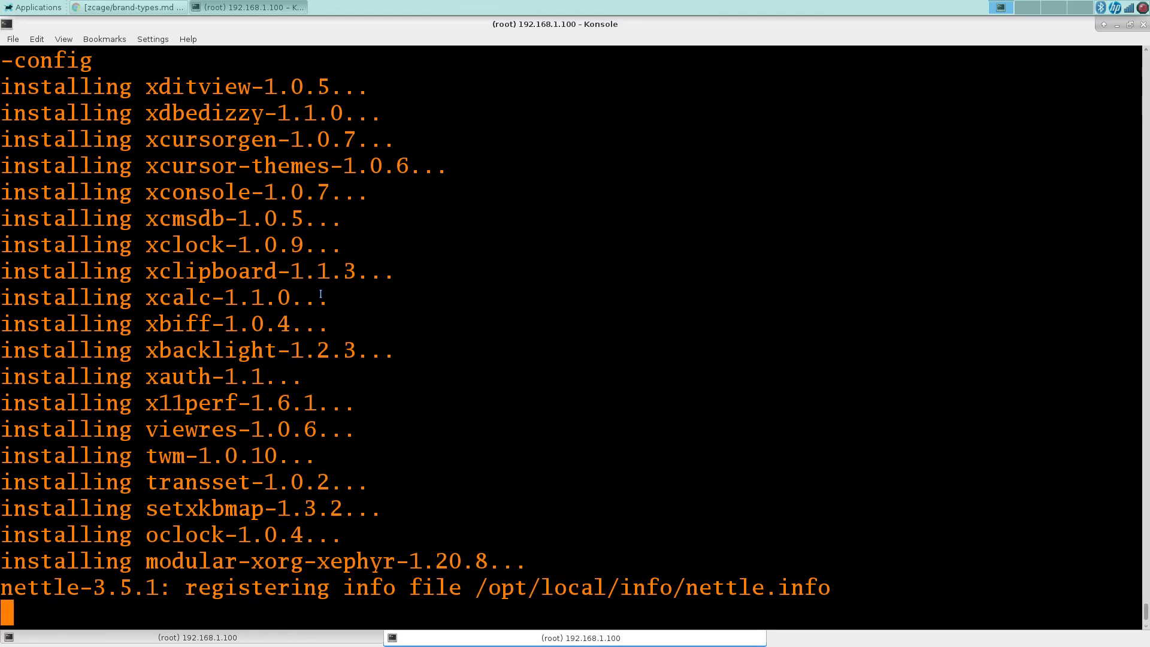
scroll("down", 3)
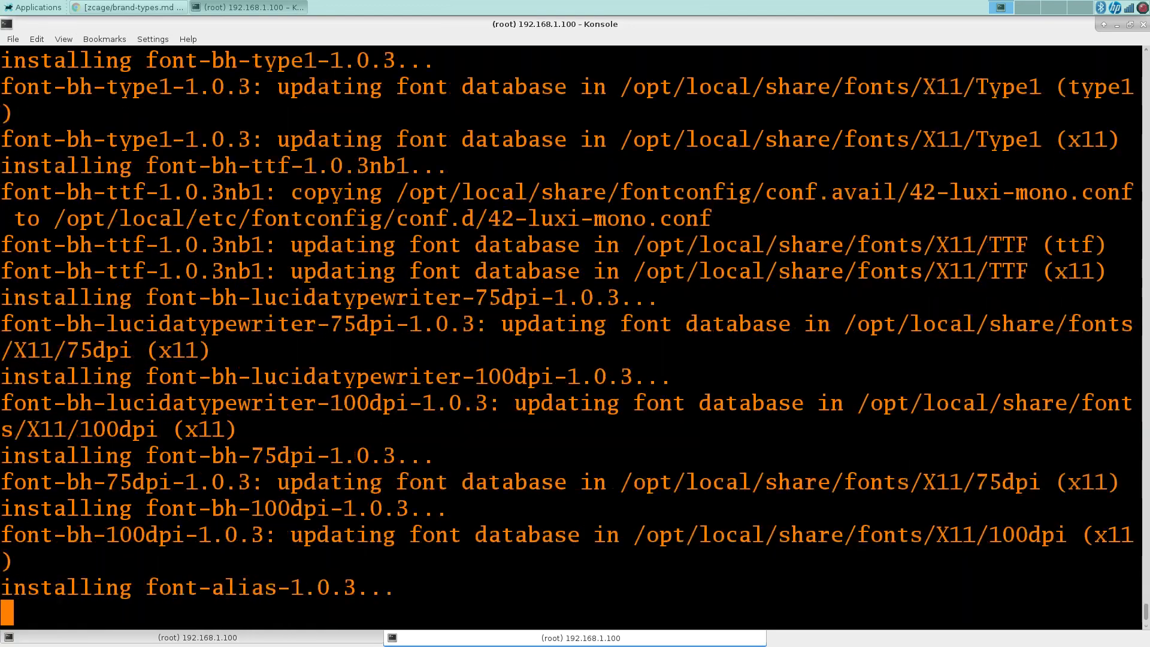
scroll("down", 3)
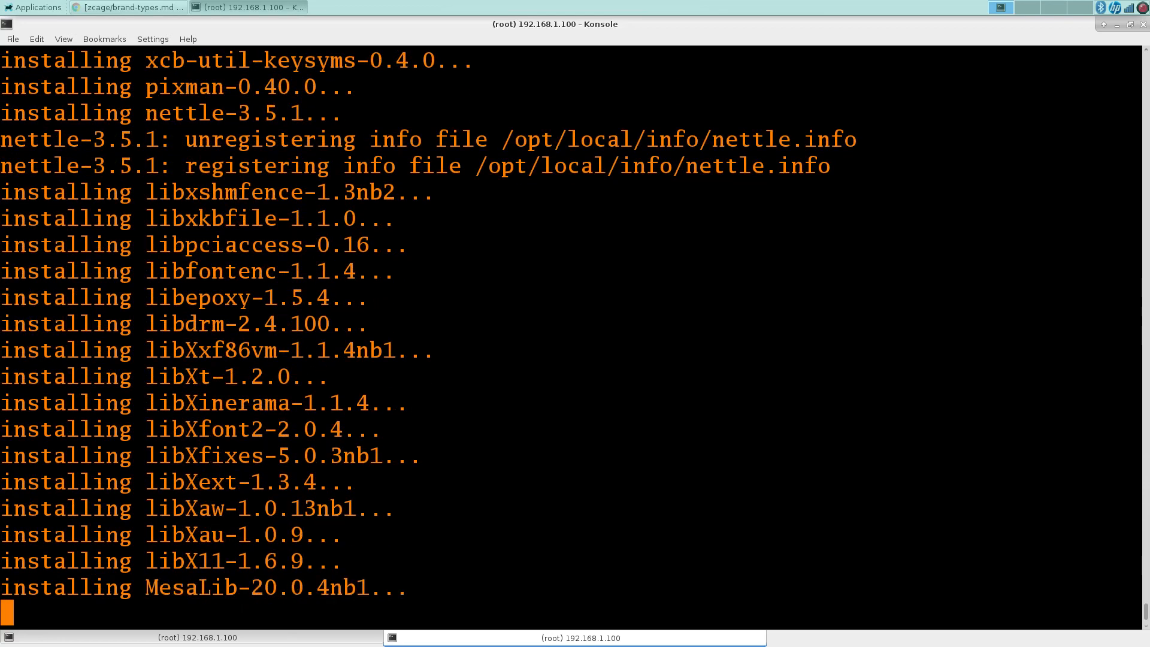
scroll("down", 3)
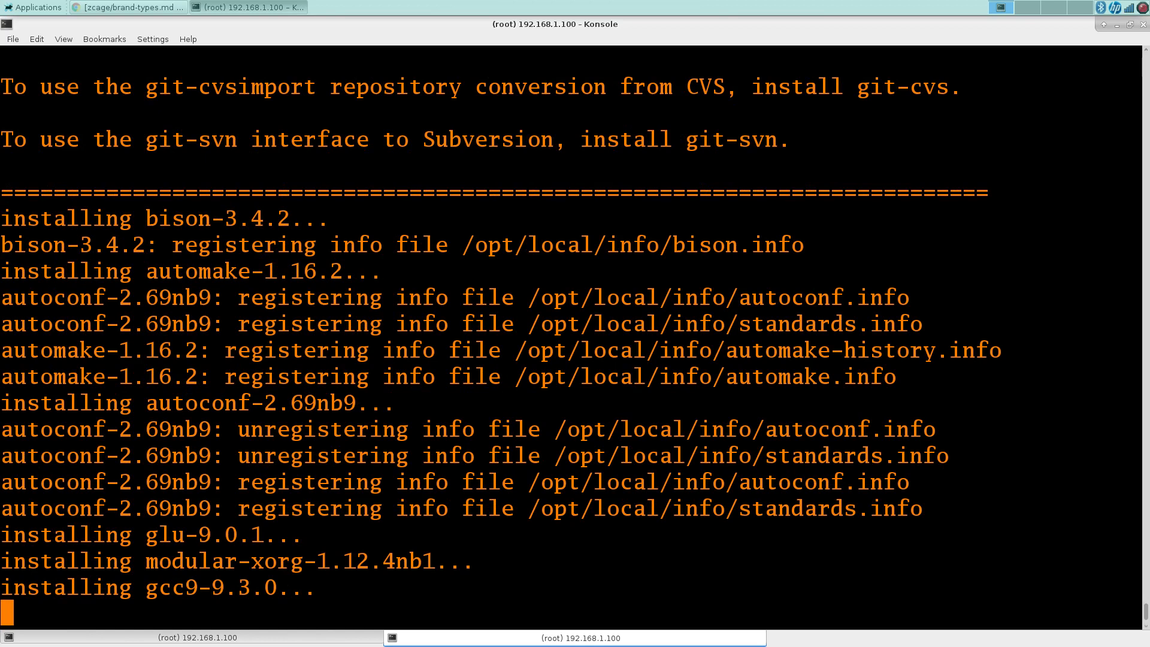
scroll("down", 3)
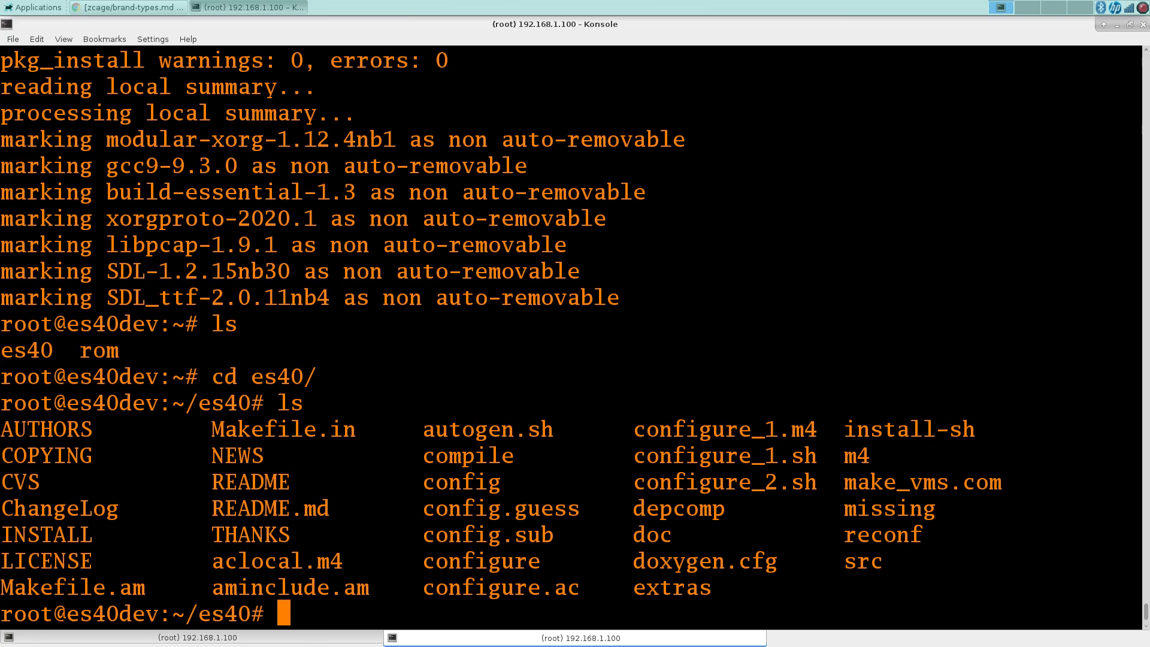
Run autoreconf and ./configure so config.status creates the Makefiles and src/config.h.
type("autoreconf")
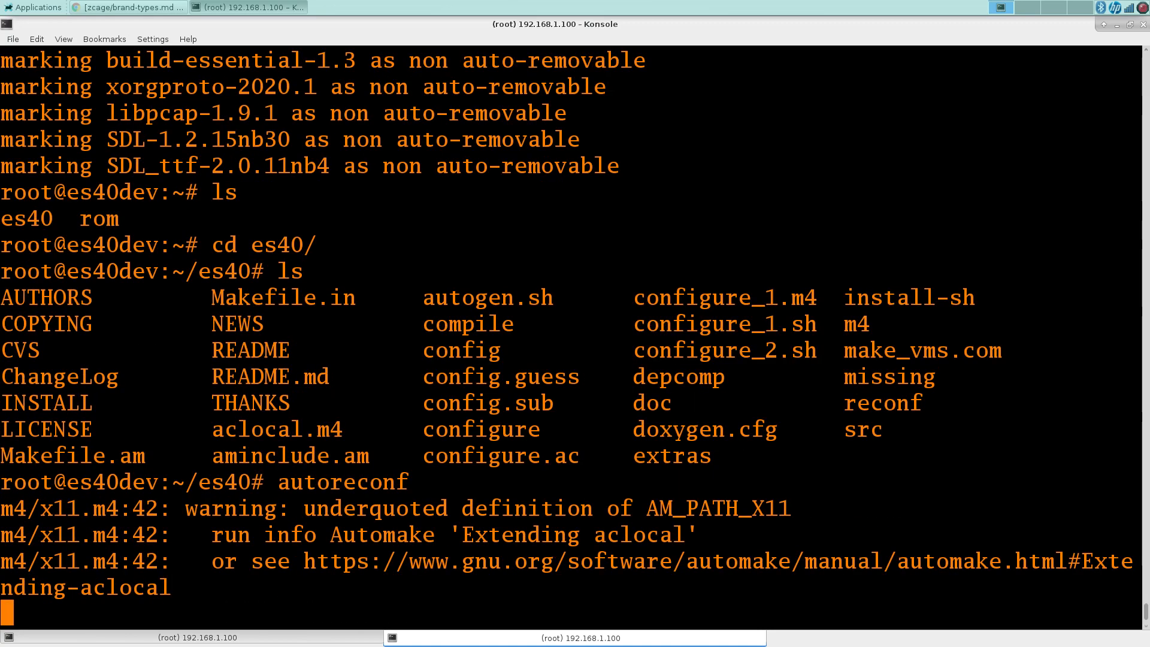
type("./c")
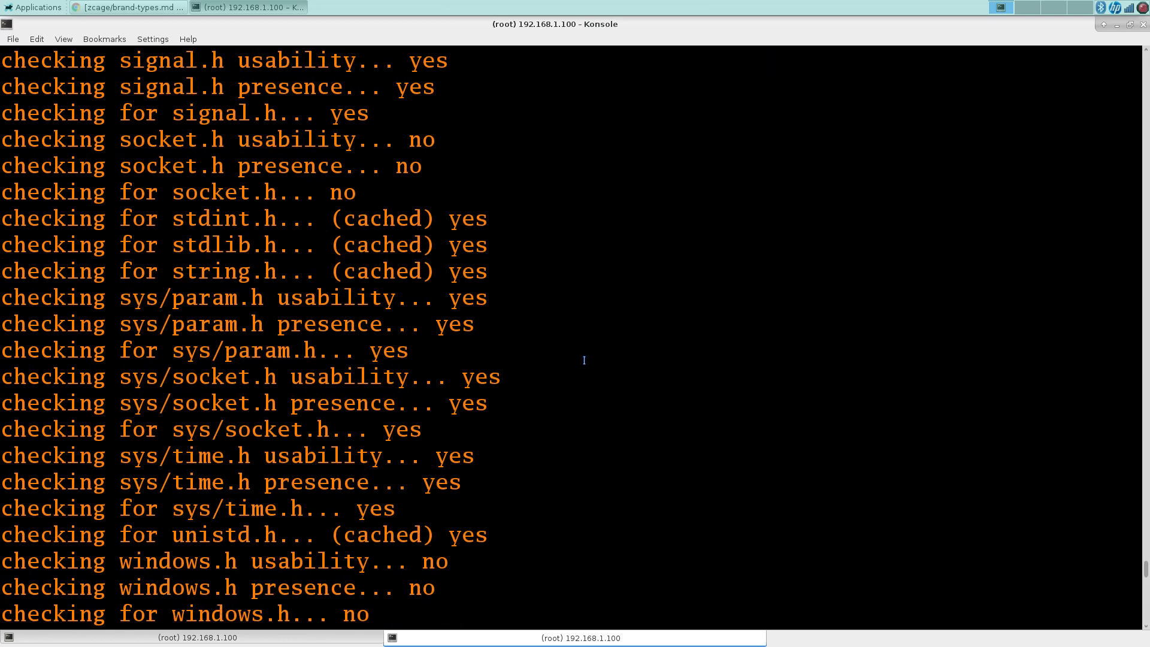
scroll("down", 3)
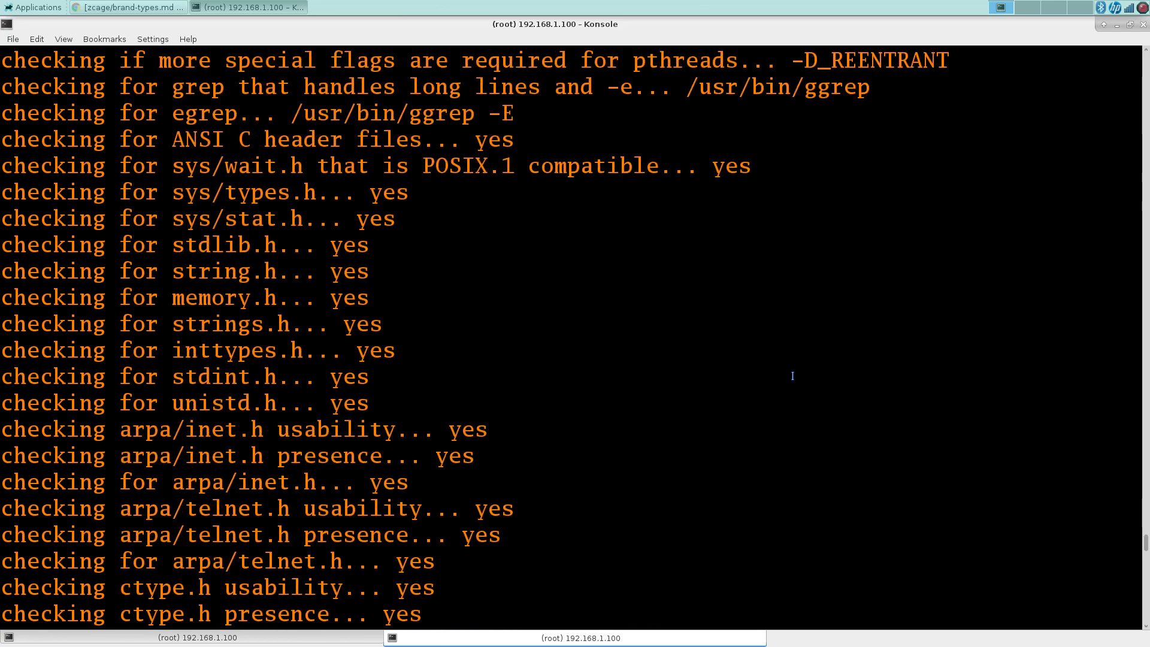
scroll("down", 3)
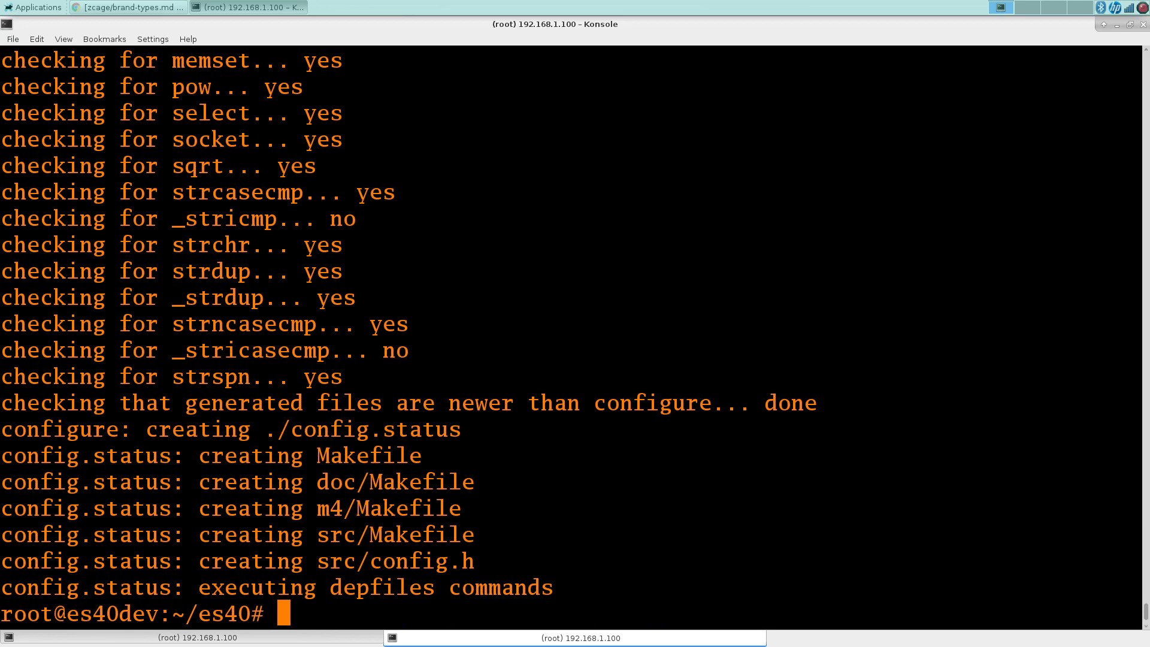
Run gmake and follow the warning-laden compile through linking of es40_cfg and es40.
type("gmake")
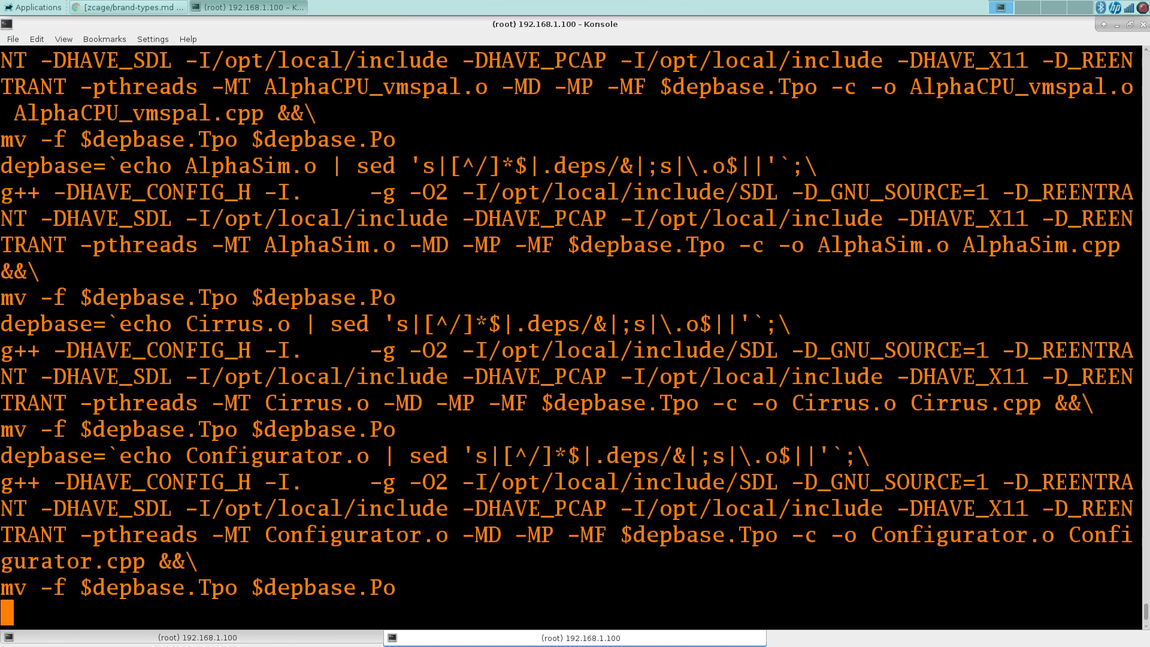
scroll("down", 3)
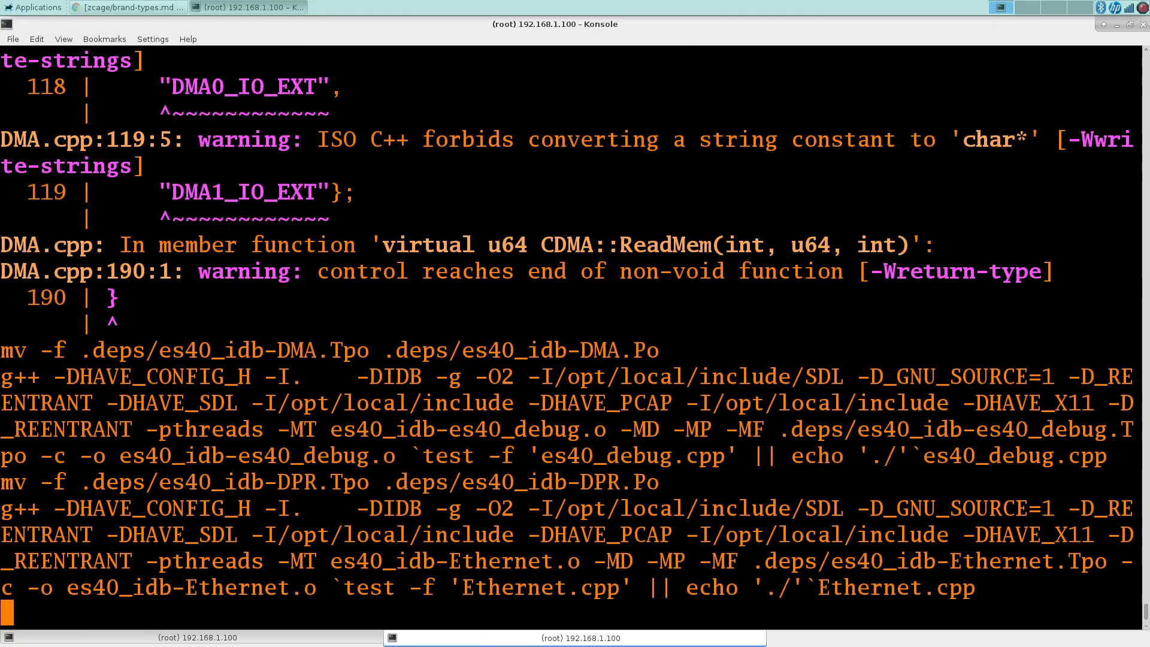
scroll("down", 3)
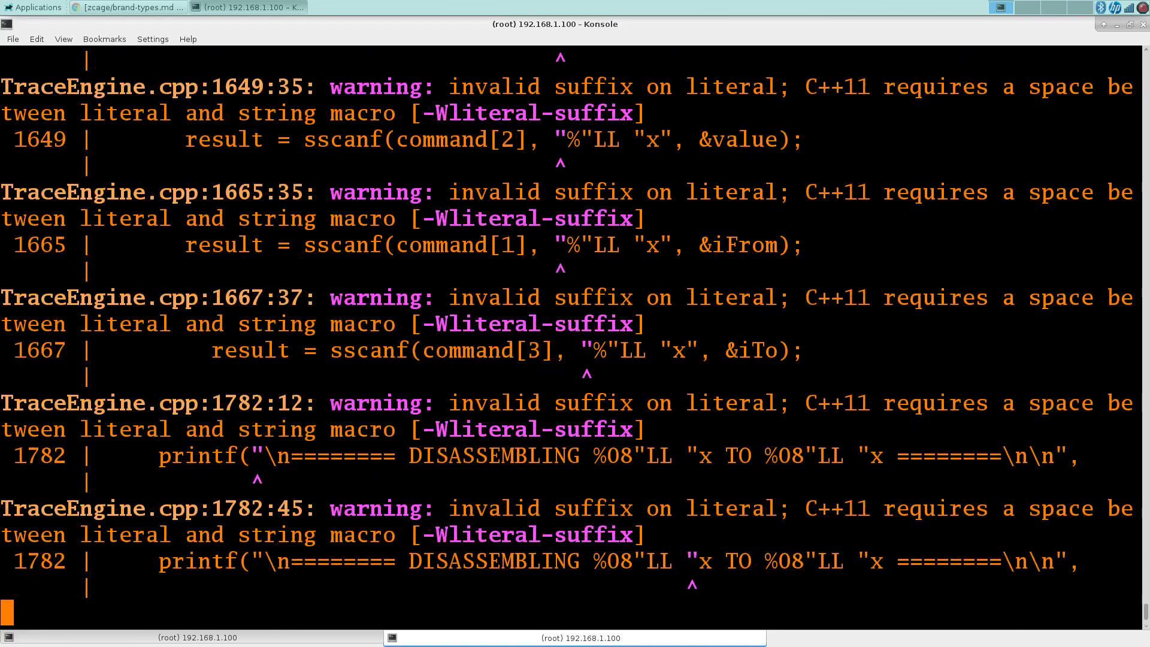
scroll("down", 3)
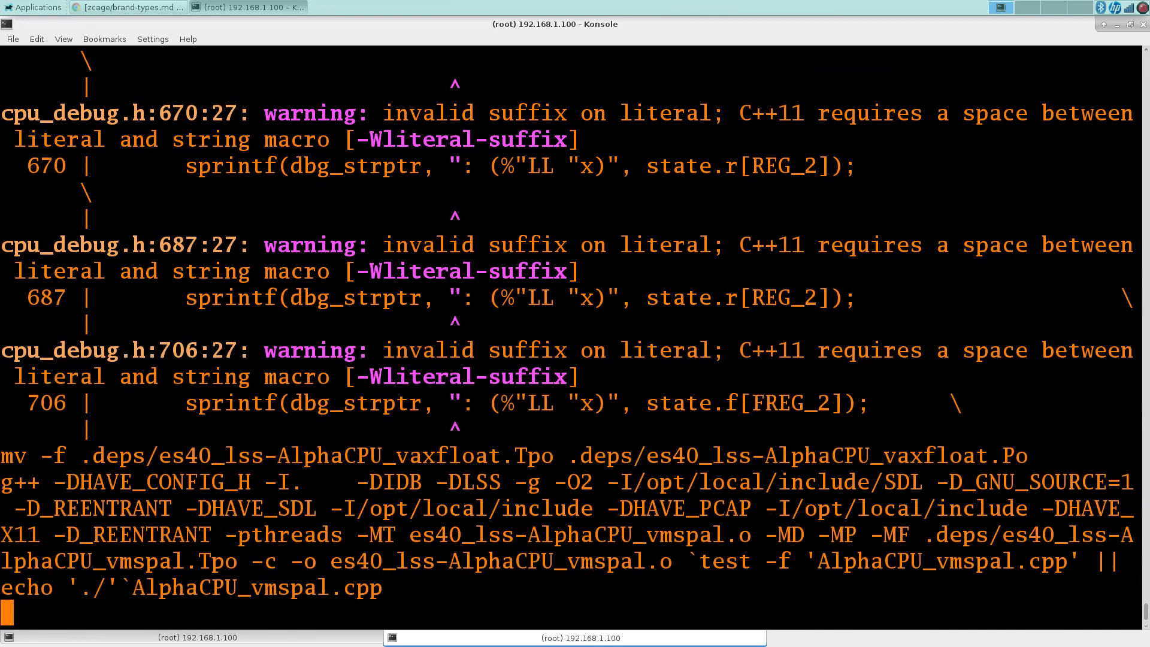
scroll("down", 3)
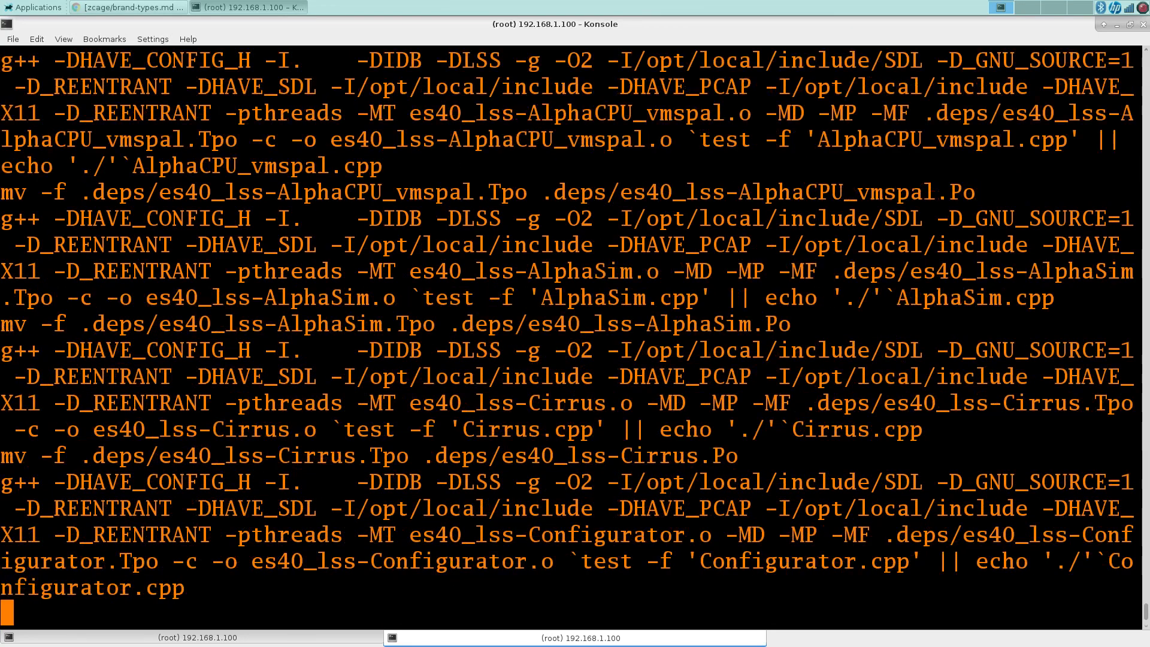
scroll("down", 3)
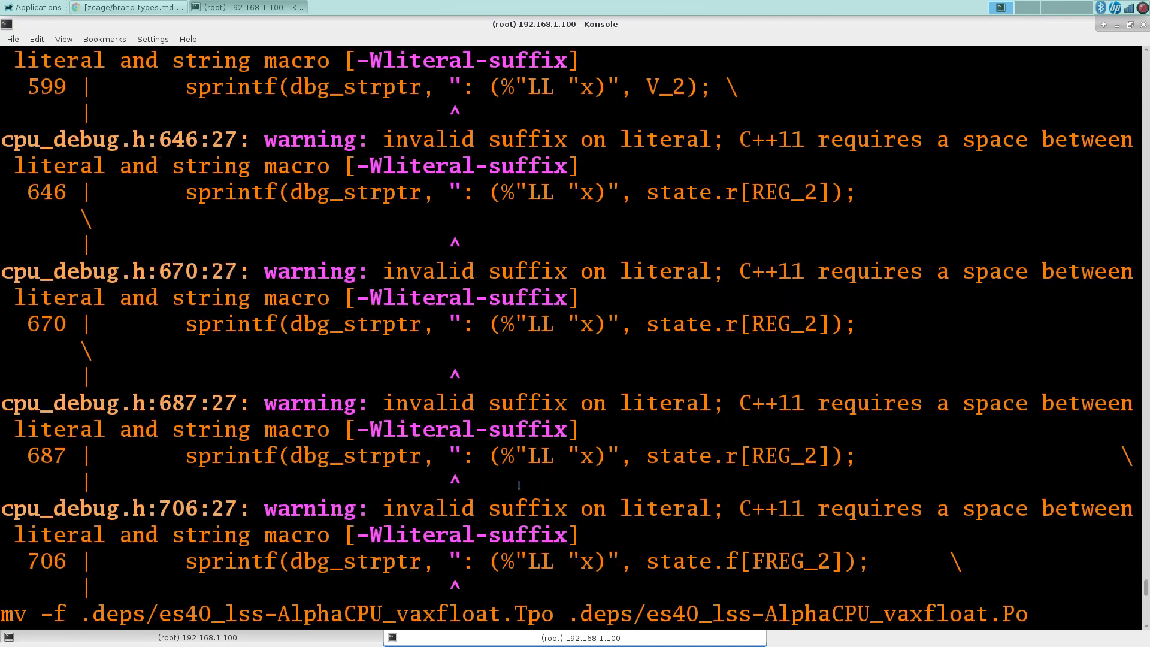
mouse_move(663, 139)
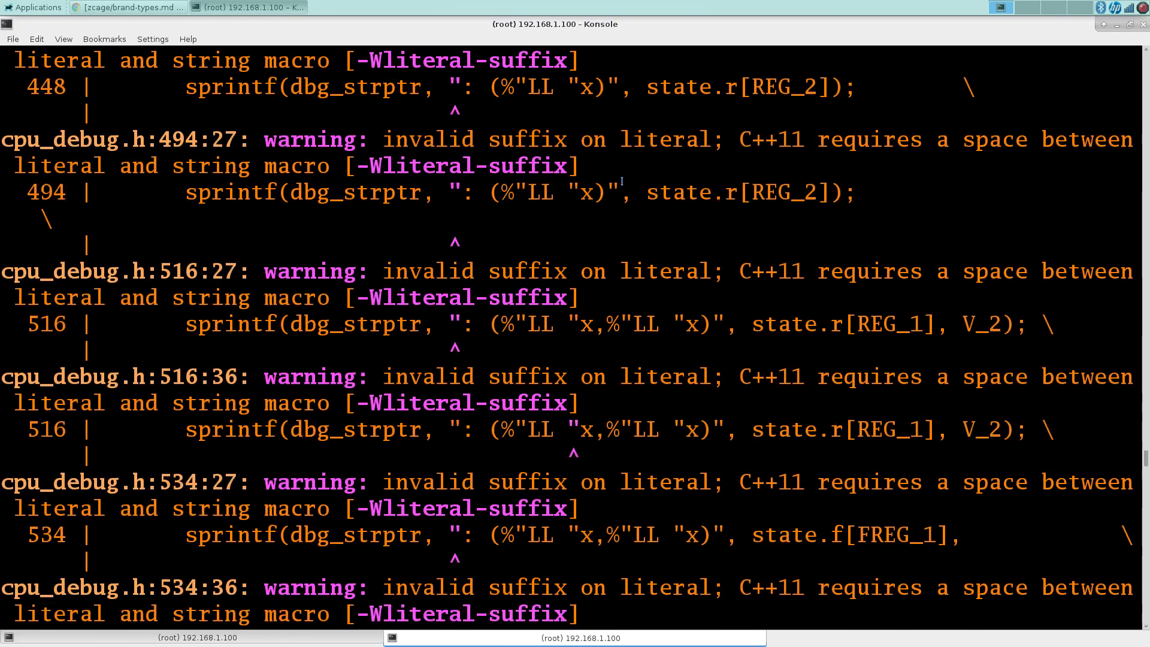
scroll("down", 3)
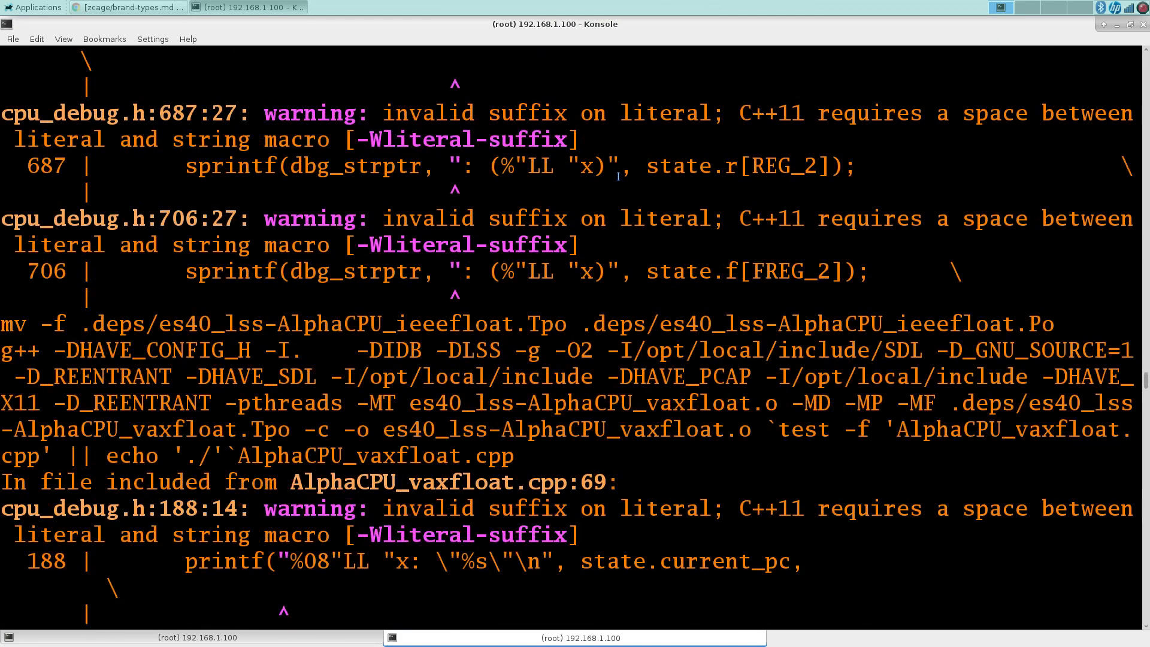
scroll("down", 3)
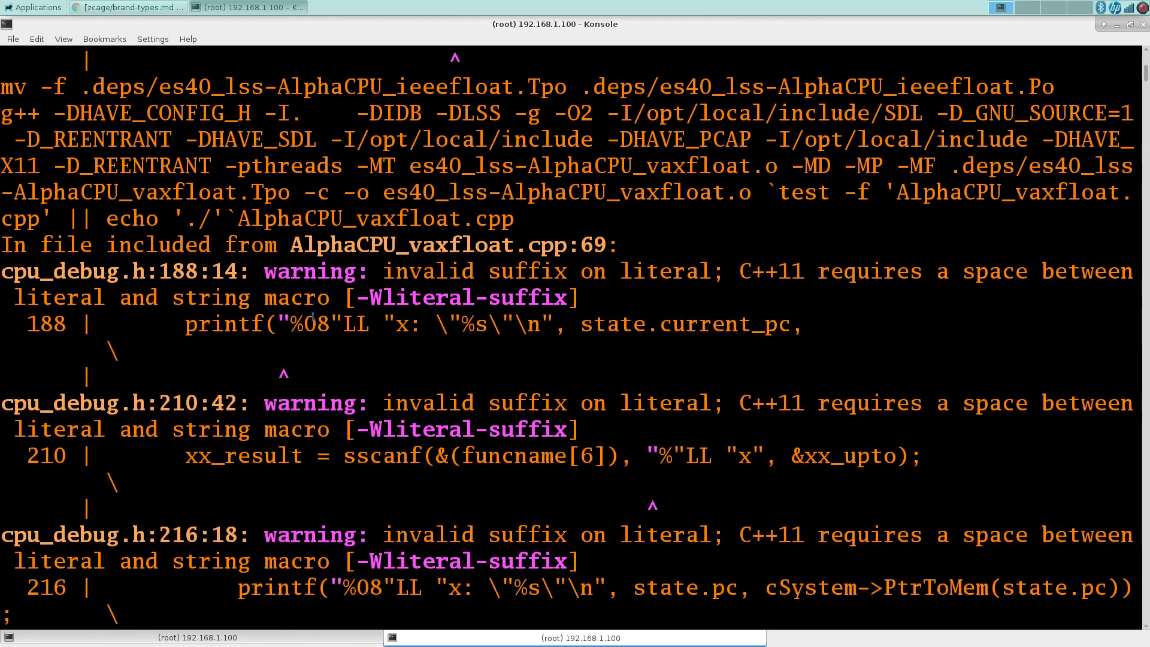
scroll("down", 3)
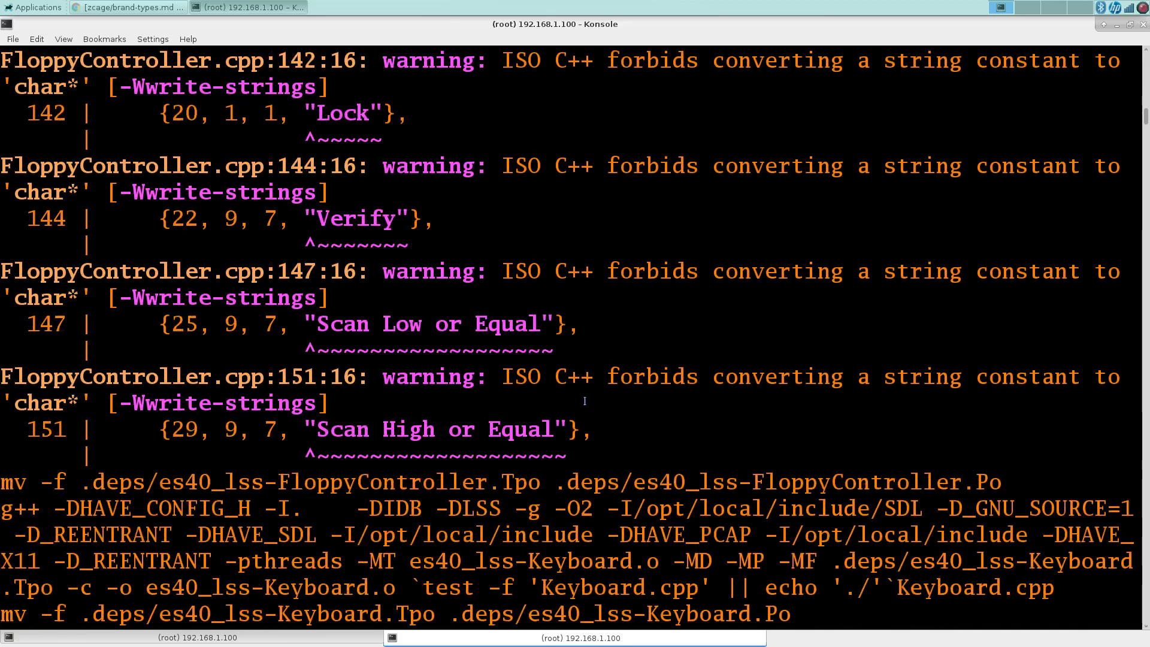
scroll("down", 3)
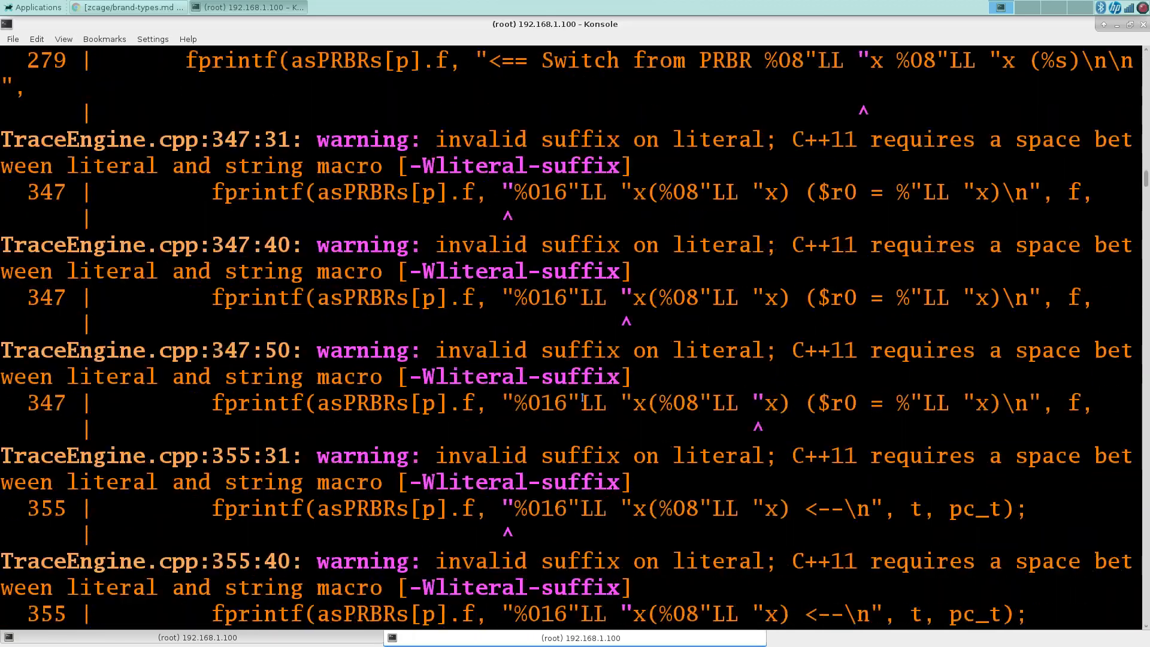
scroll("down", 3)
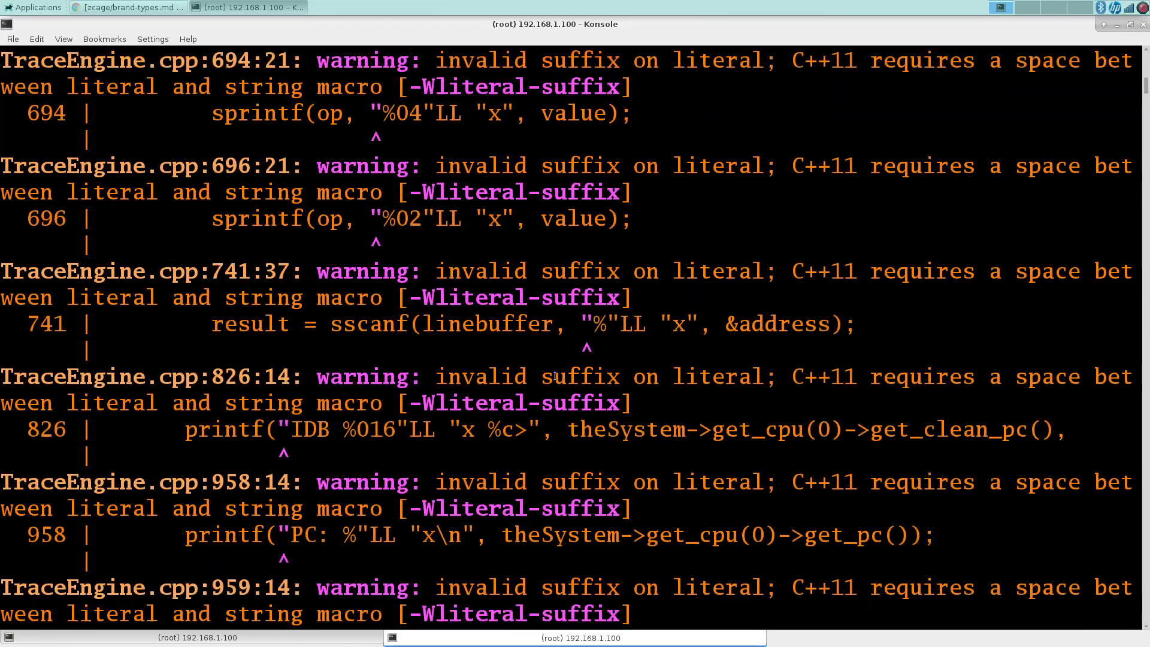
scroll("down", 3)
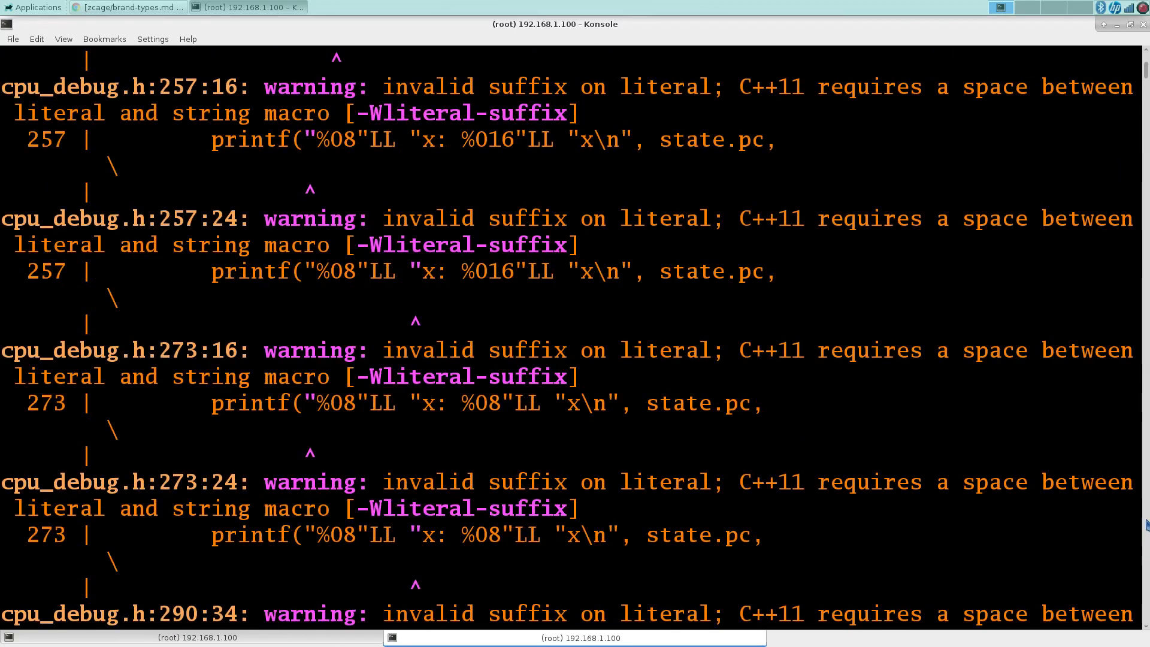
scroll("down", 3)
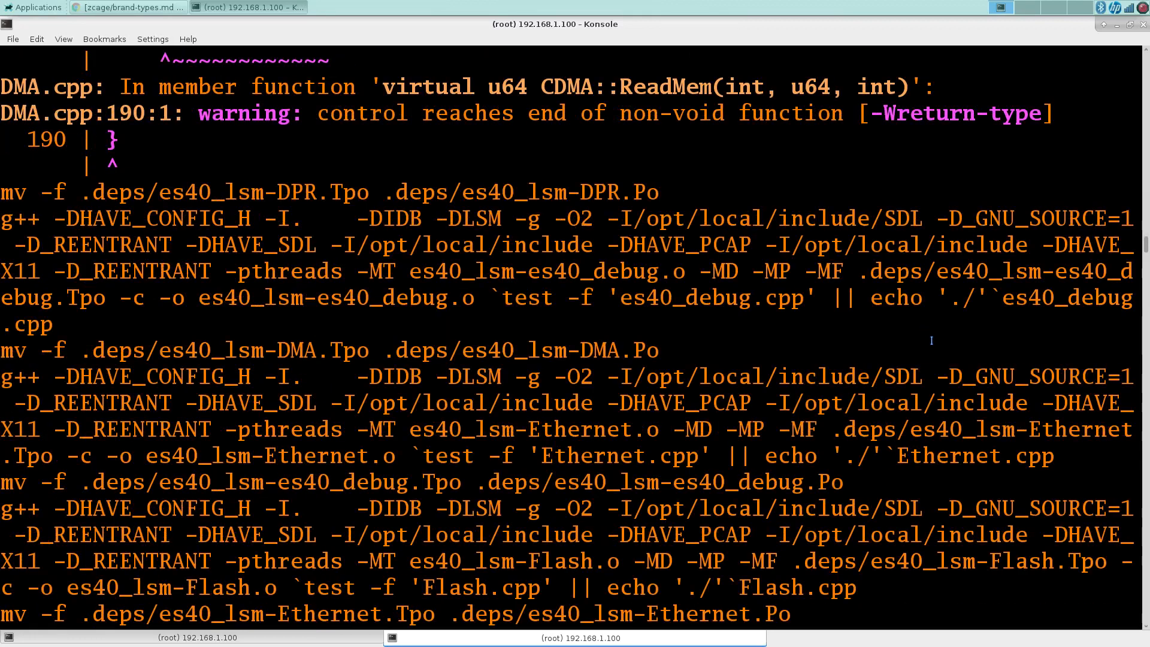
scroll("down", 3)
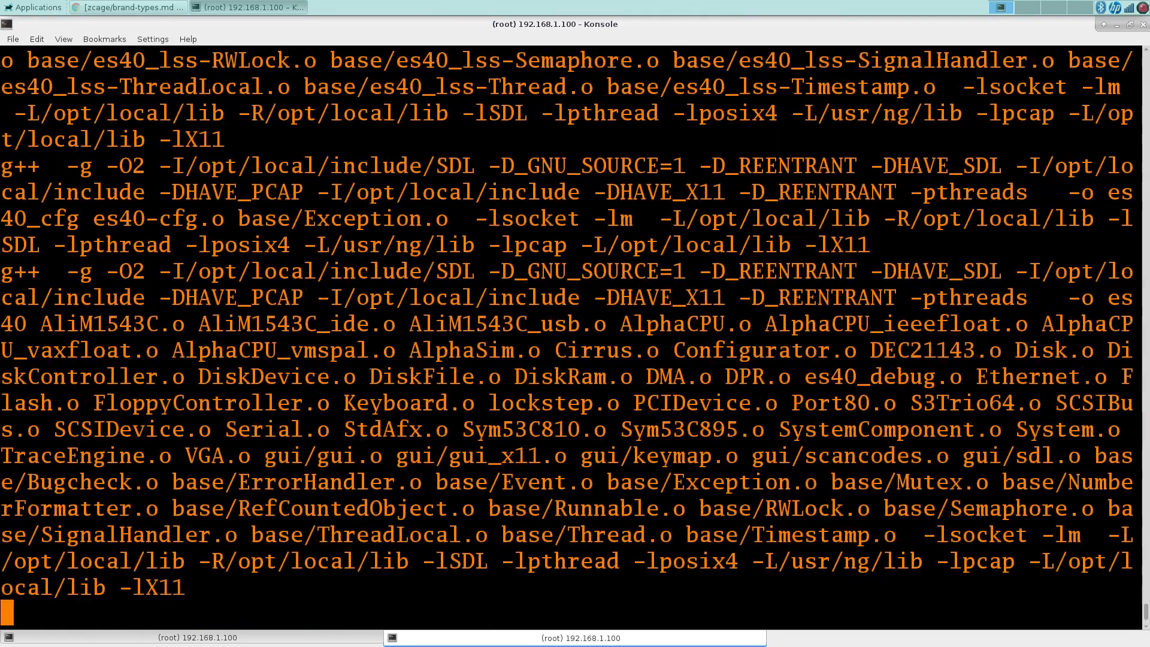